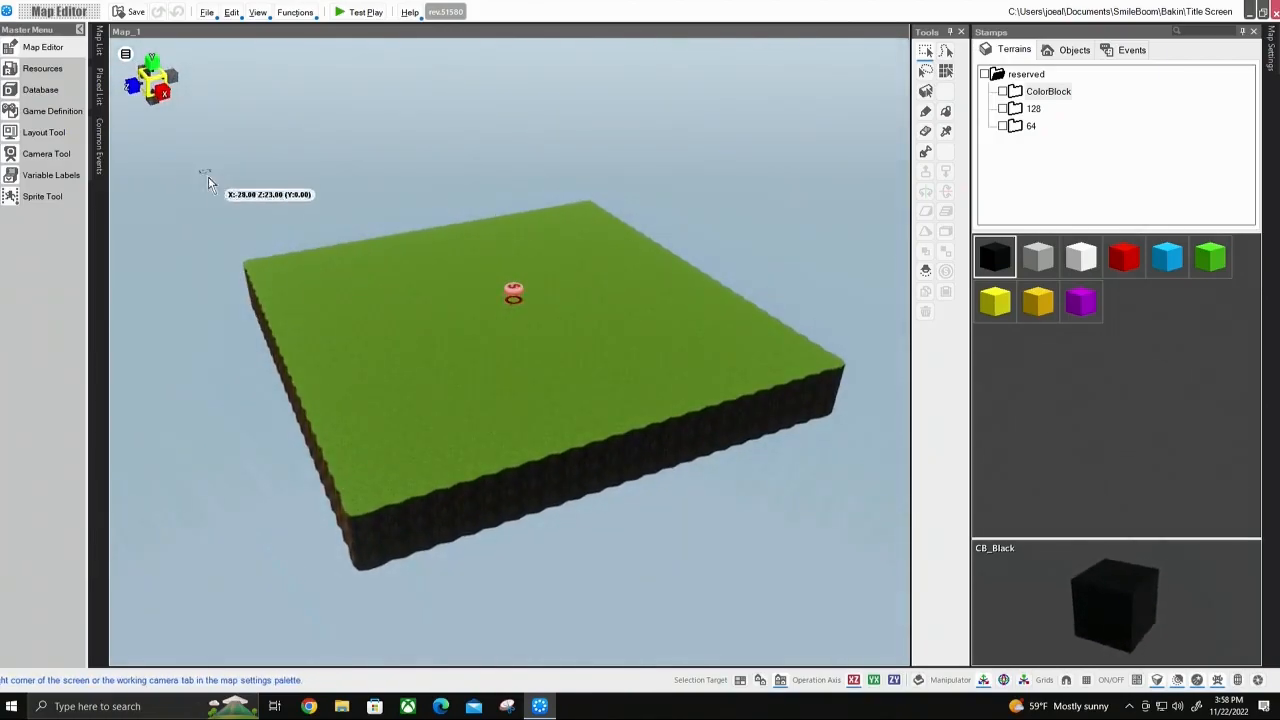
Review the Background, LOGO and ROBO parts of the title layout, ending on the logo's properties
left_click(360, 12)
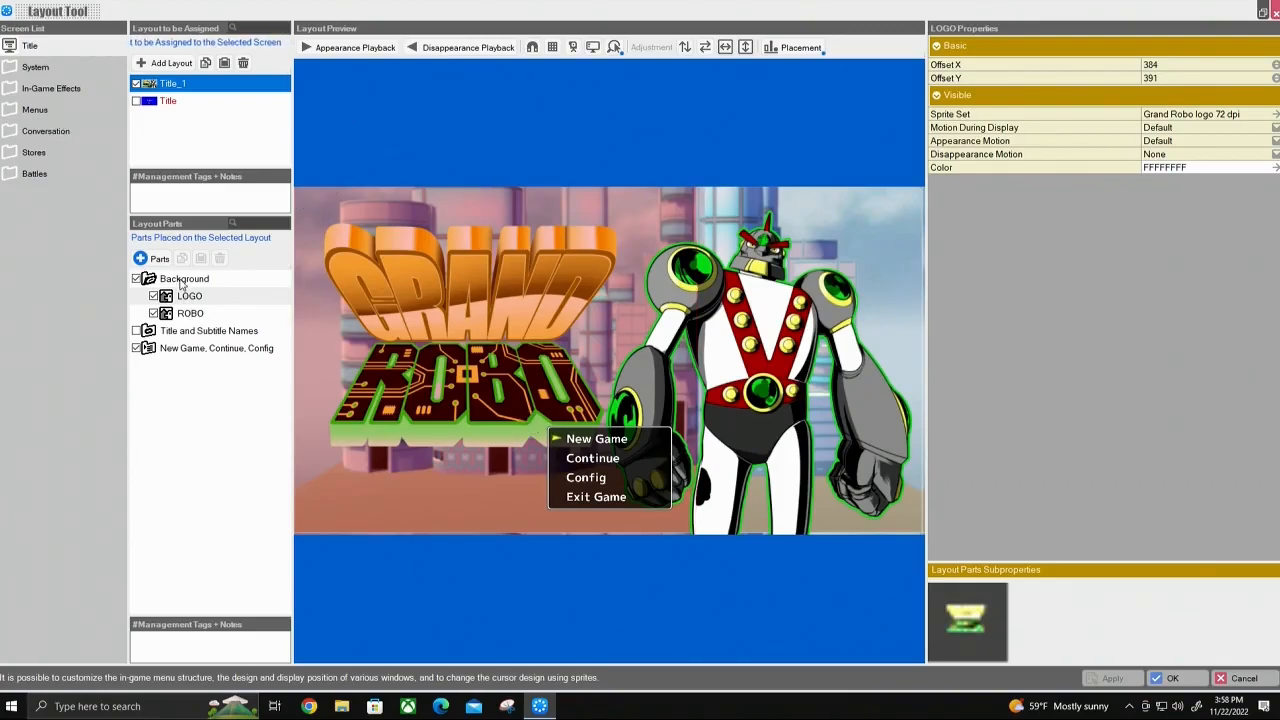
left_click(184, 278)
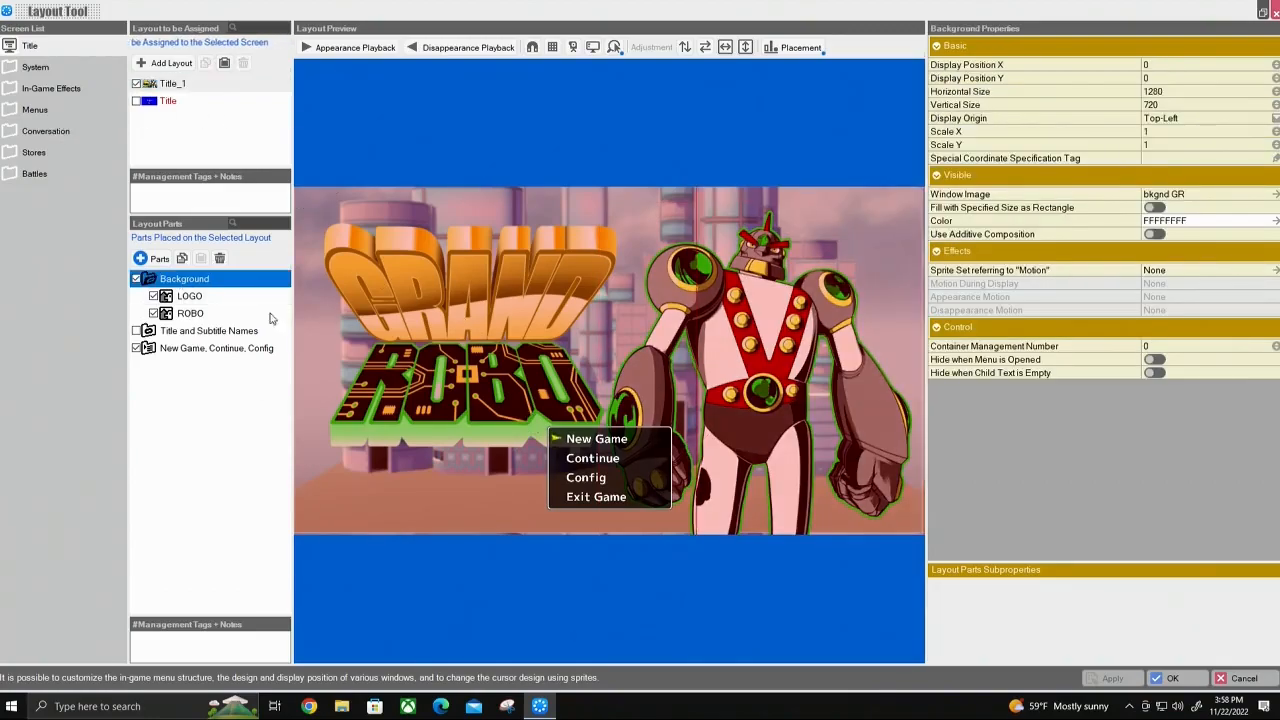
left_click(188, 296)
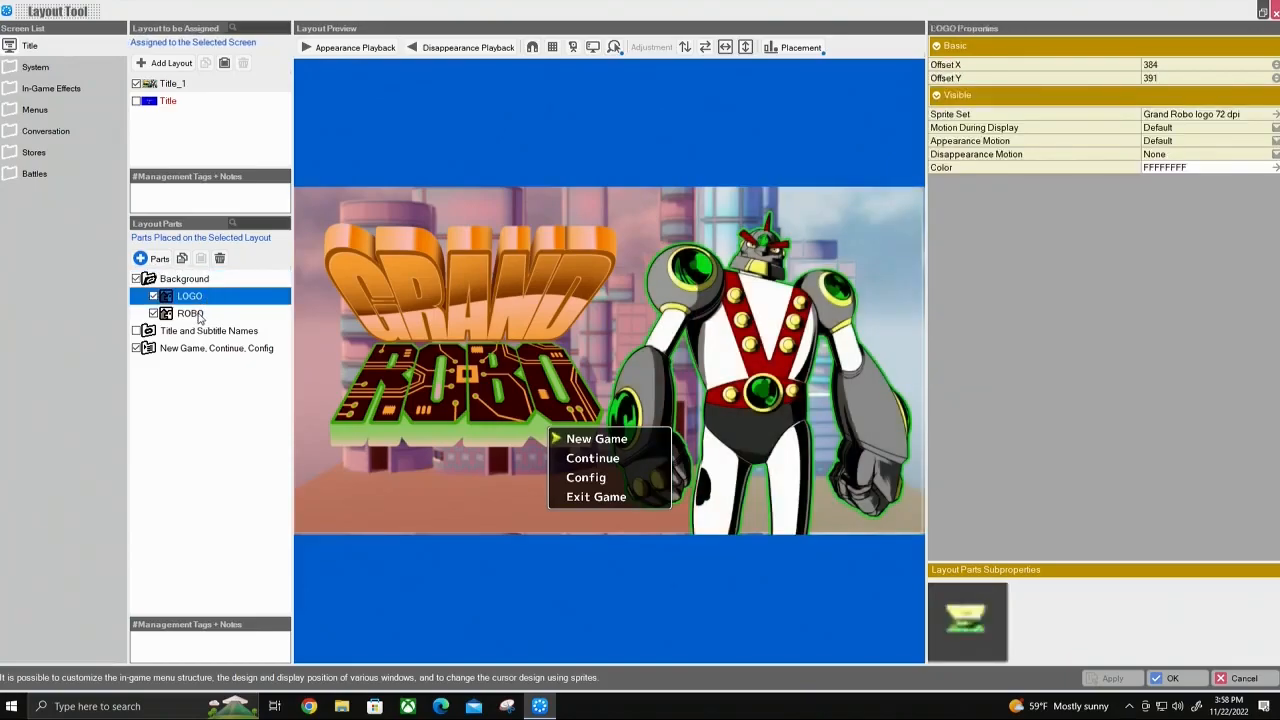
left_click(190, 312)
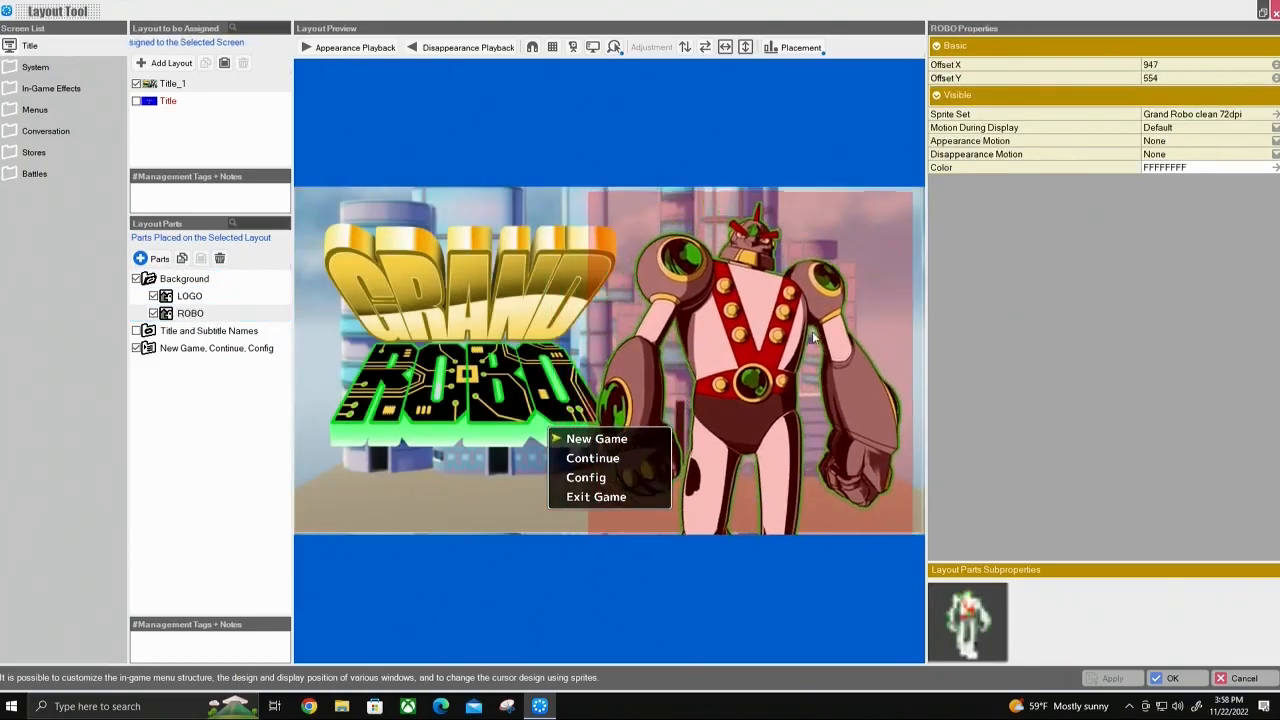
left_click(188, 296)
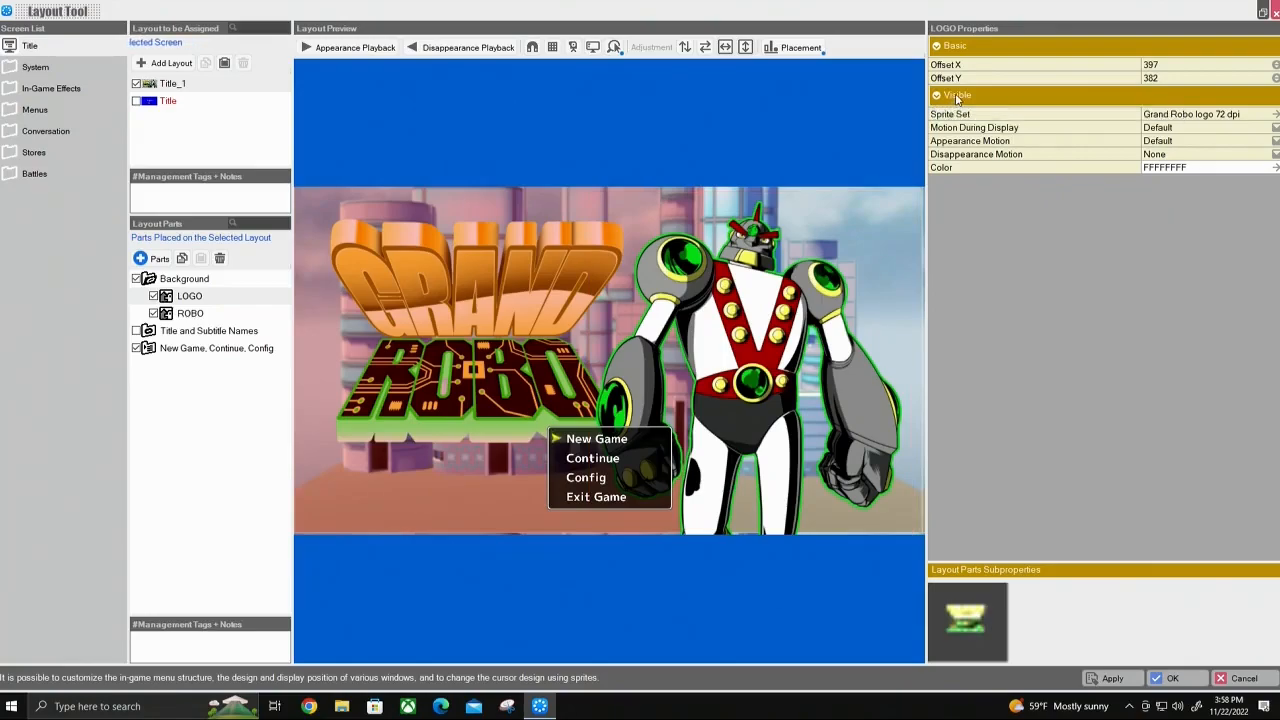
mouse_move(974, 128)
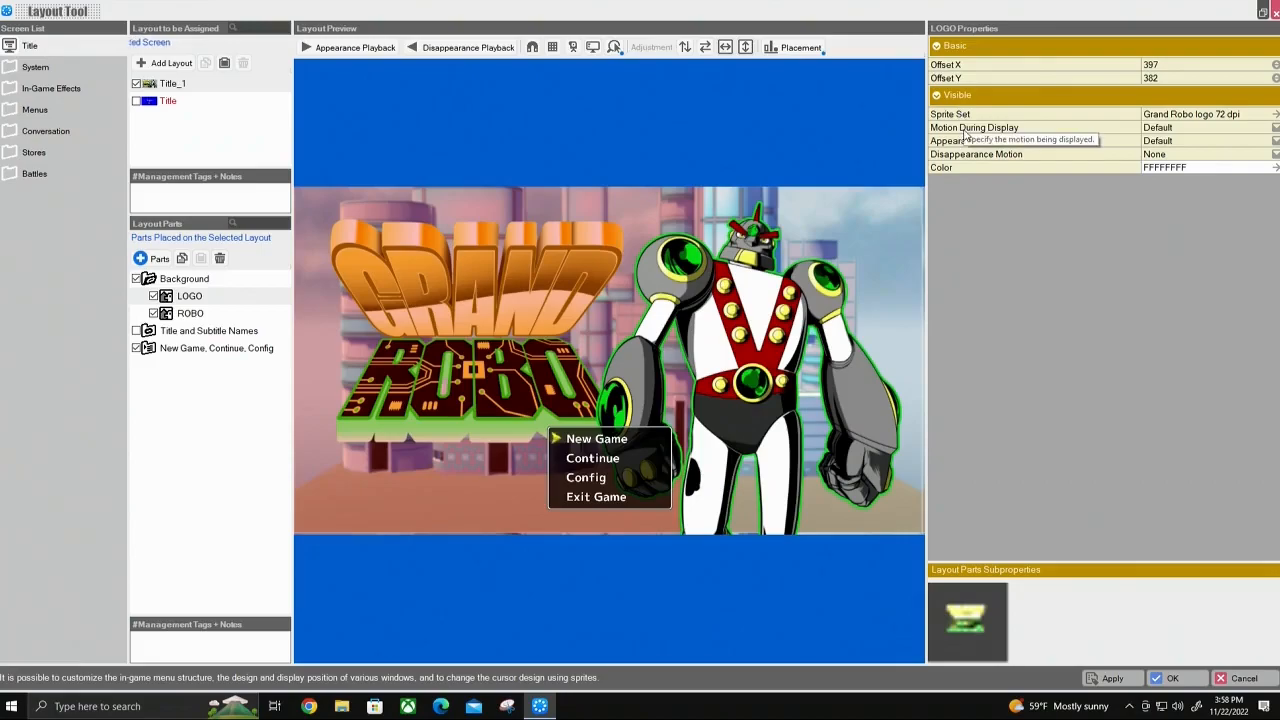
mouse_move(976, 128)
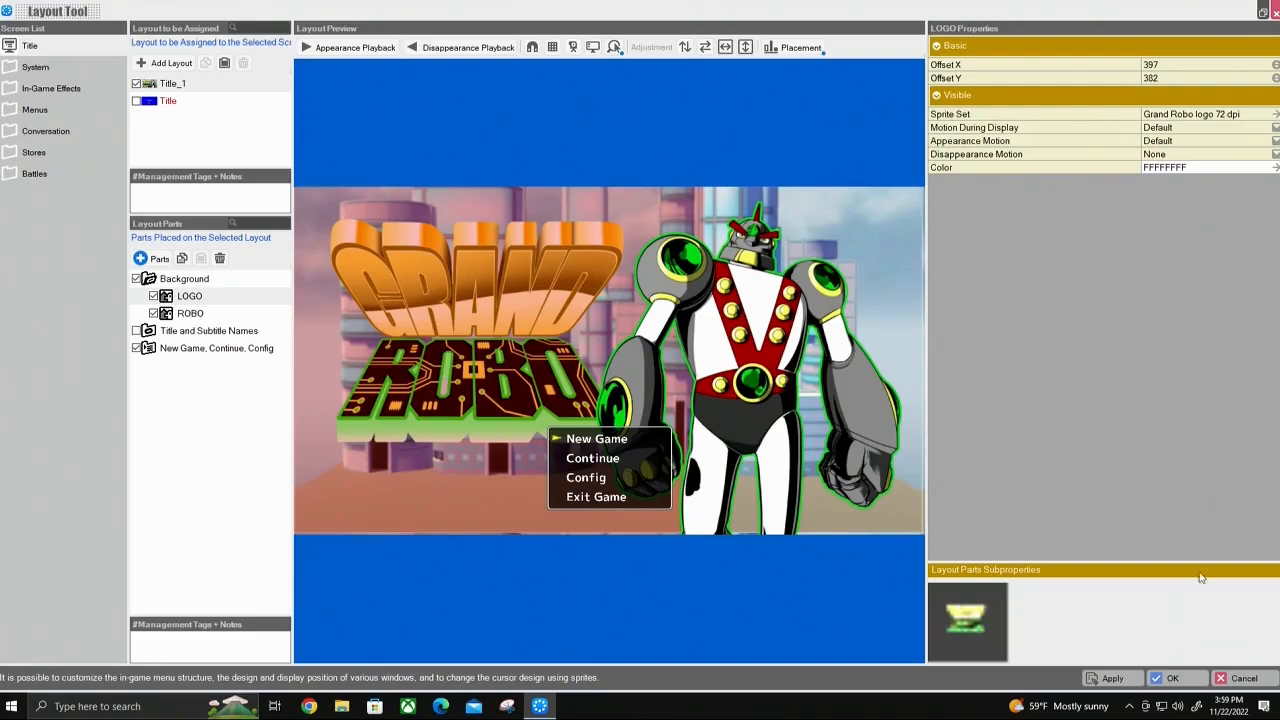
mouse_move(976, 140)
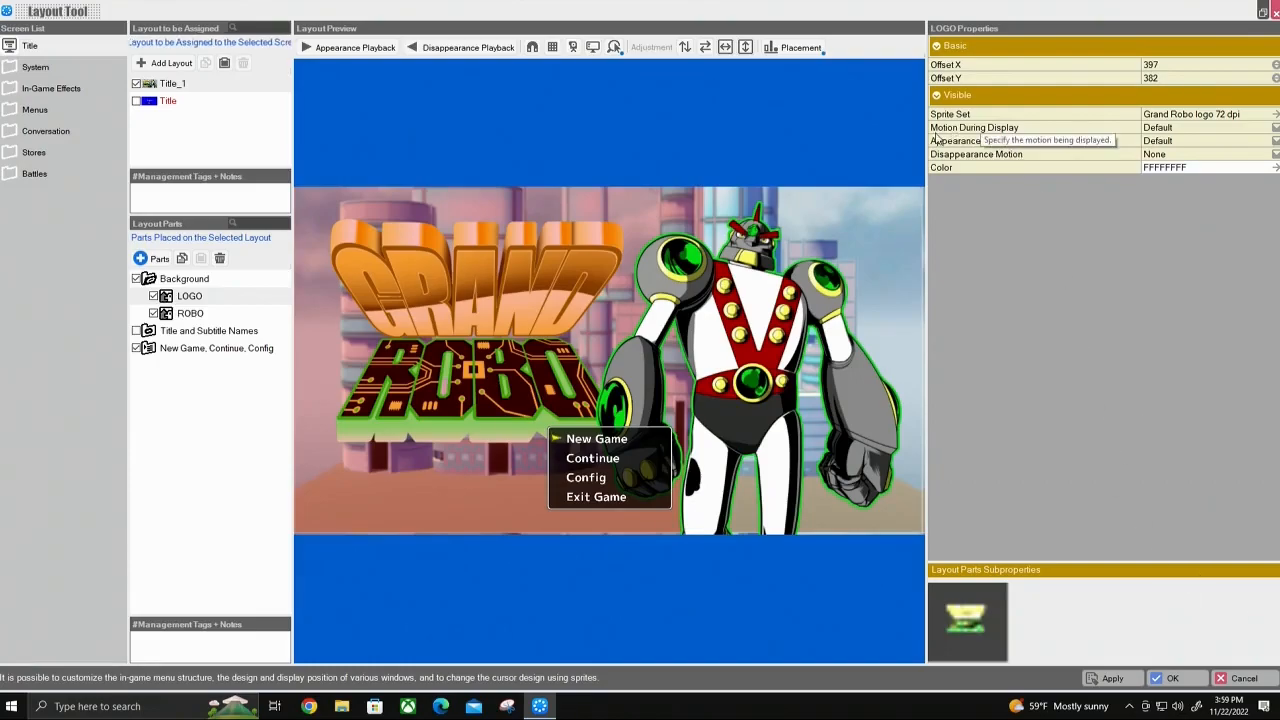
mouse_move(1064, 348)
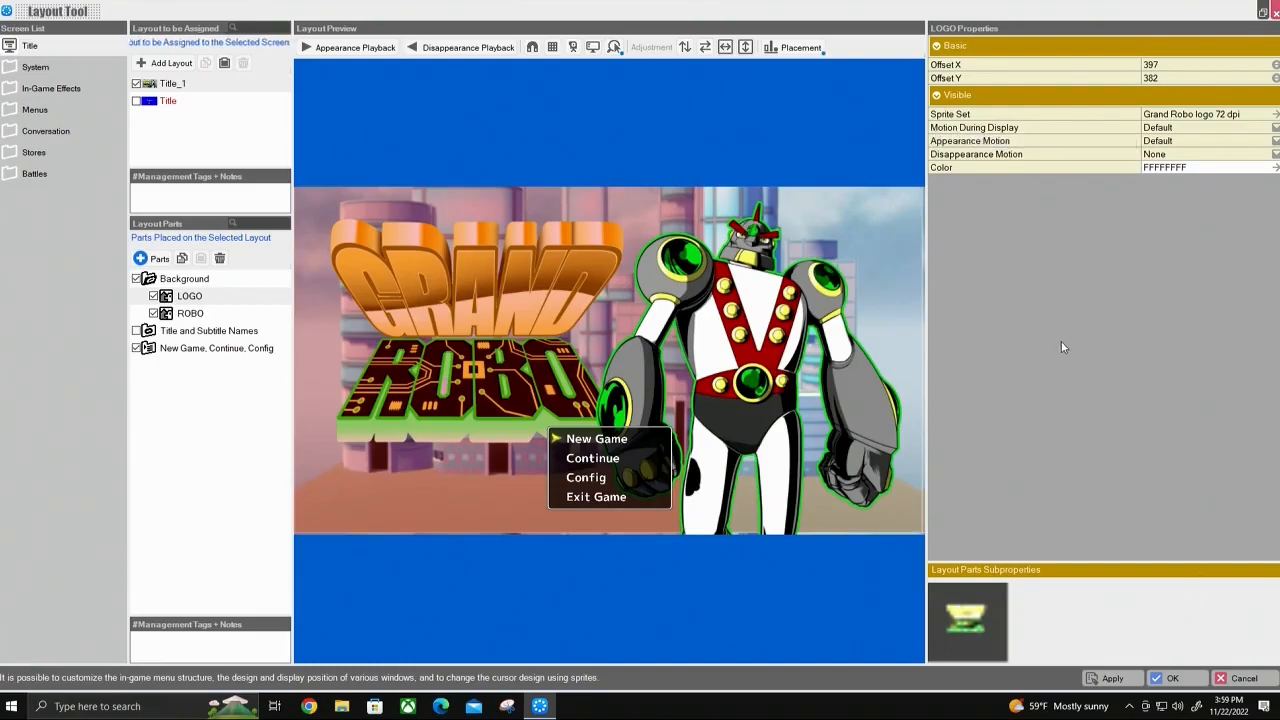
Leave the layout editor and bring up the game's Resources manager
left_click(42, 68)
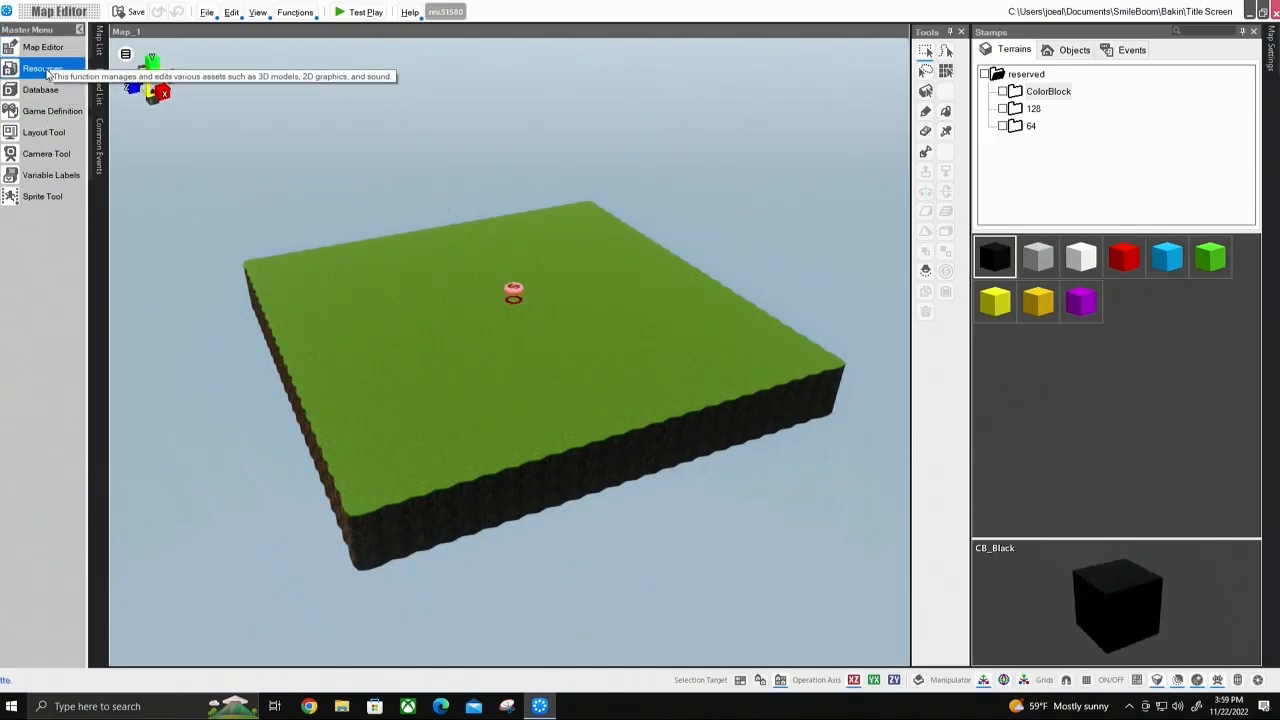
left_click(44, 68)
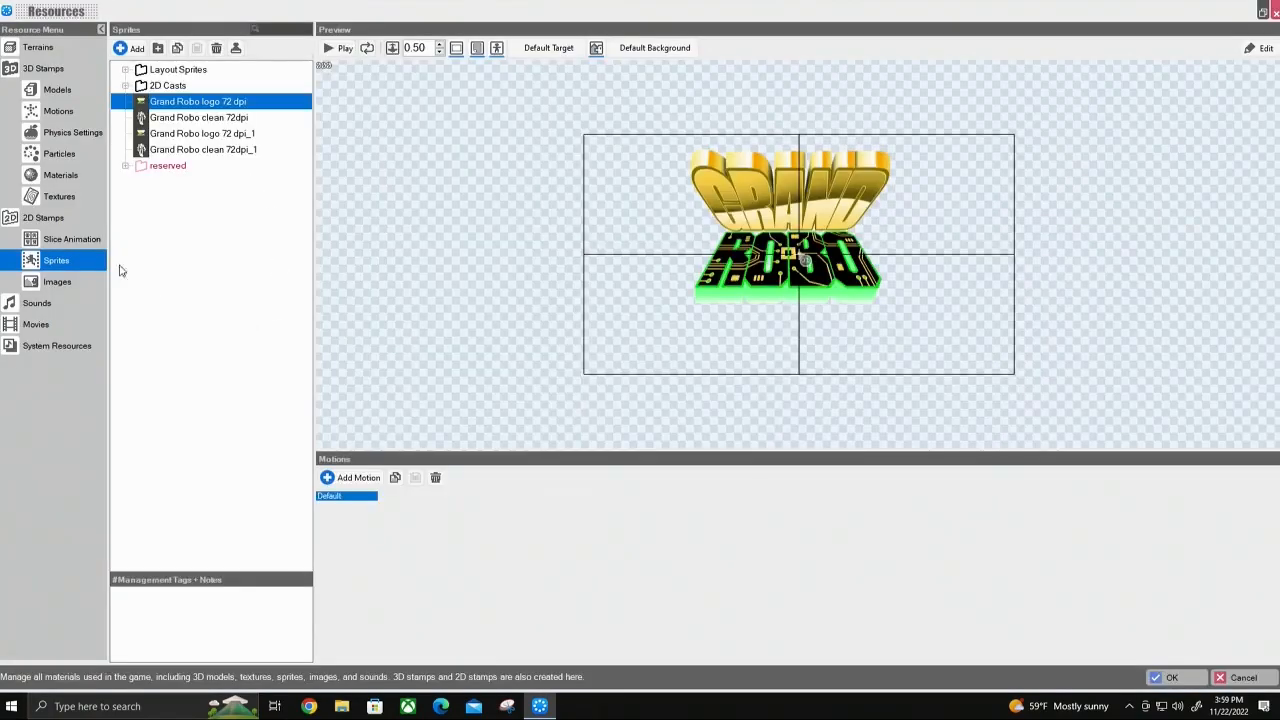
mouse_move(44, 216)
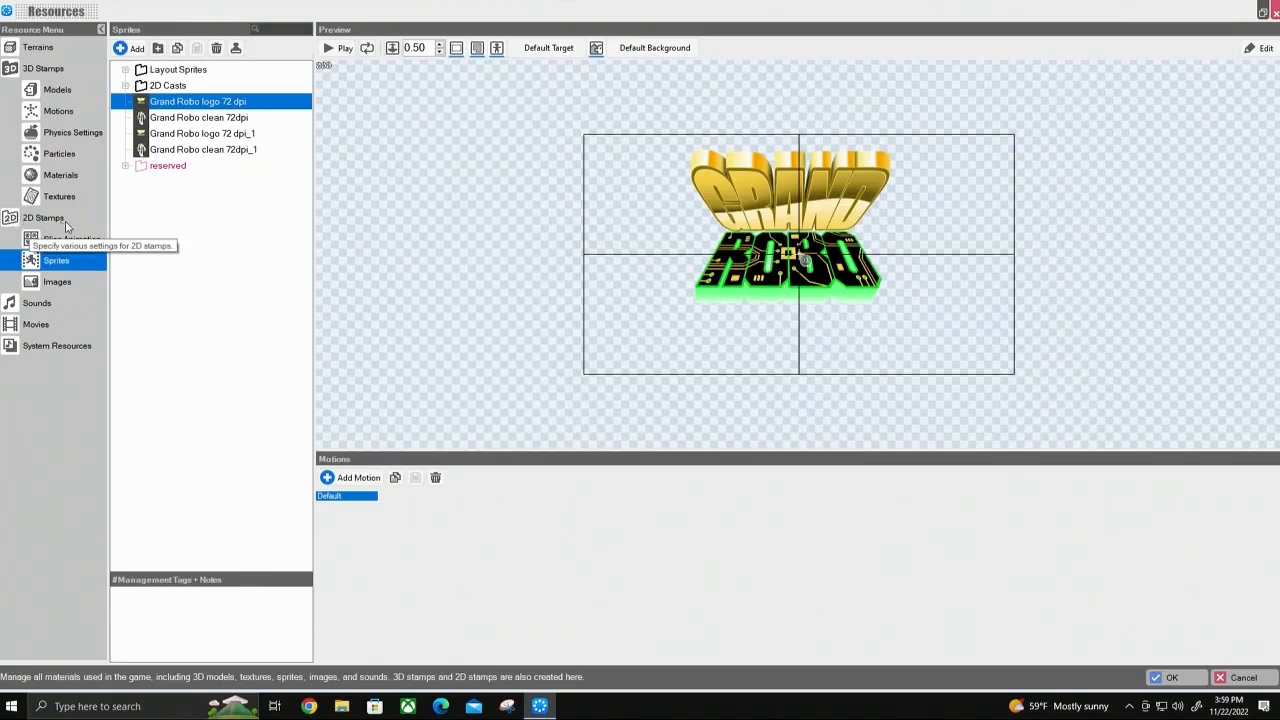
mouse_move(56, 260)
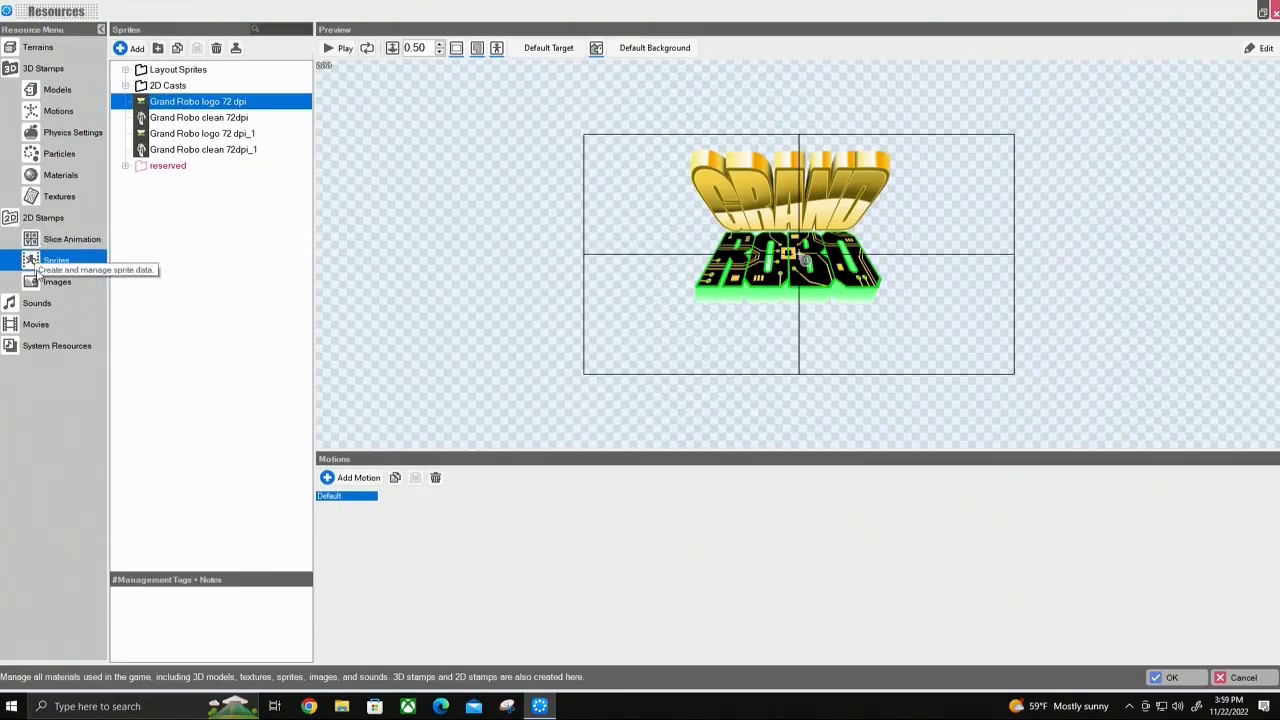
mouse_move(172, 220)
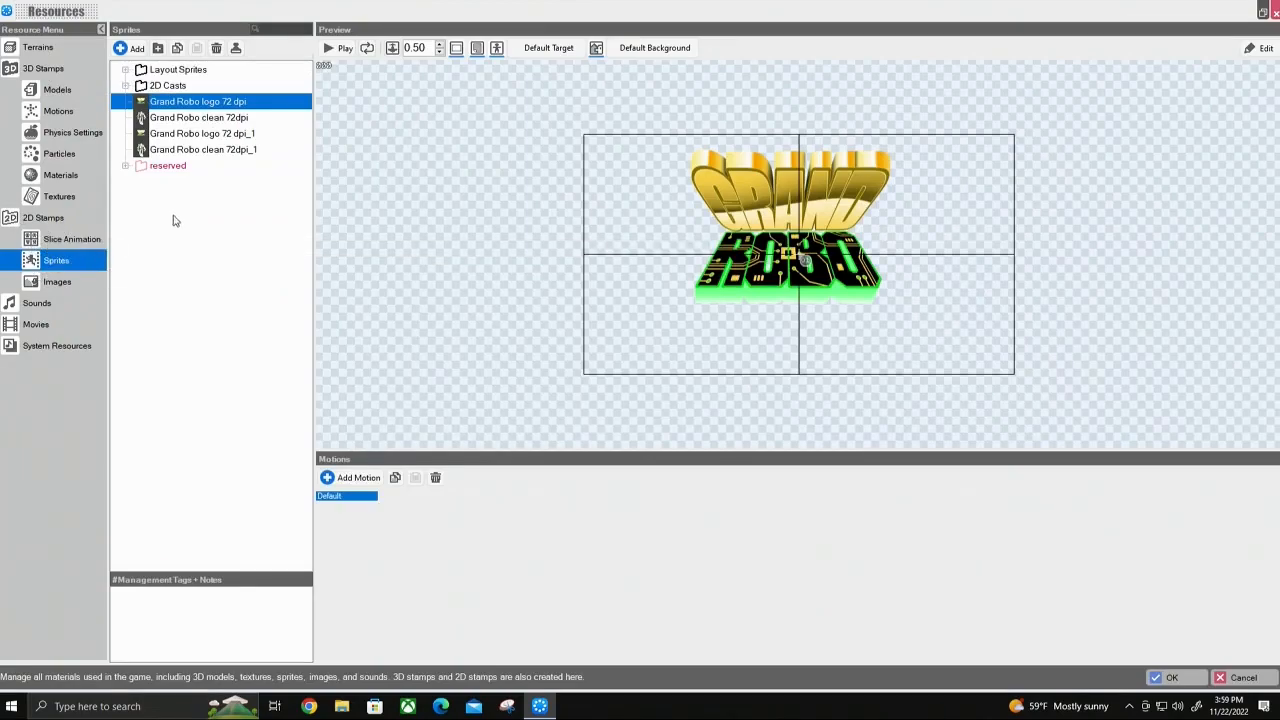
mouse_move(204, 148)
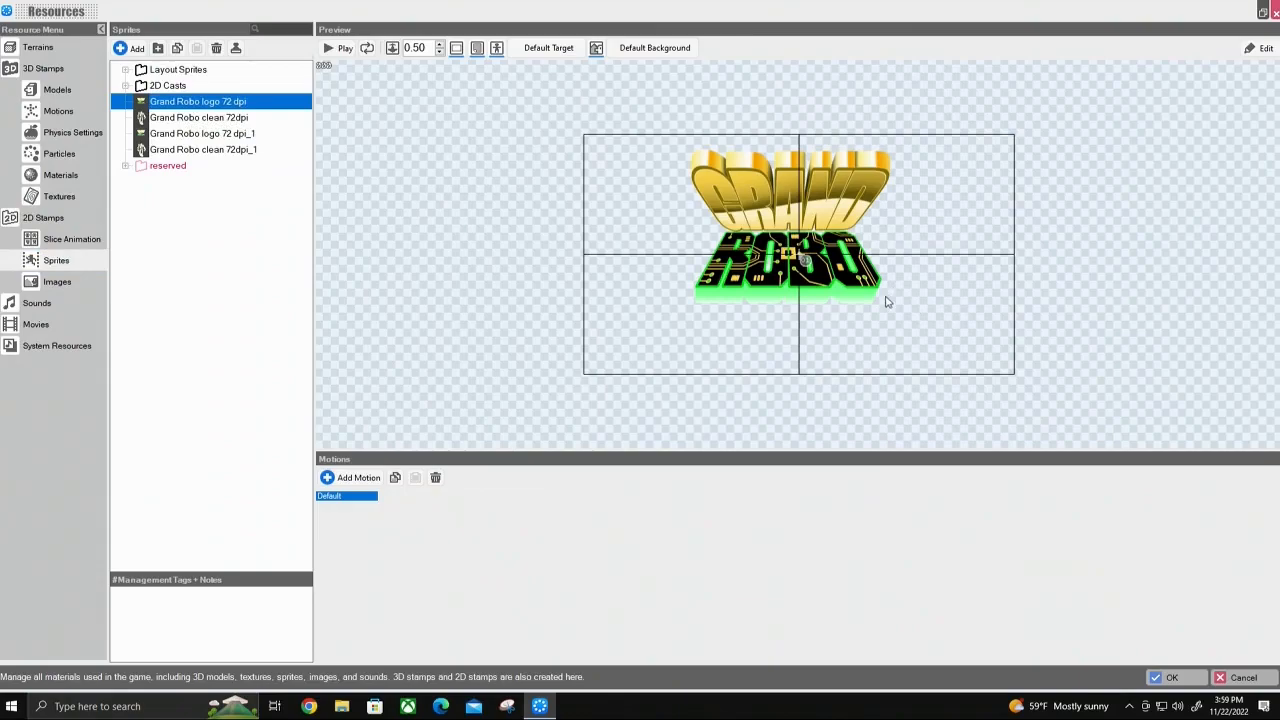
mouse_move(1016, 40)
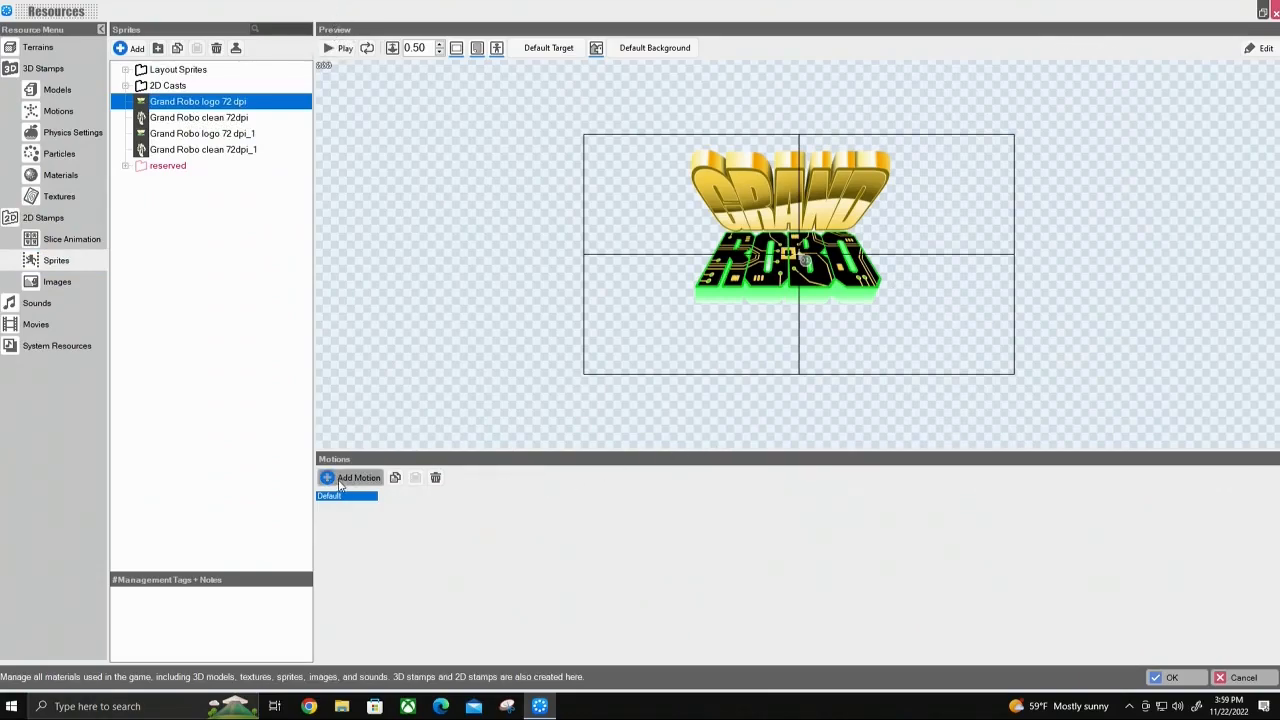
mouse_move(350, 476)
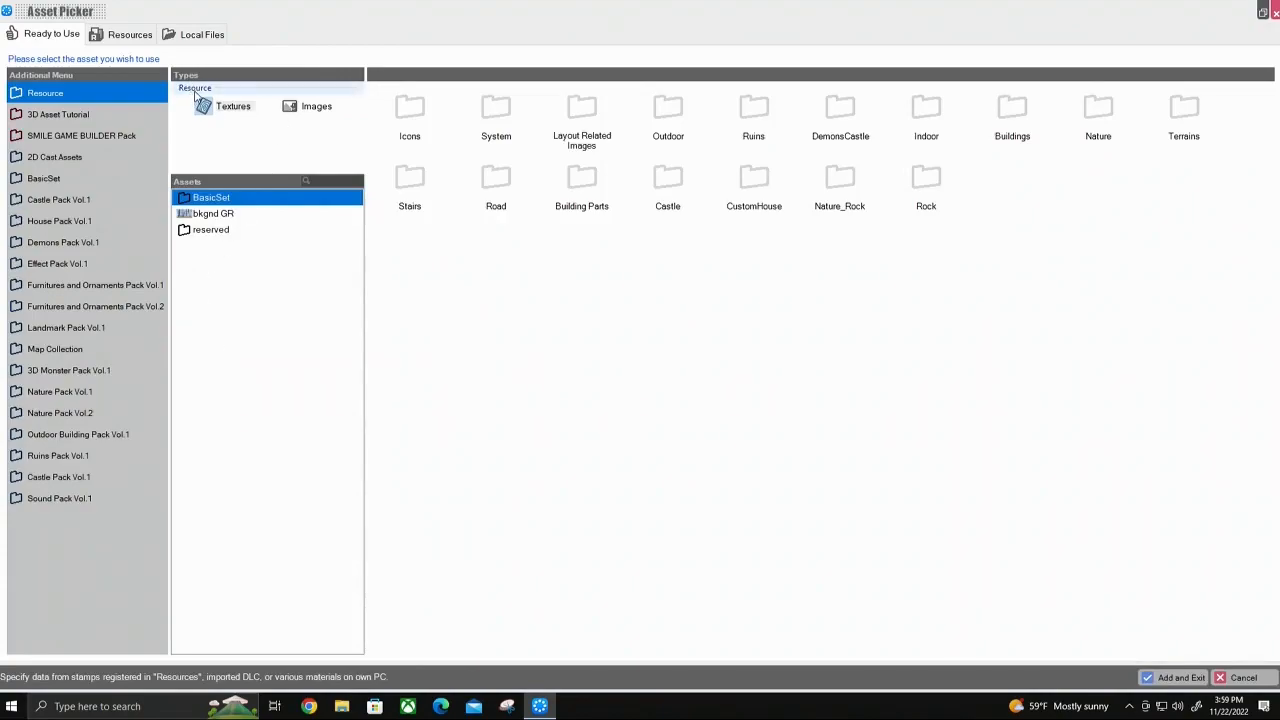
Add the Grand Robo logo 72 dpi image as a new motion from the Asset Picker
left_click(316, 106)
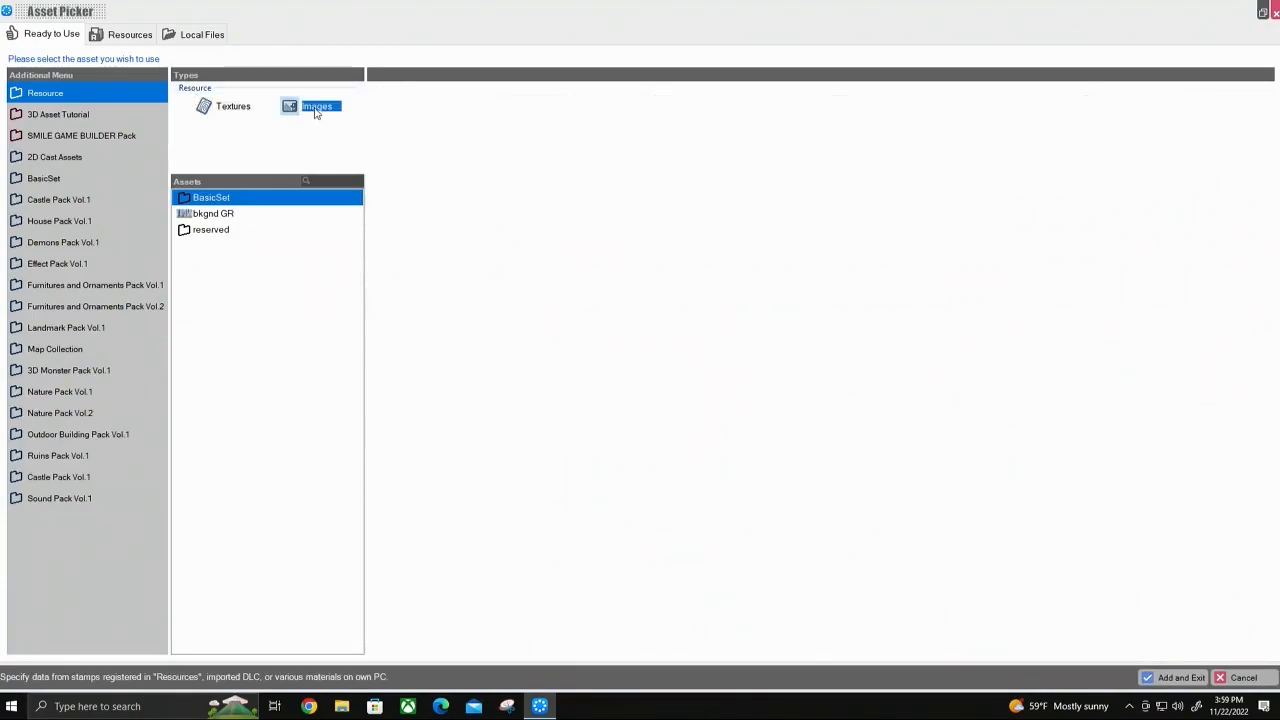
left_click(318, 106)
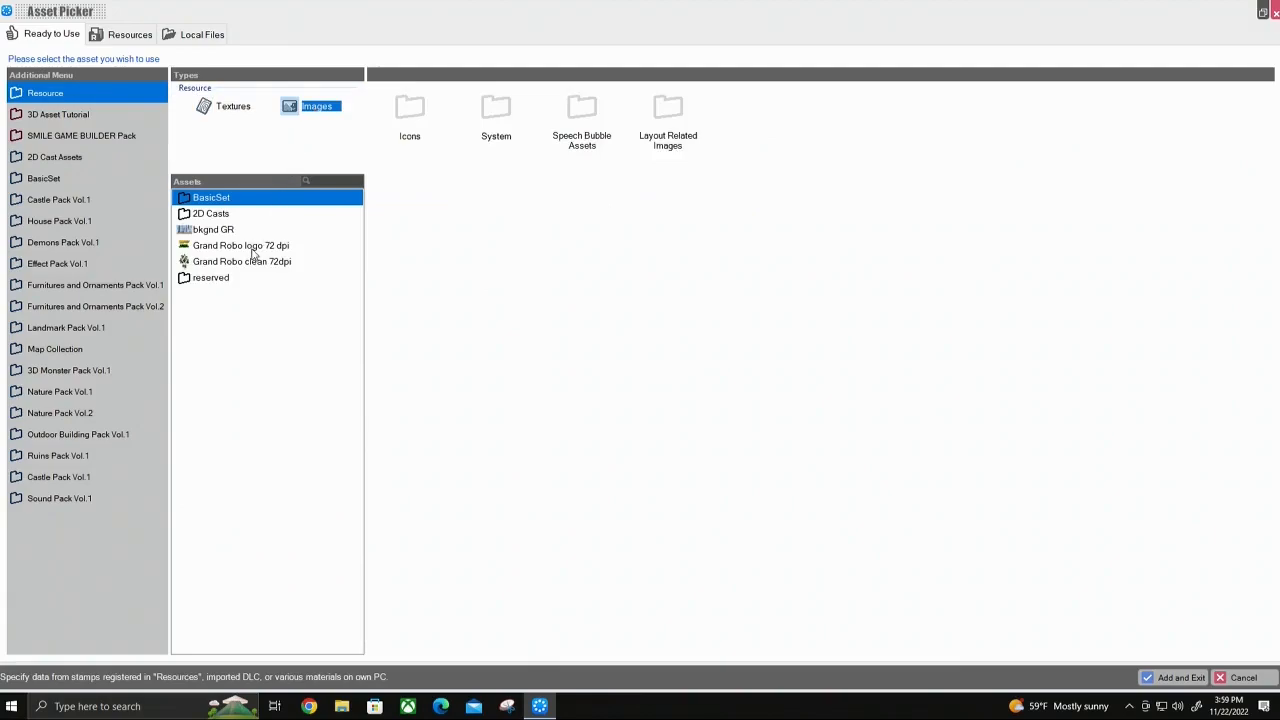
left_click(240, 244)
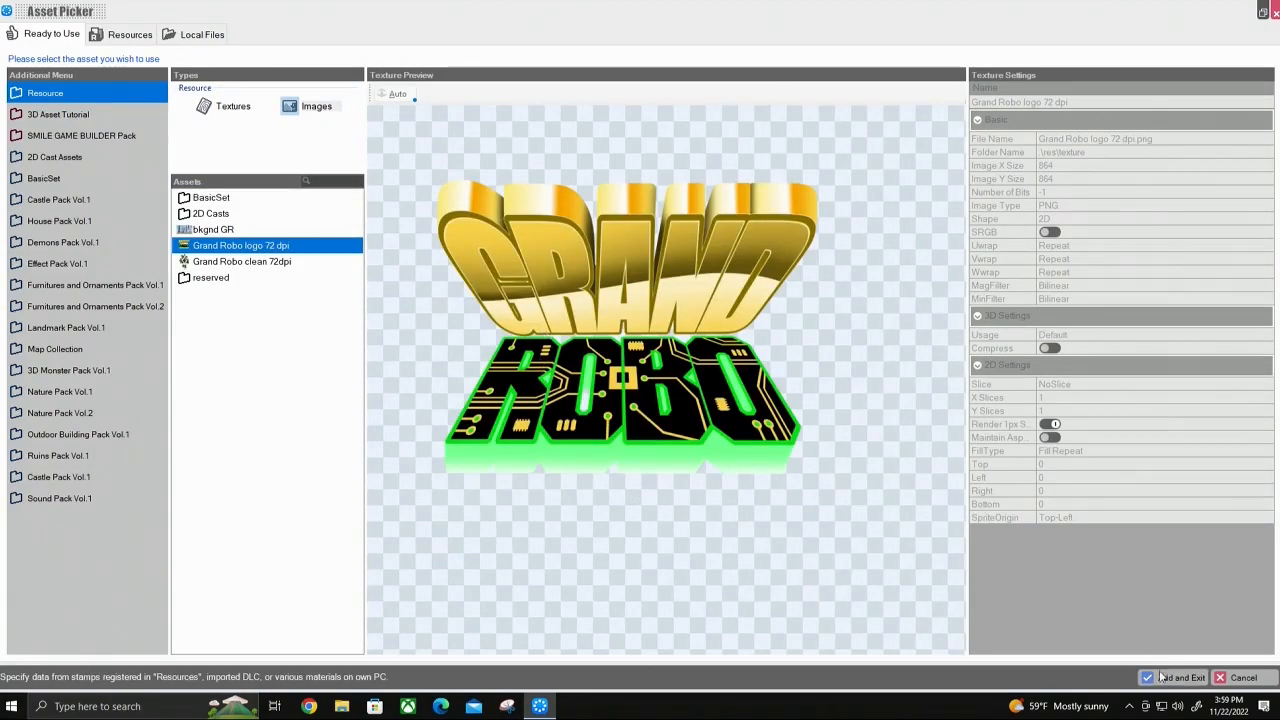
left_click(1180, 676)
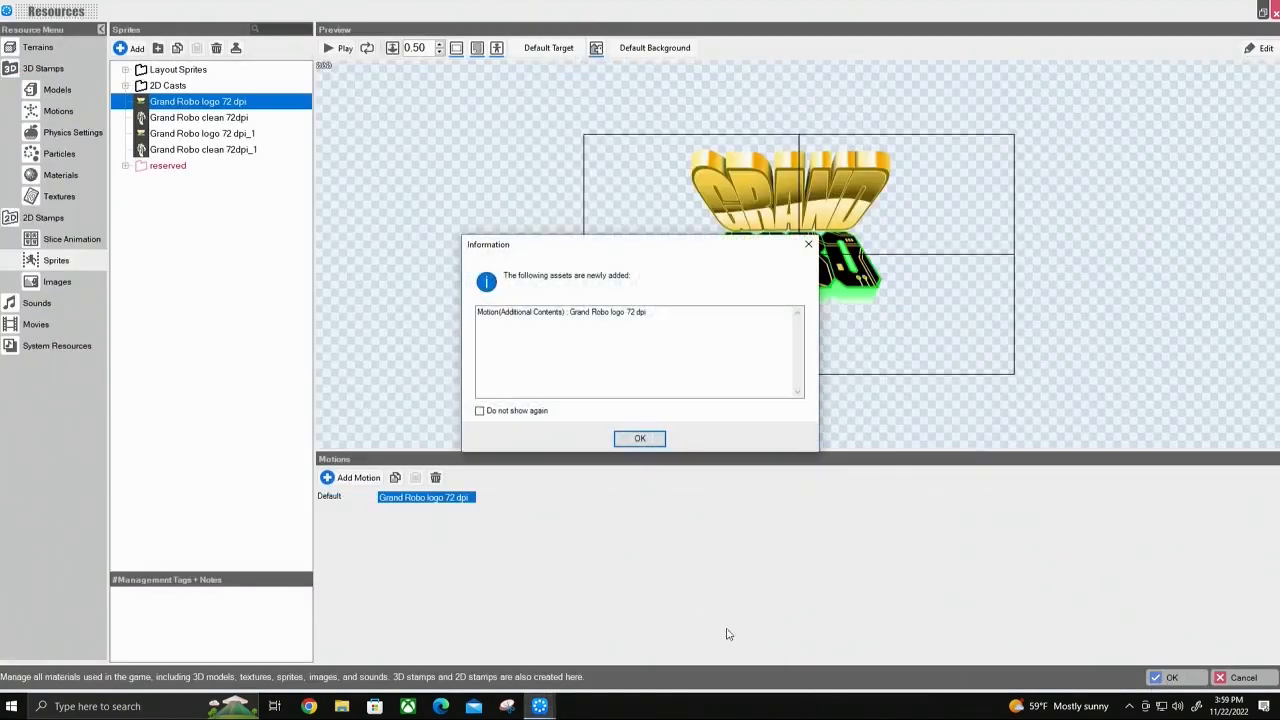
left_click(640, 438)
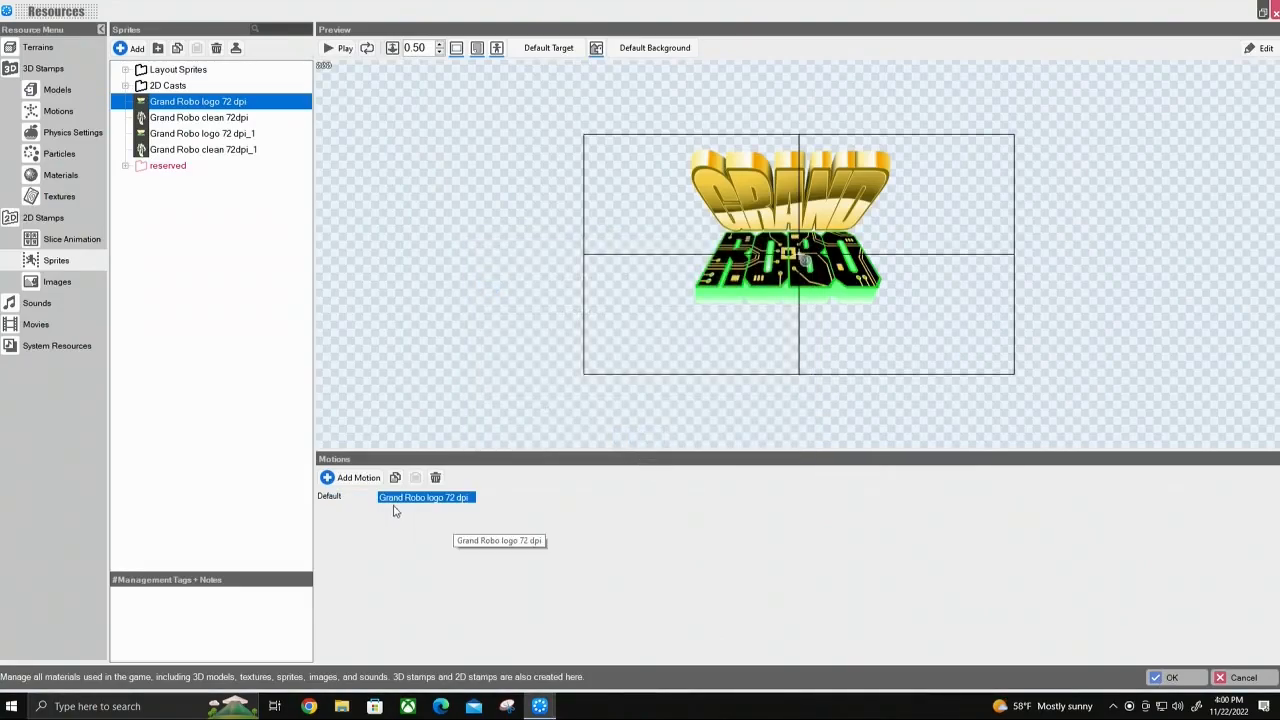
mouse_move(392, 504)
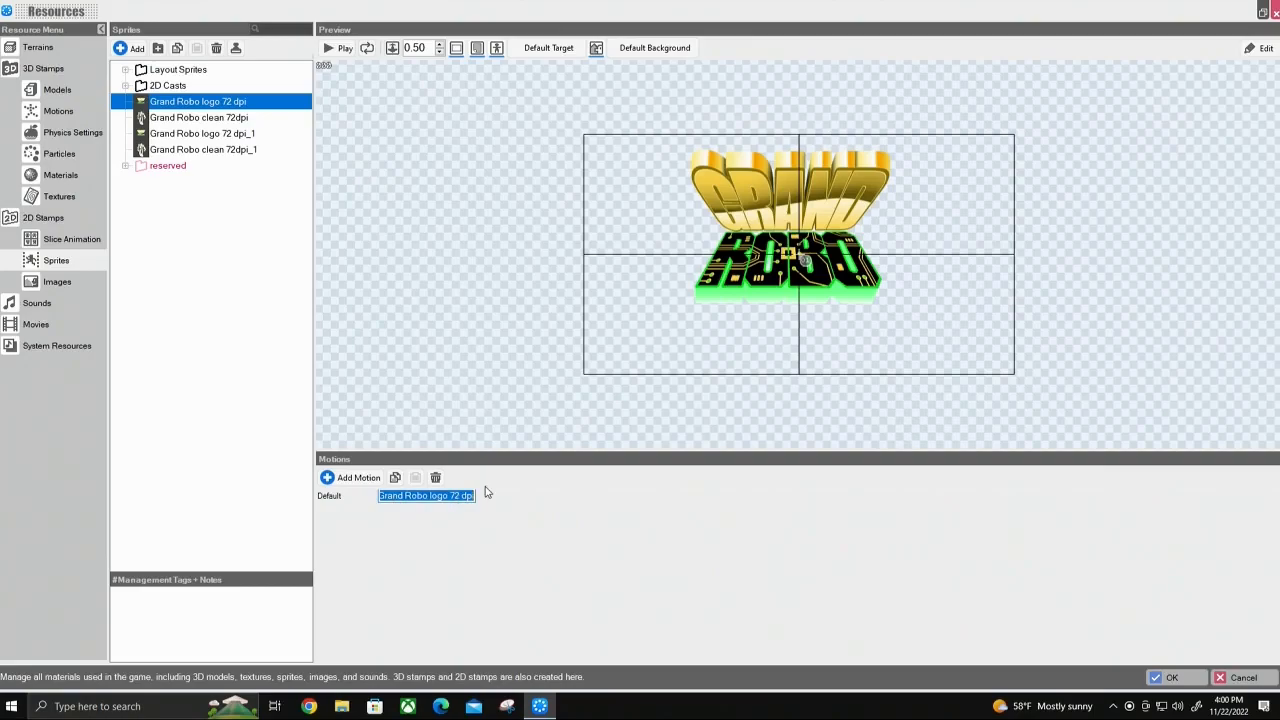
Rename the new motion to 'Fade and Slide In'
type("Fade and S")
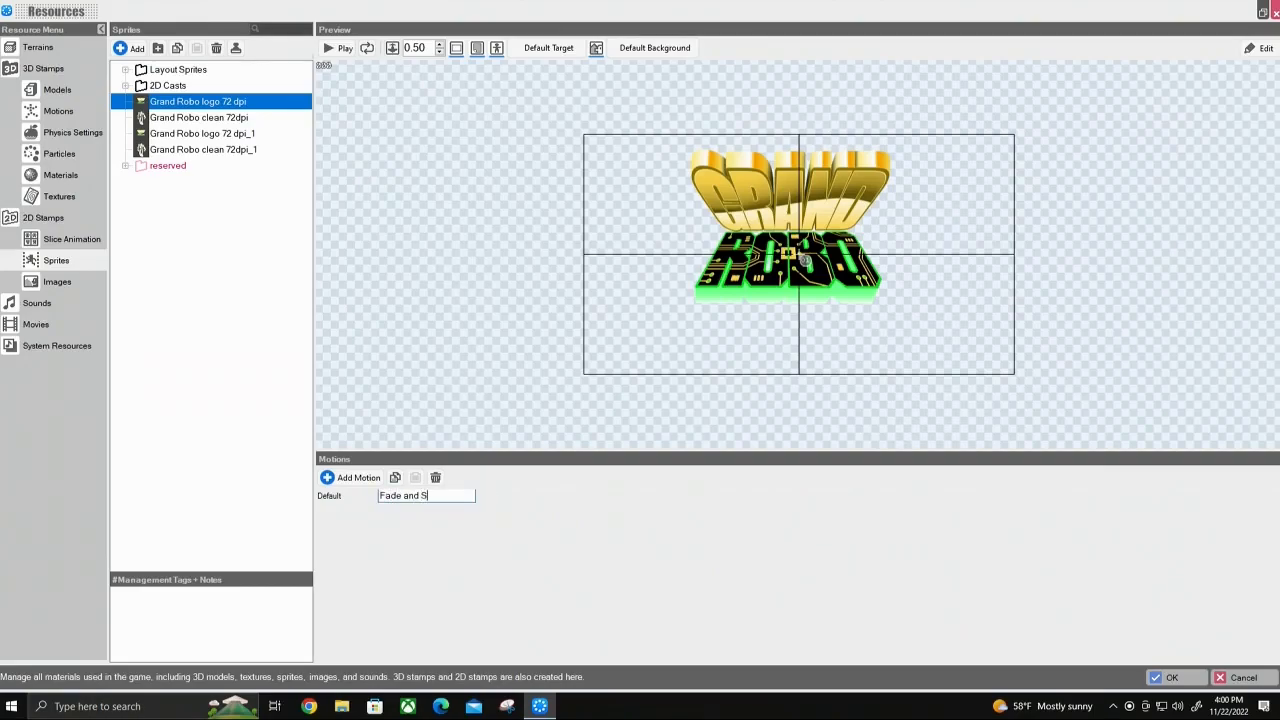
type("lide In")
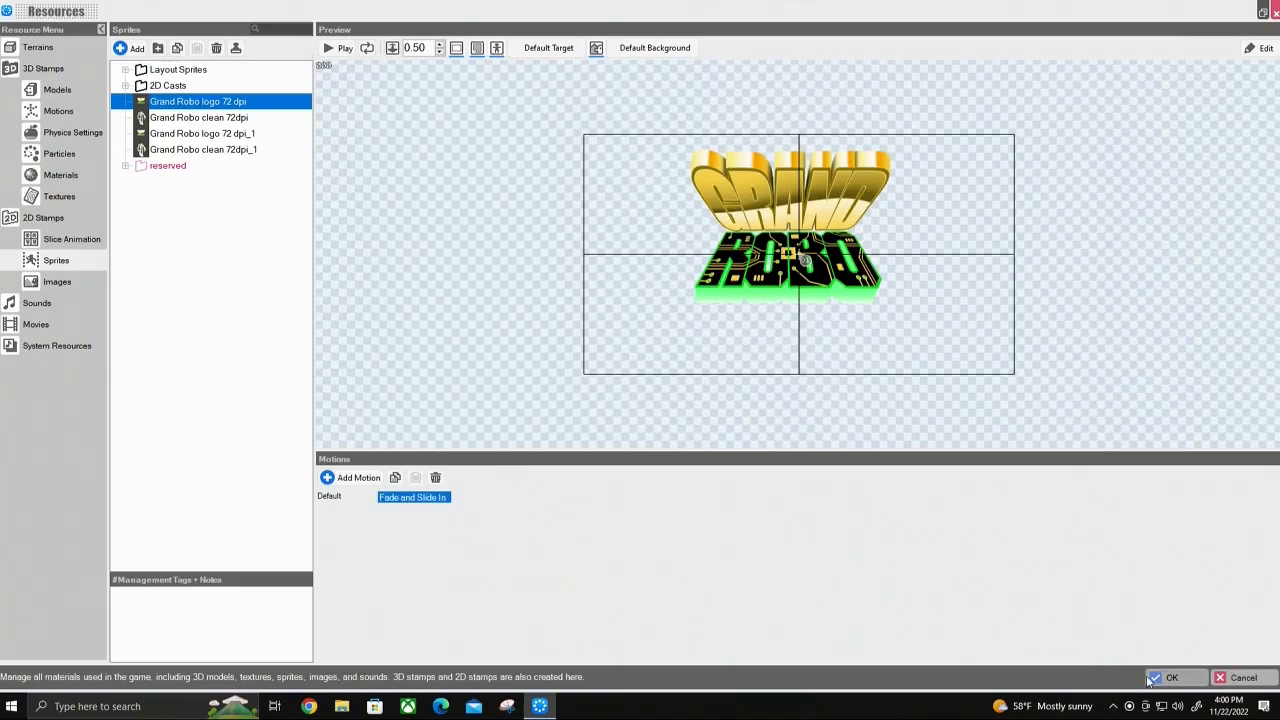
mouse_move(1256, 56)
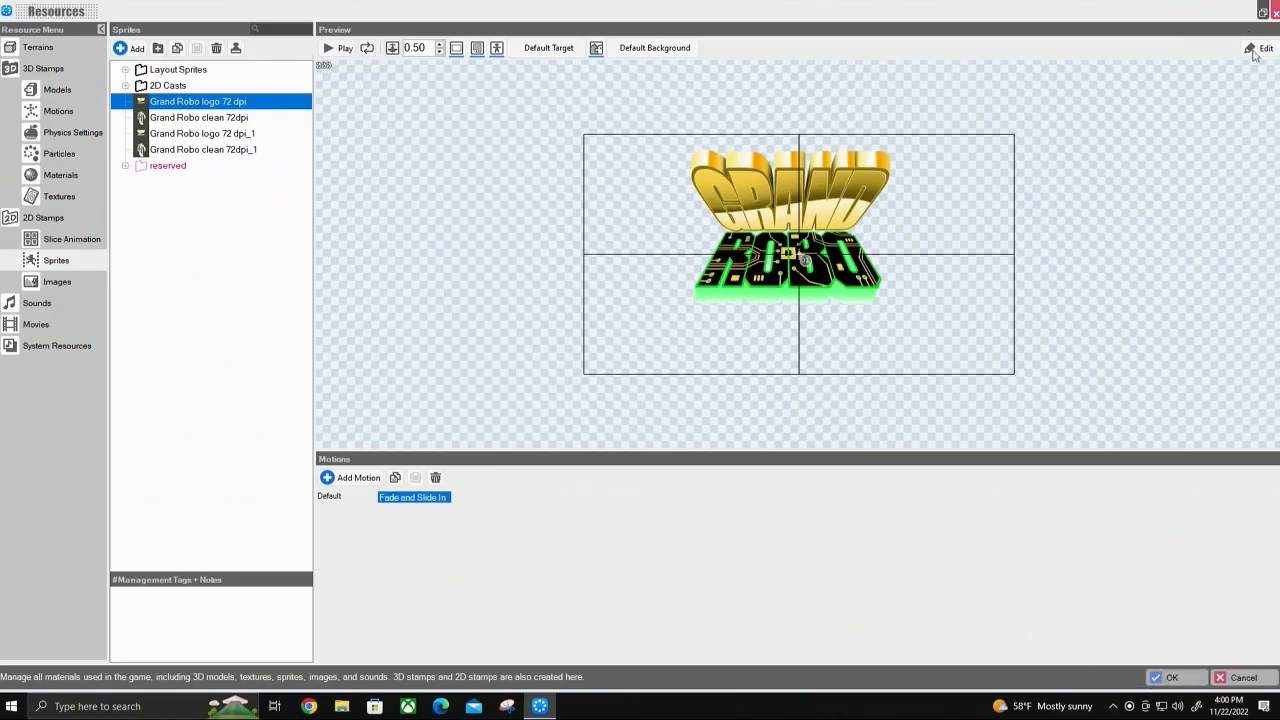
mouse_move(1264, 48)
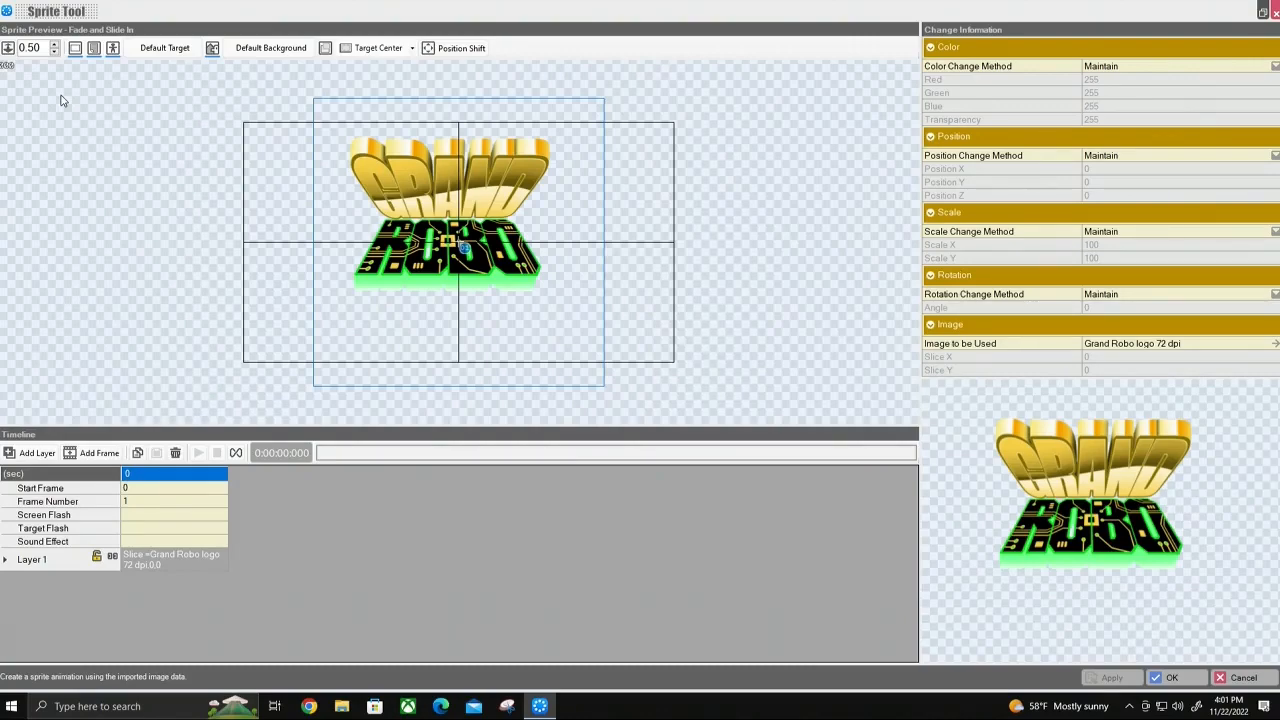
mouse_move(804, 212)
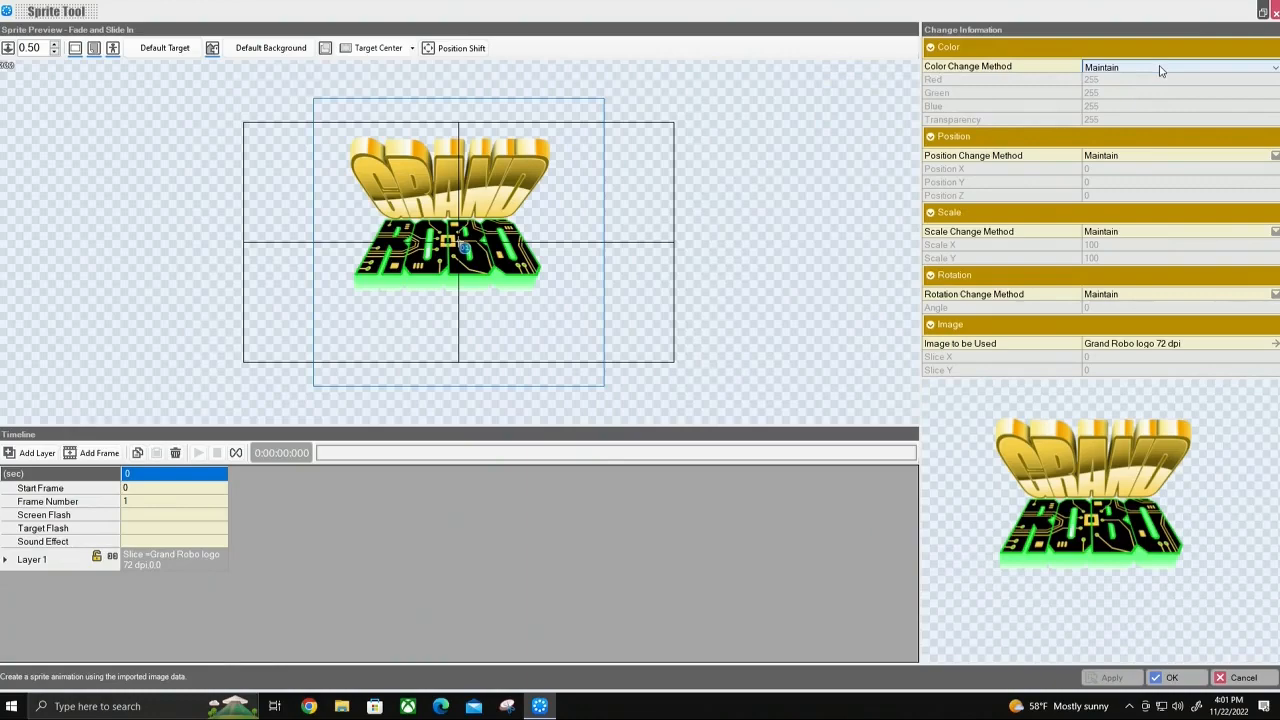
Set the first frame to Change Smoothly with transparency 0
left_click(1178, 66)
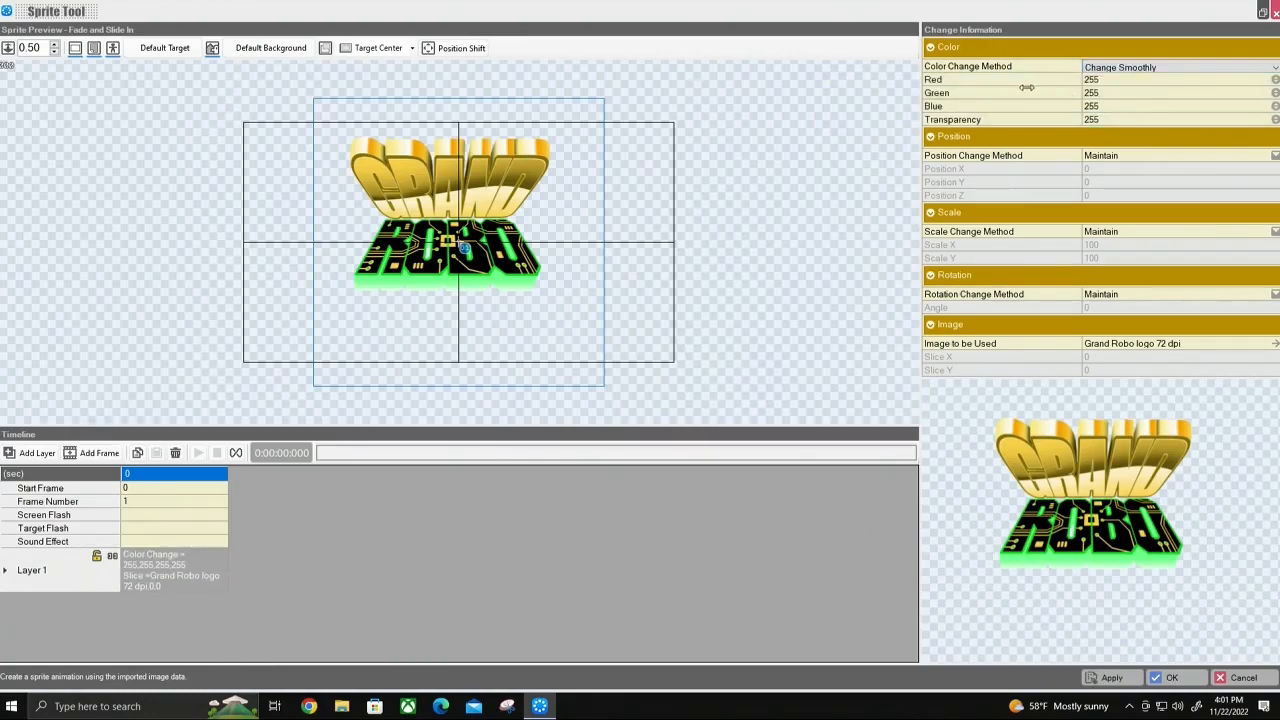
mouse_move(1116, 96)
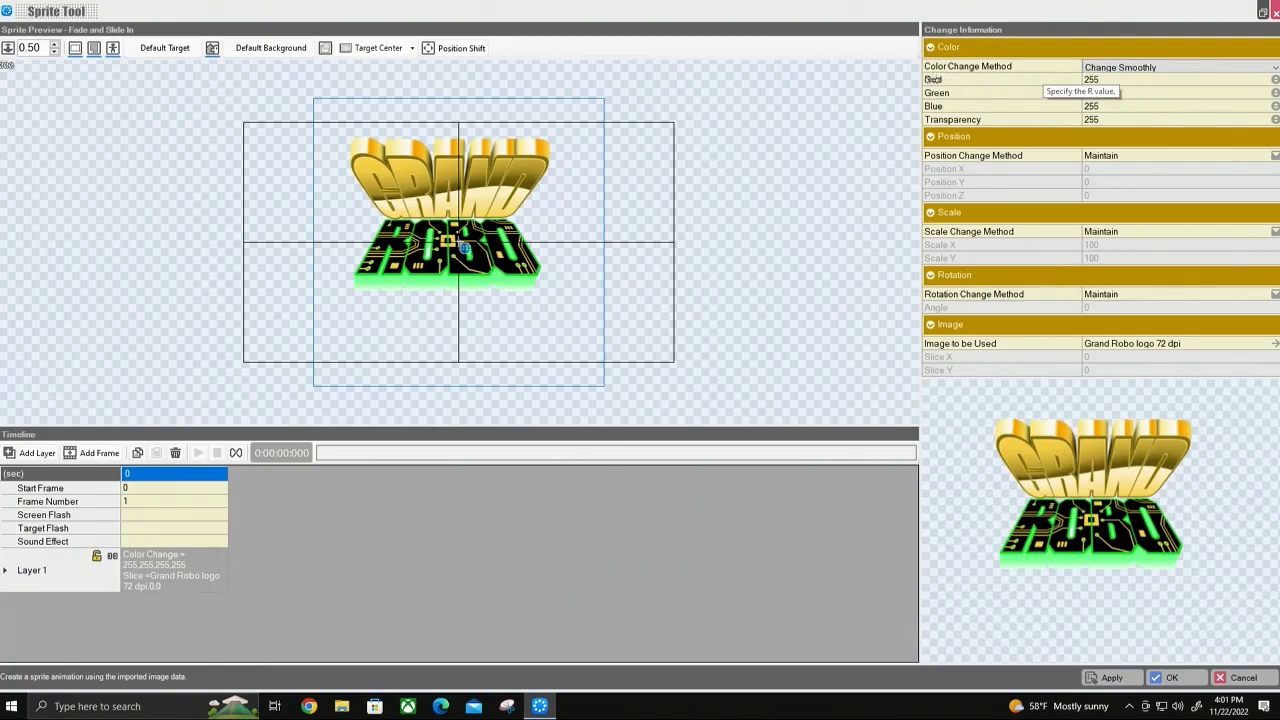
mouse_move(1124, 90)
type("0")
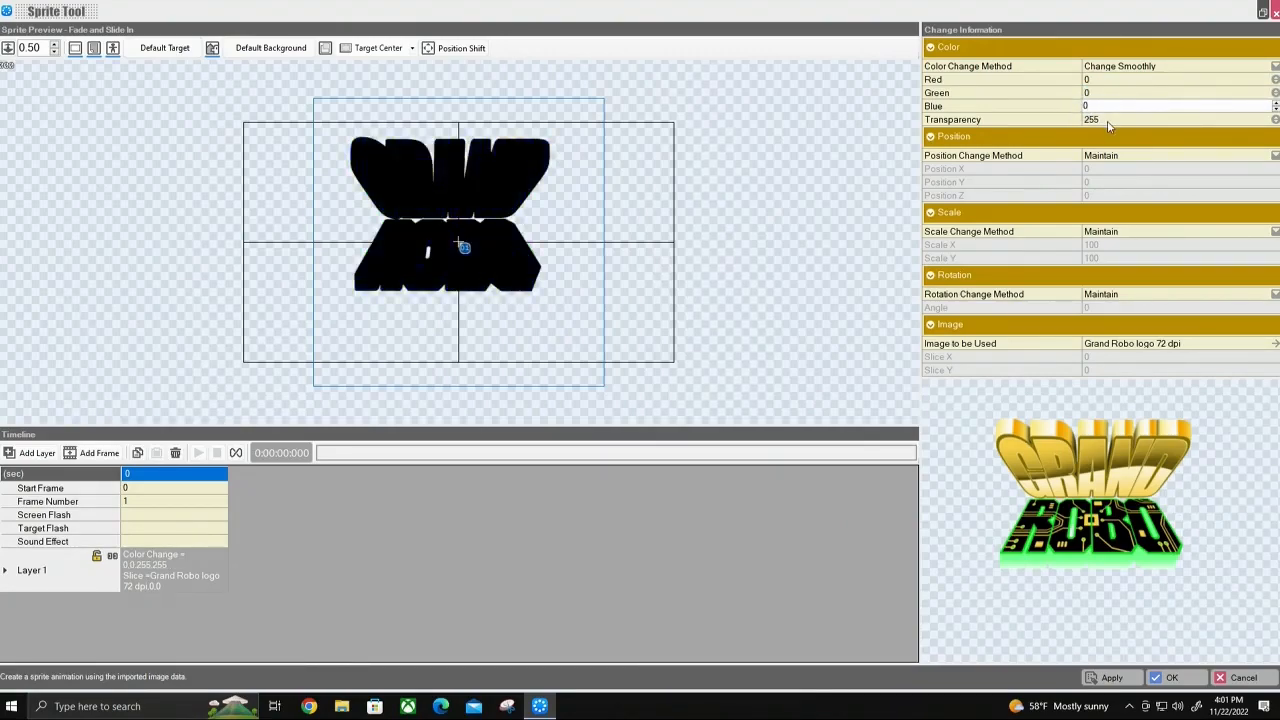
left_click(1180, 120)
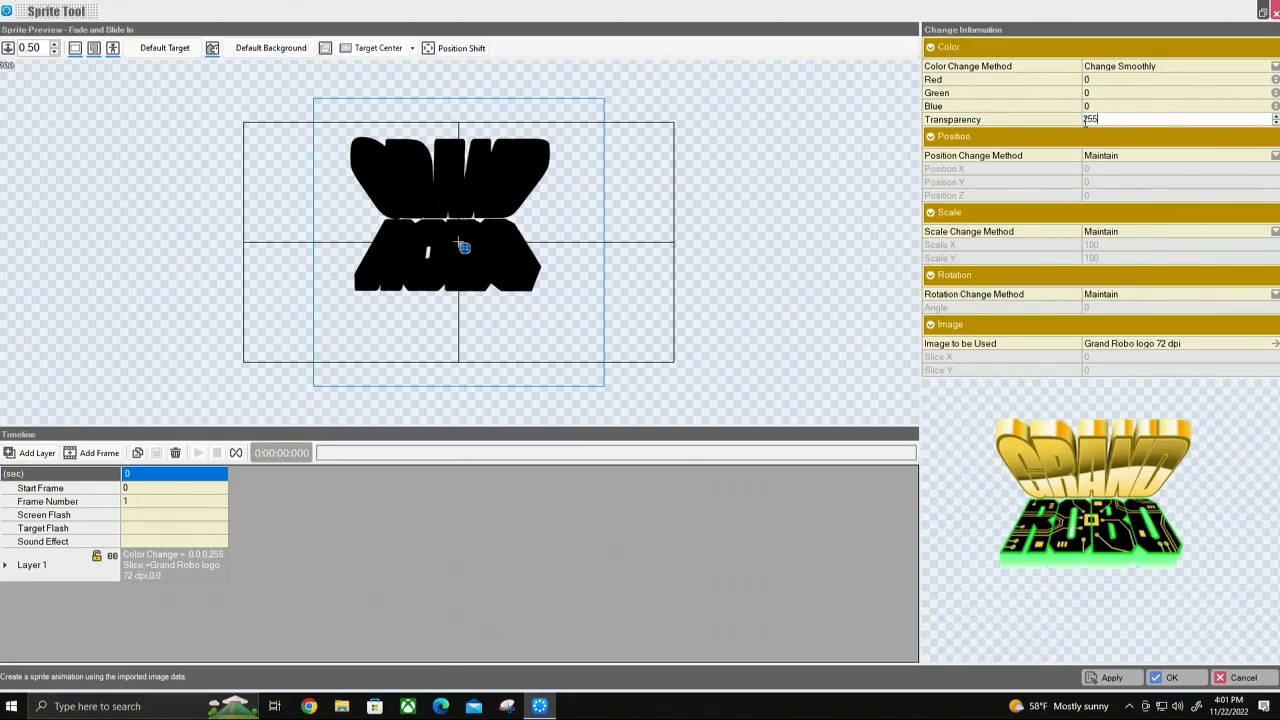
type("0")
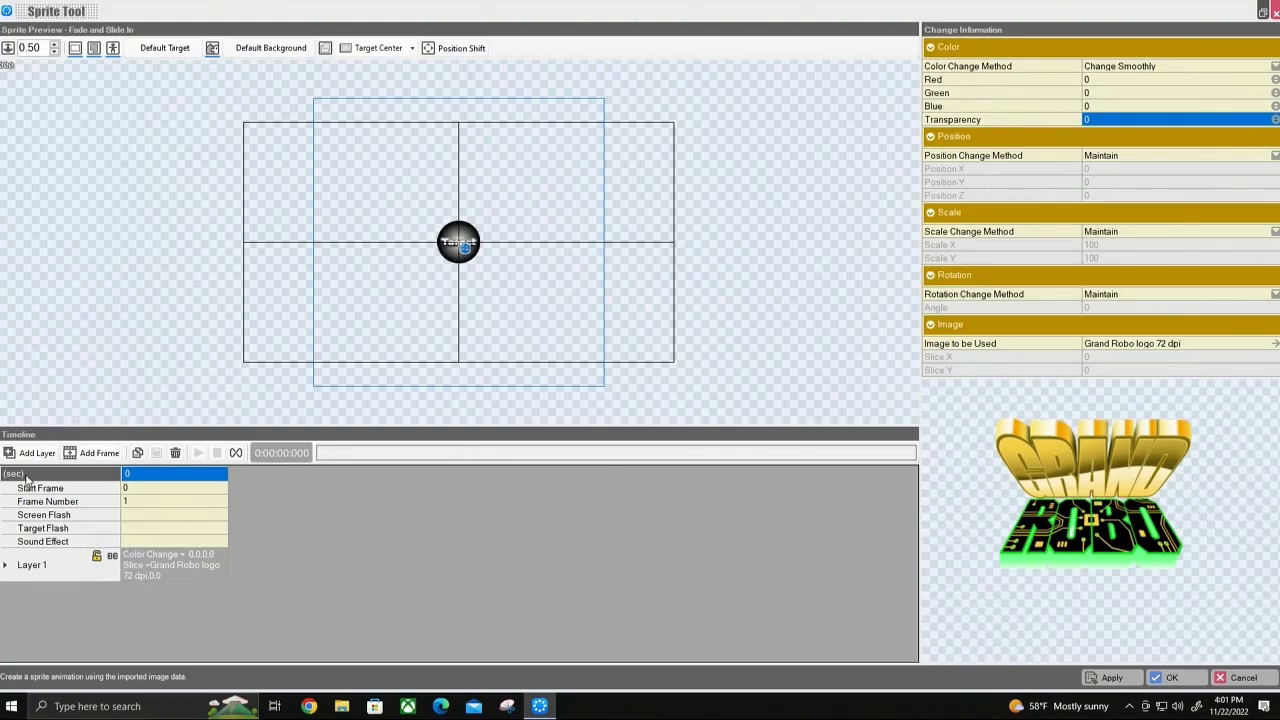
Add a second keyframe at frame 60 changing smoothly to full colour and transparency 255, then preview it
left_click(100, 452)
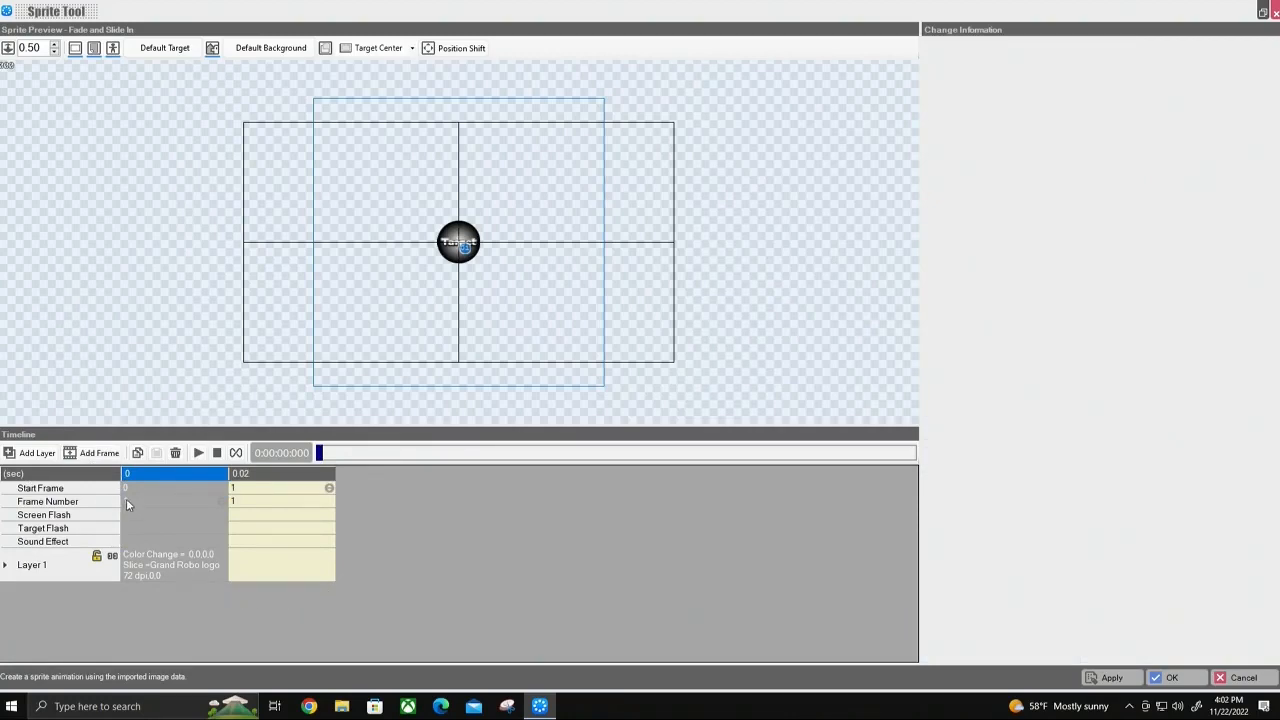
mouse_move(162, 504)
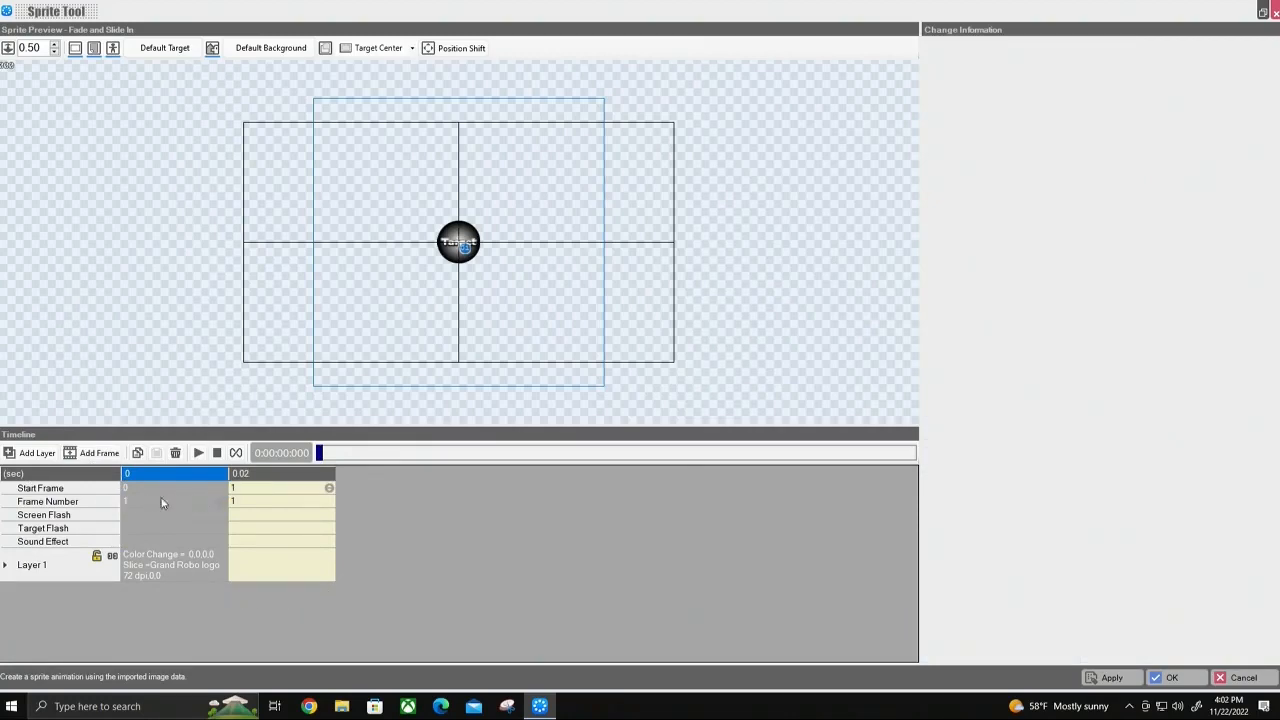
mouse_move(148, 512)
type("60")
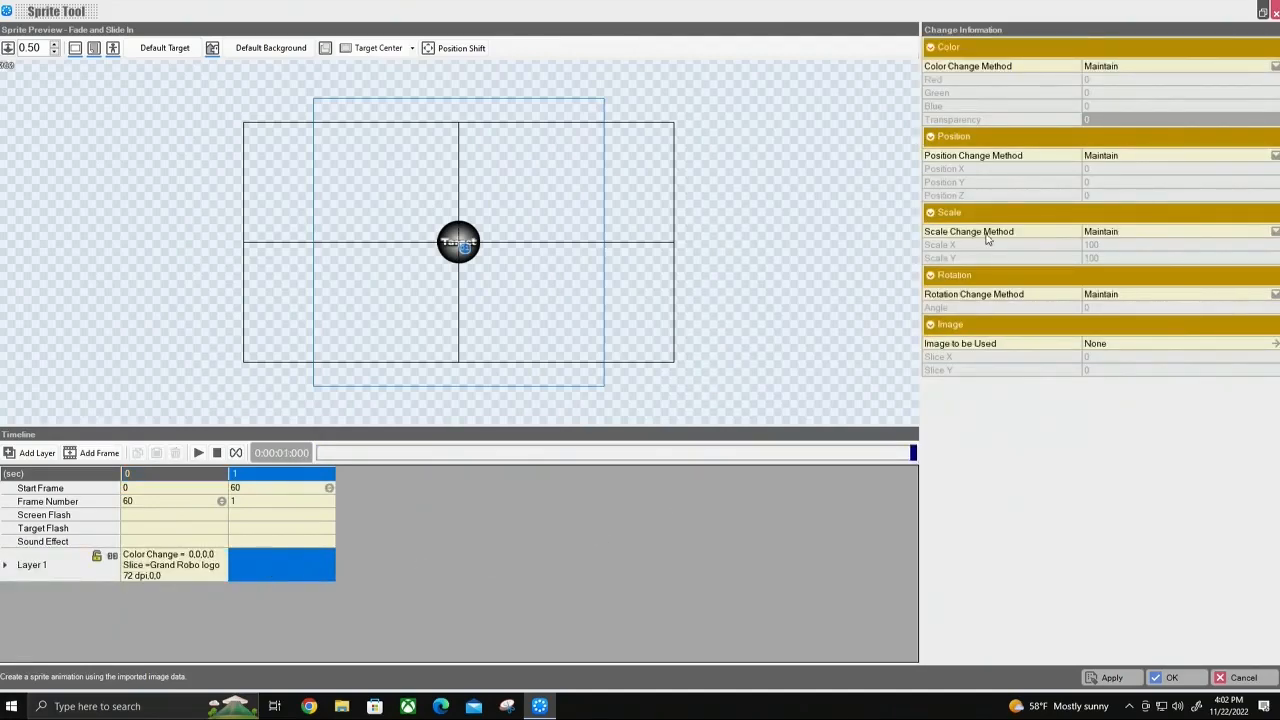
mouse_move(968, 66)
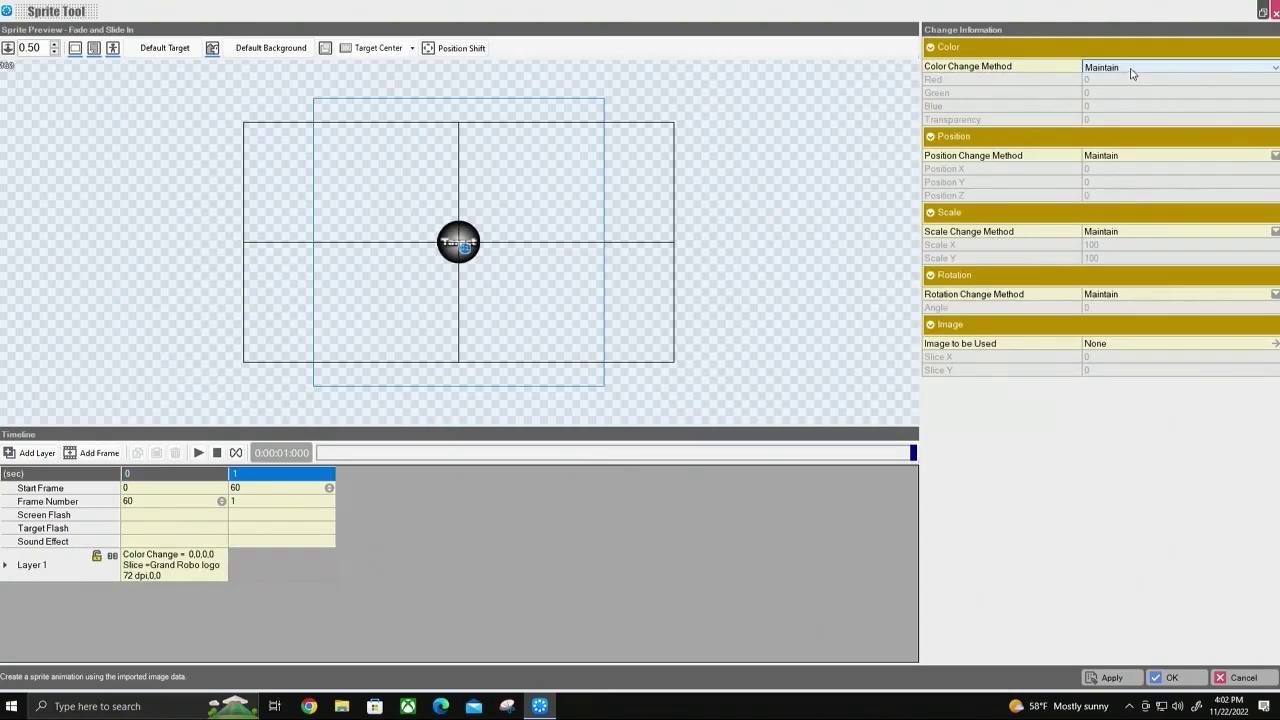
left_click(1180, 68)
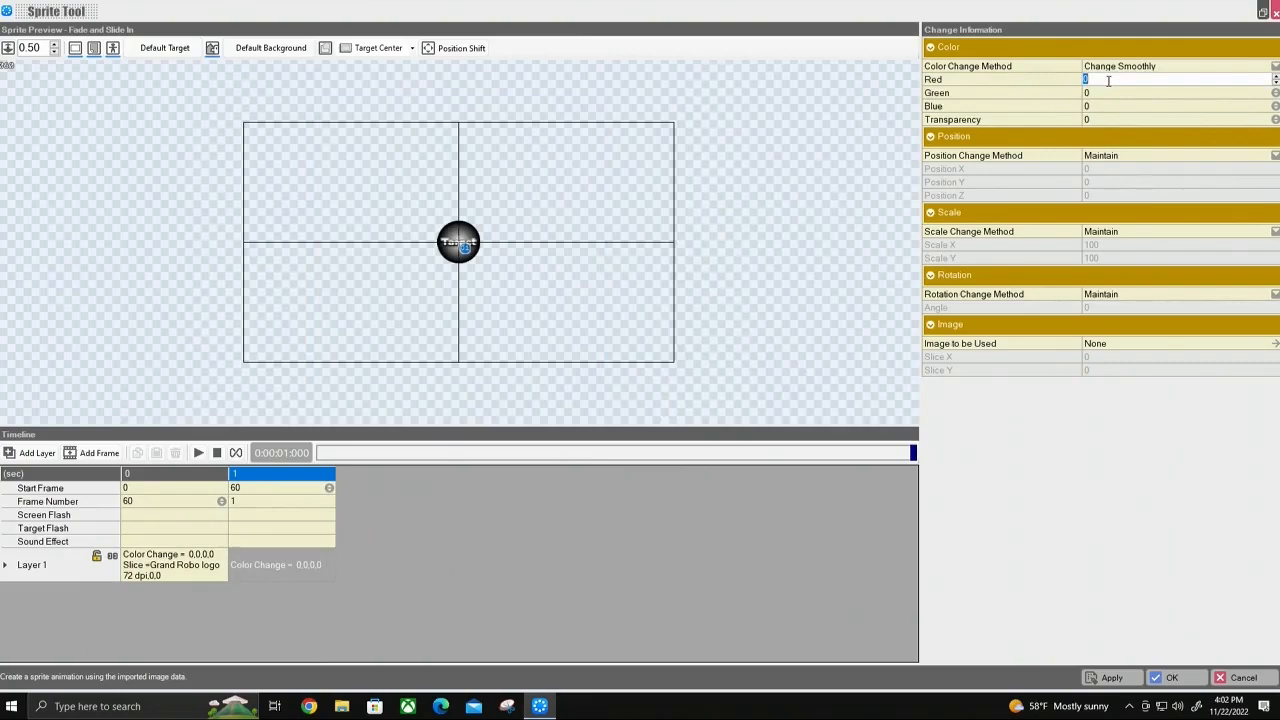
mouse_move(1070, 80)
type("255")
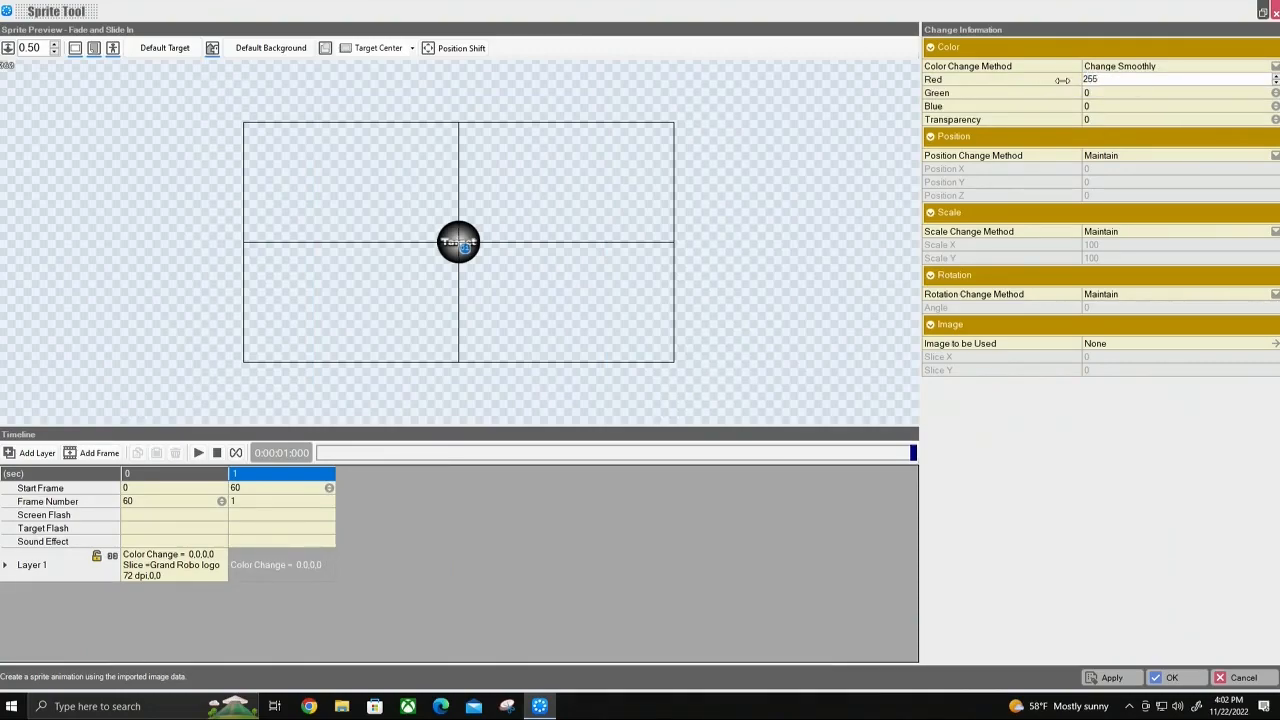
left_click(1176, 92)
type("255")
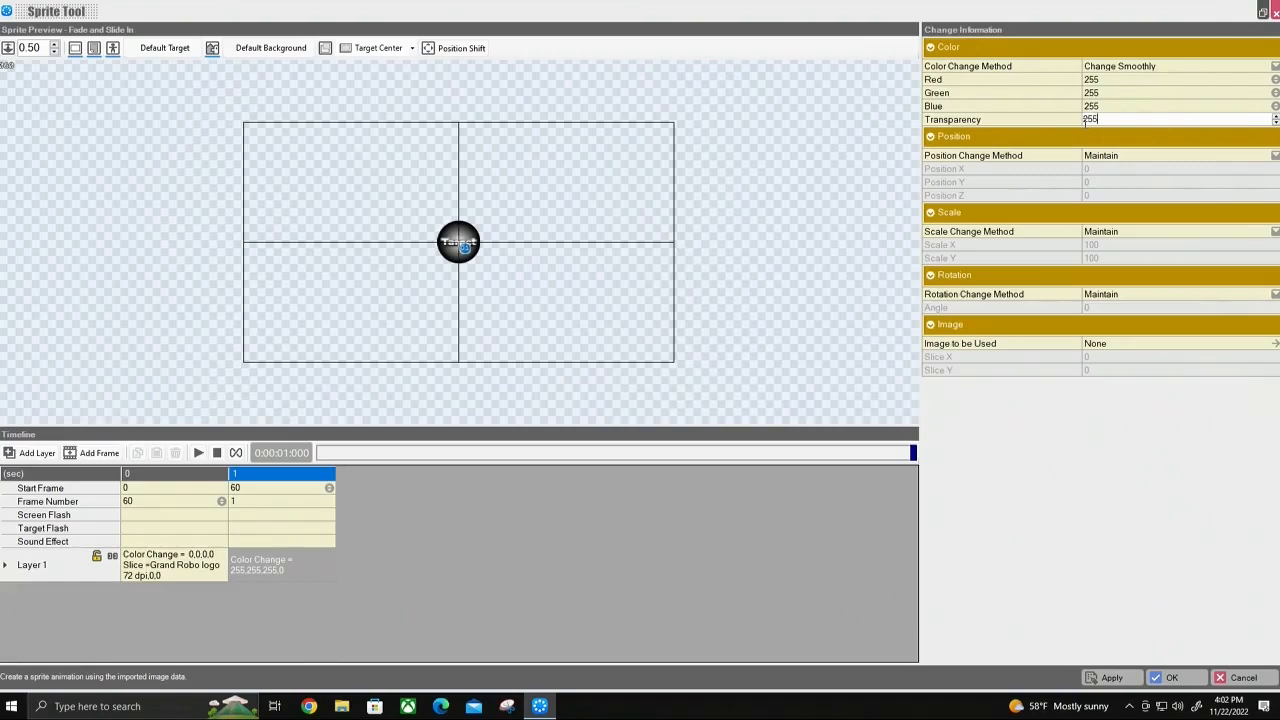
triple_click(1180, 120)
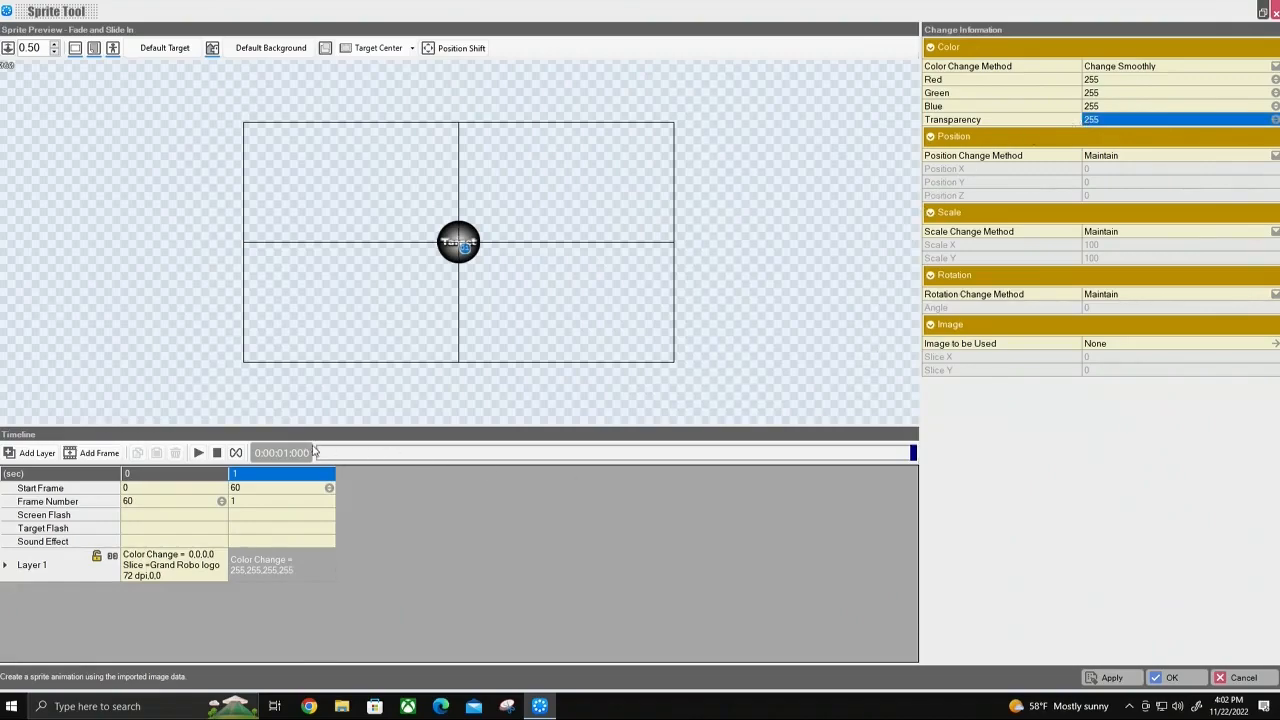
left_click(198, 452)
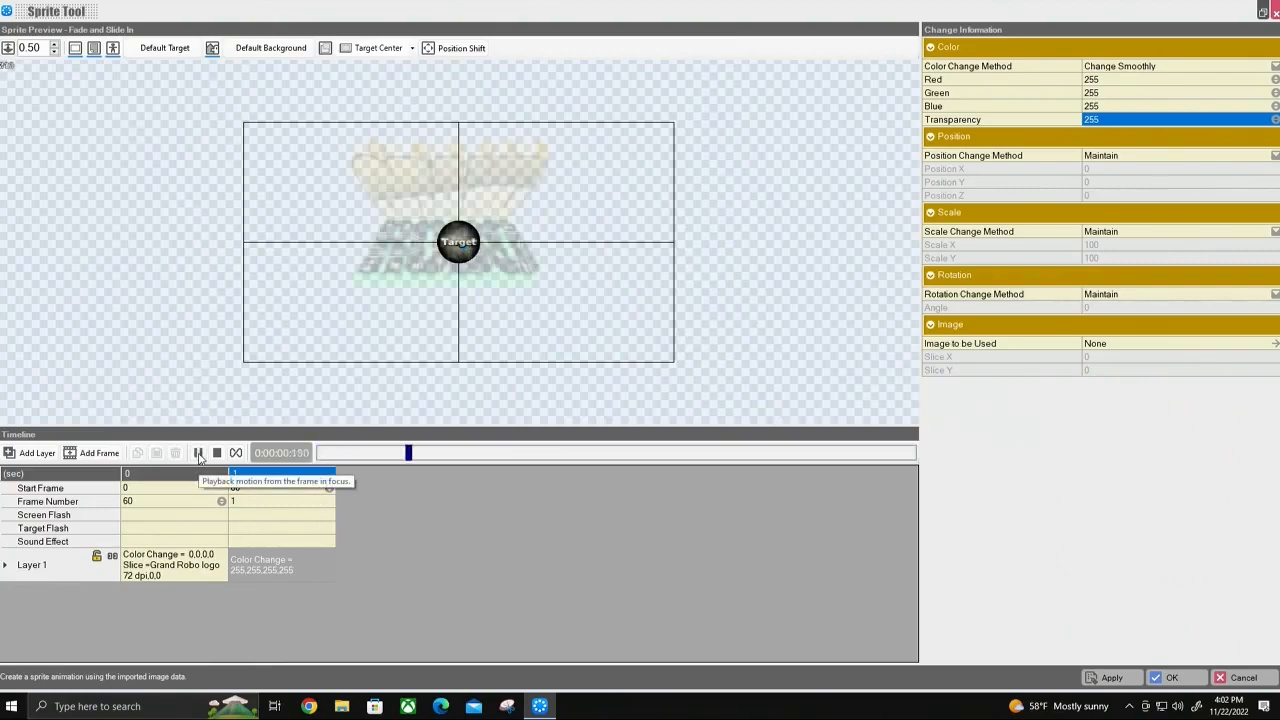
left_click(200, 452)
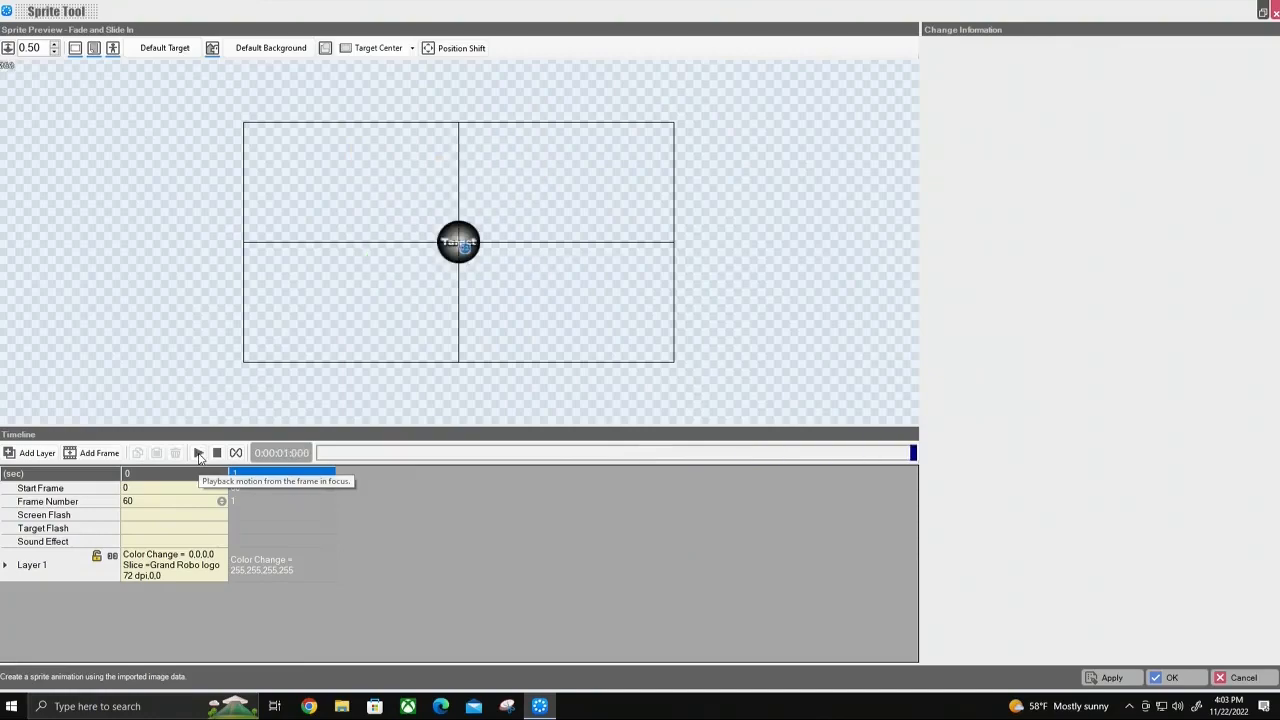
Give the first frame an Ease-in (Deceleration) position change method
left_click(280, 564)
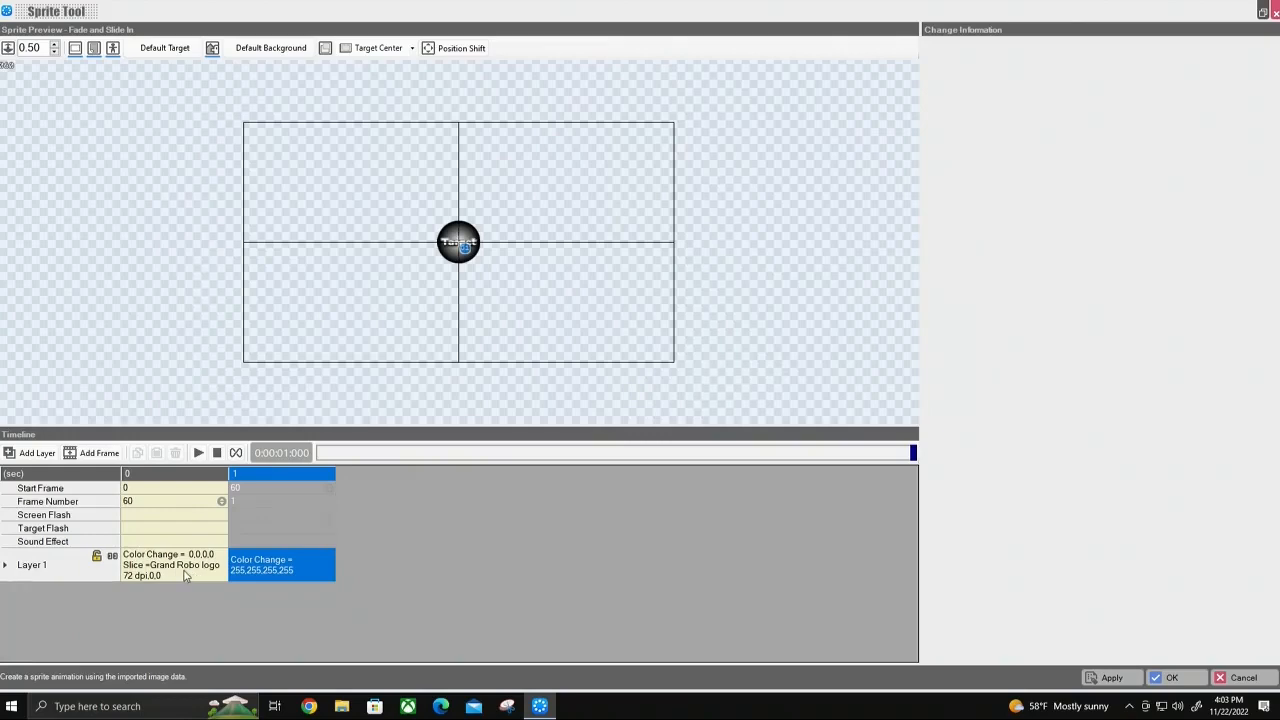
mouse_move(136, 576)
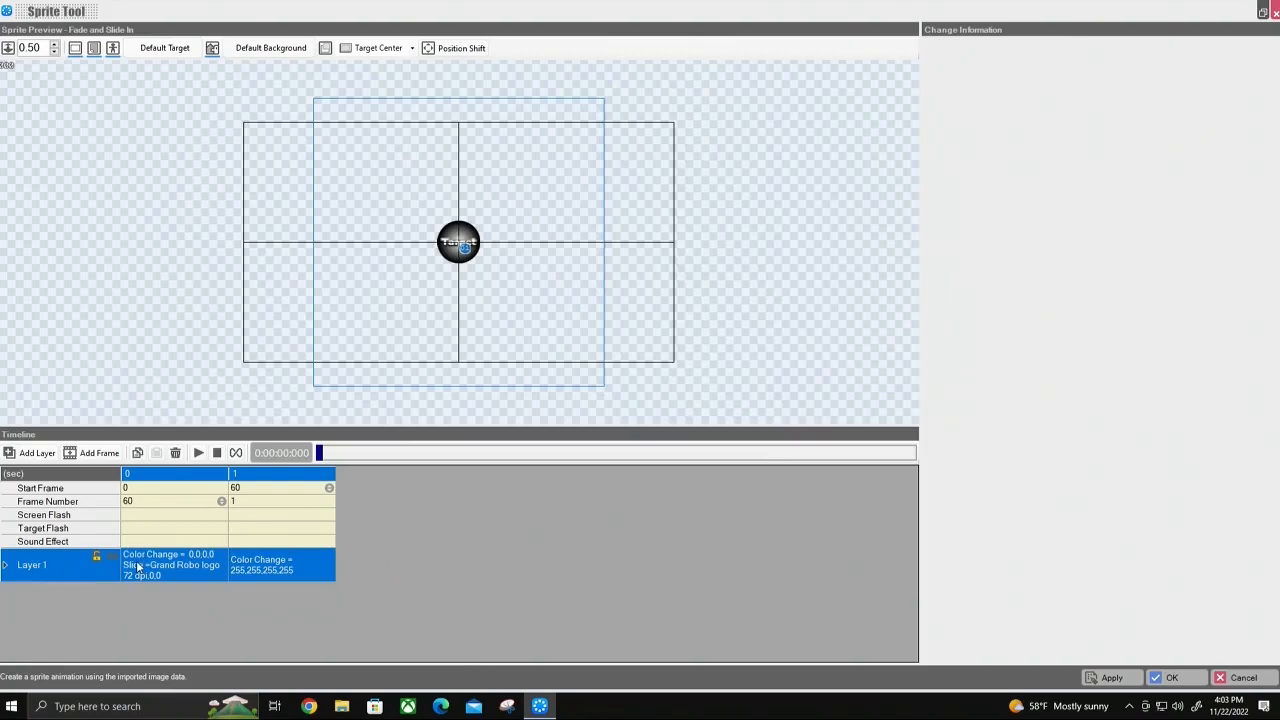
left_click(172, 564)
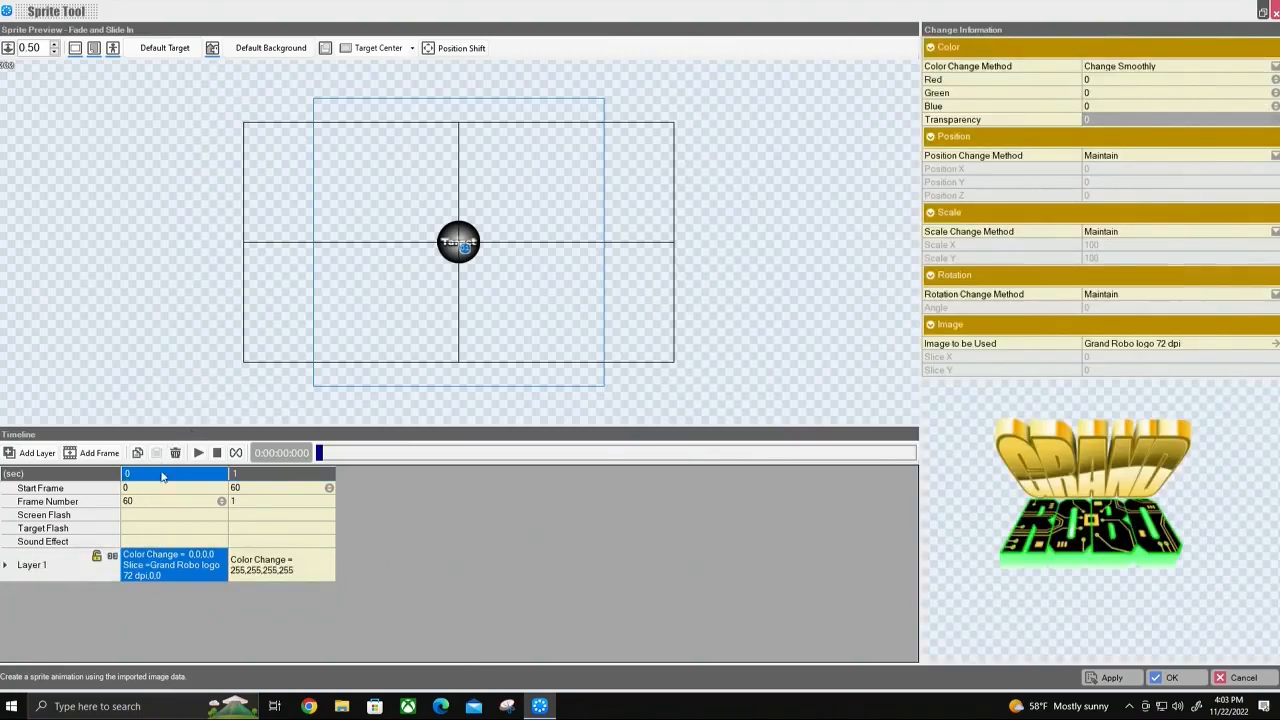
mouse_move(886, 238)
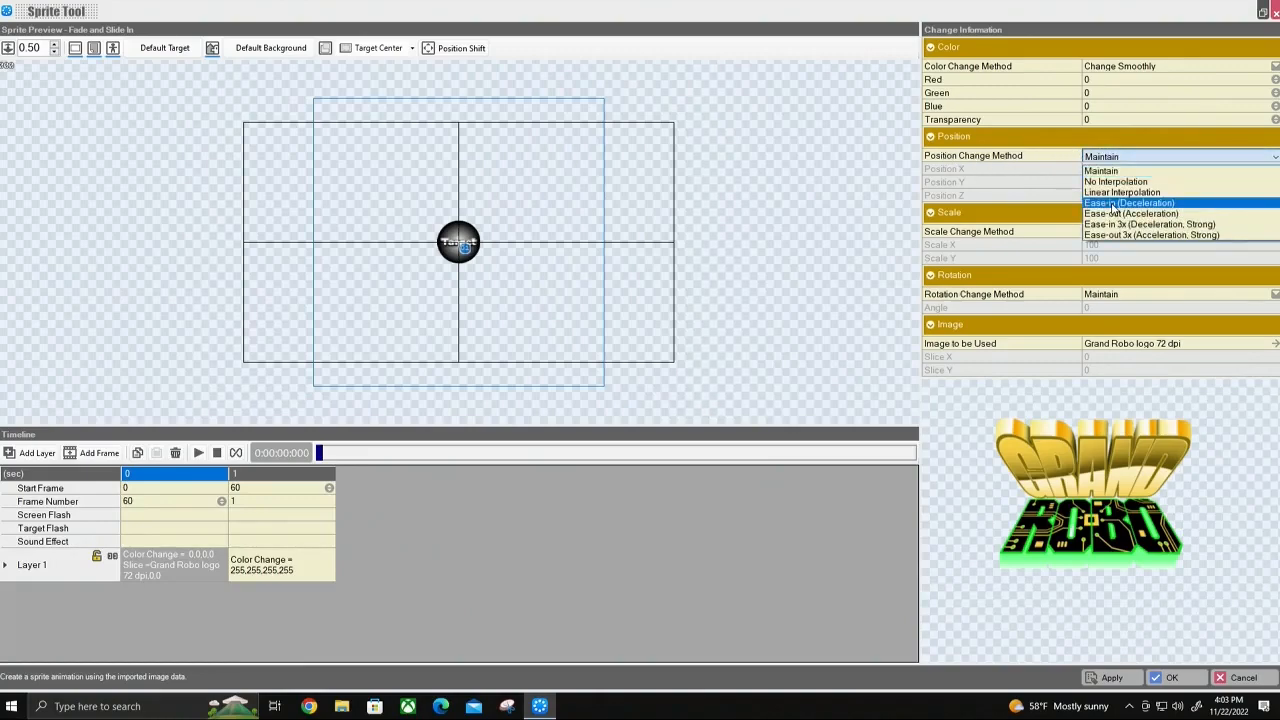
left_click(1128, 202)
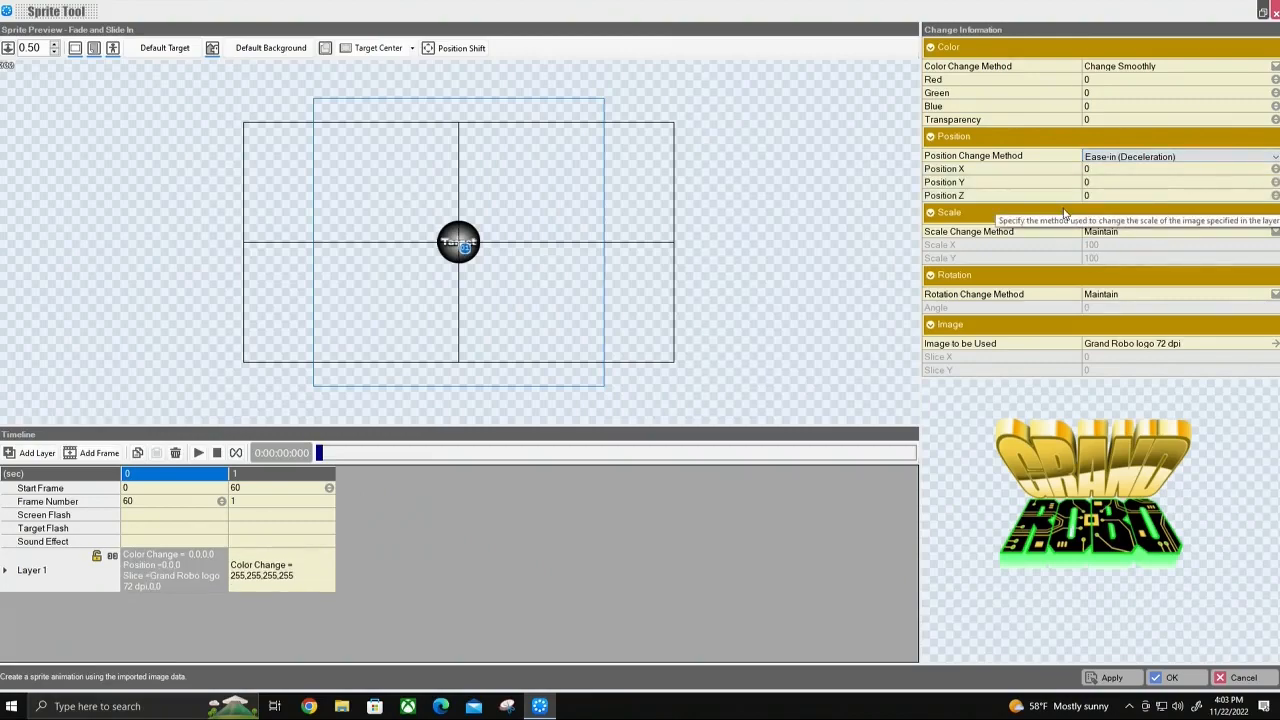
mouse_move(842, 188)
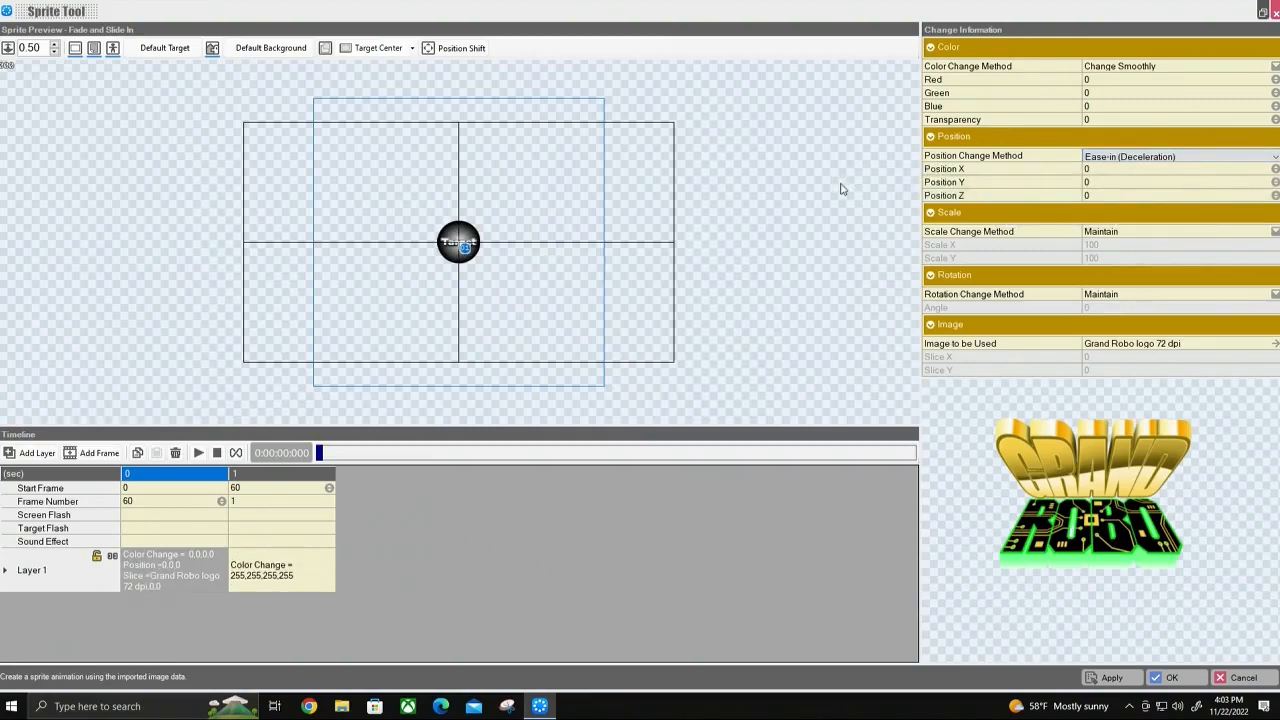
mouse_move(924, 184)
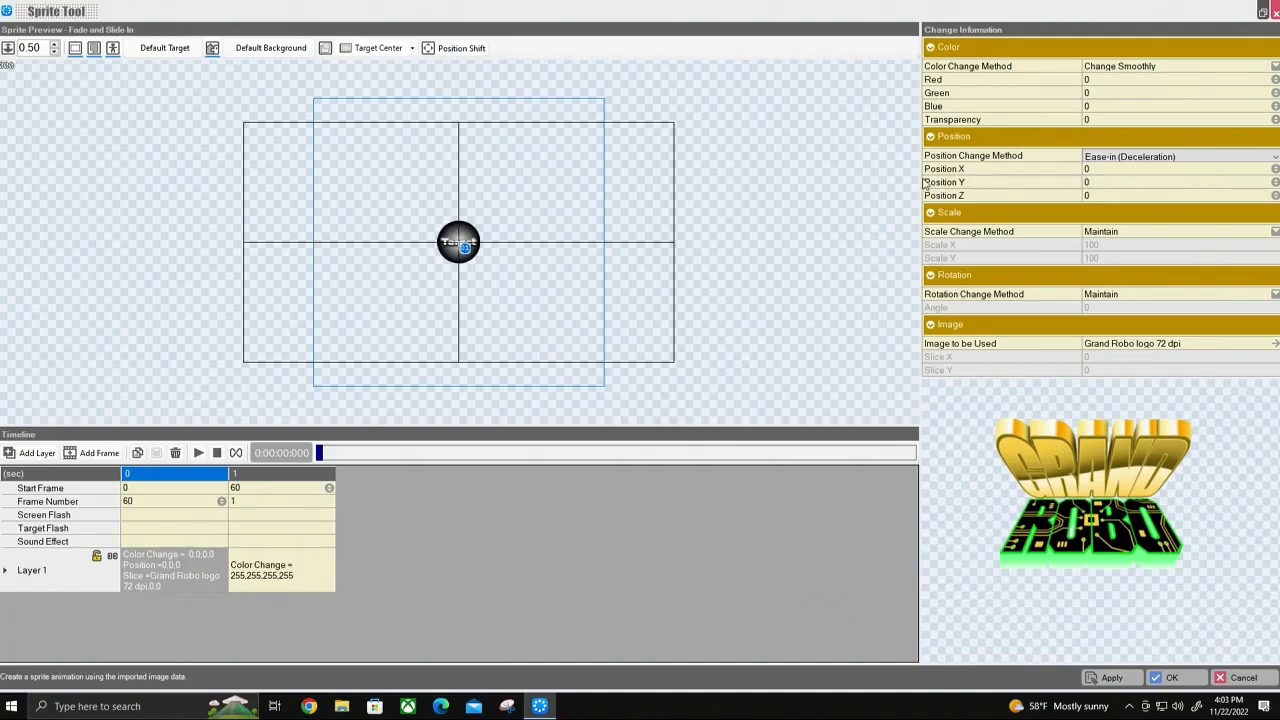
mouse_move(392, 248)
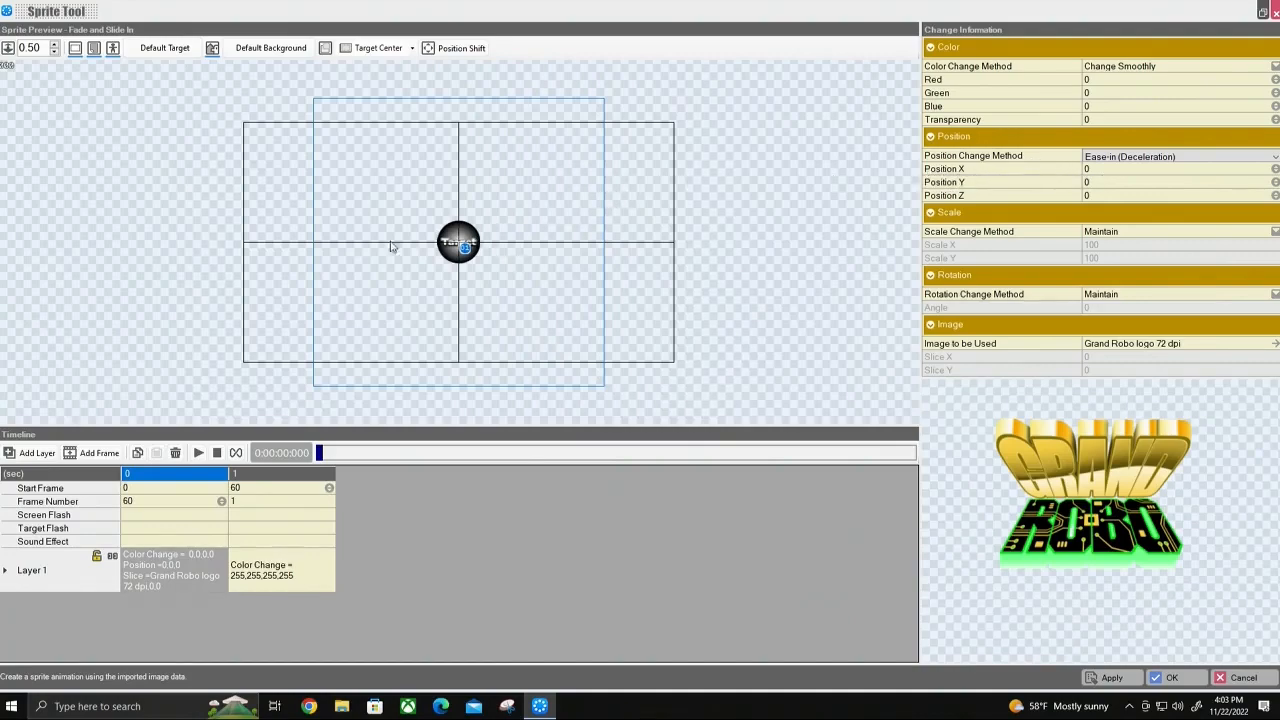
mouse_move(248, 248)
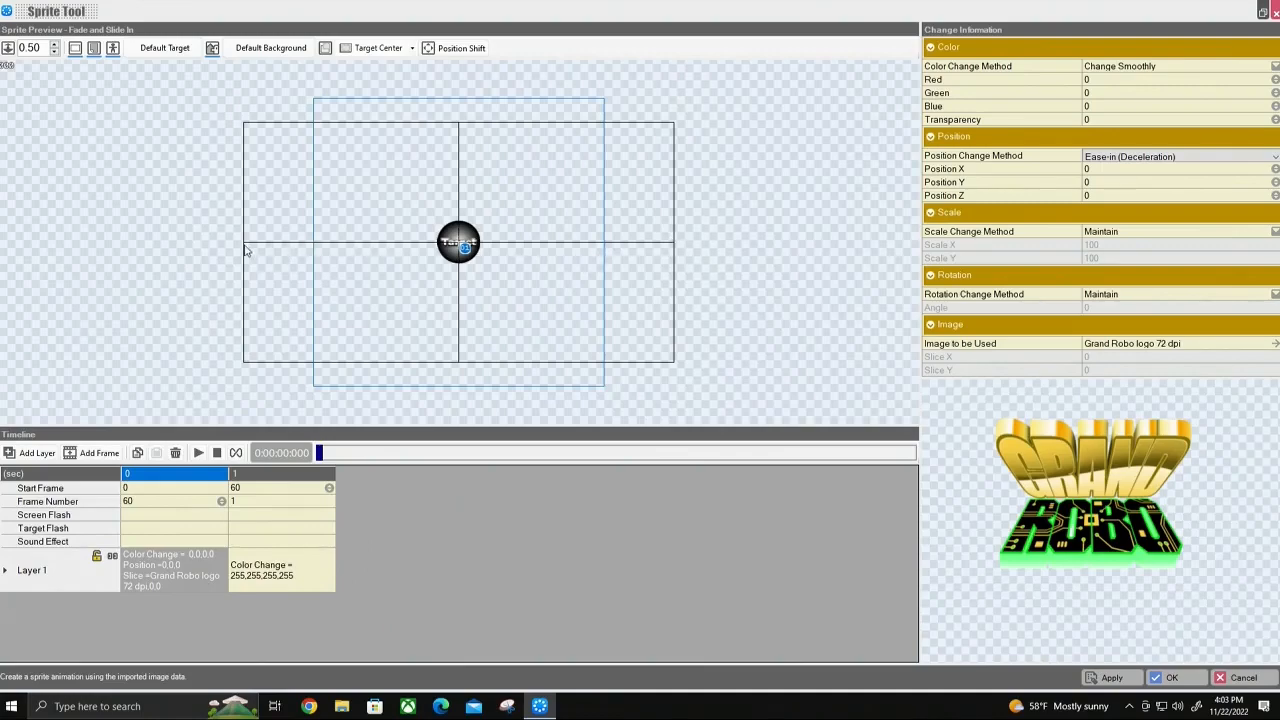
mouse_move(448, 316)
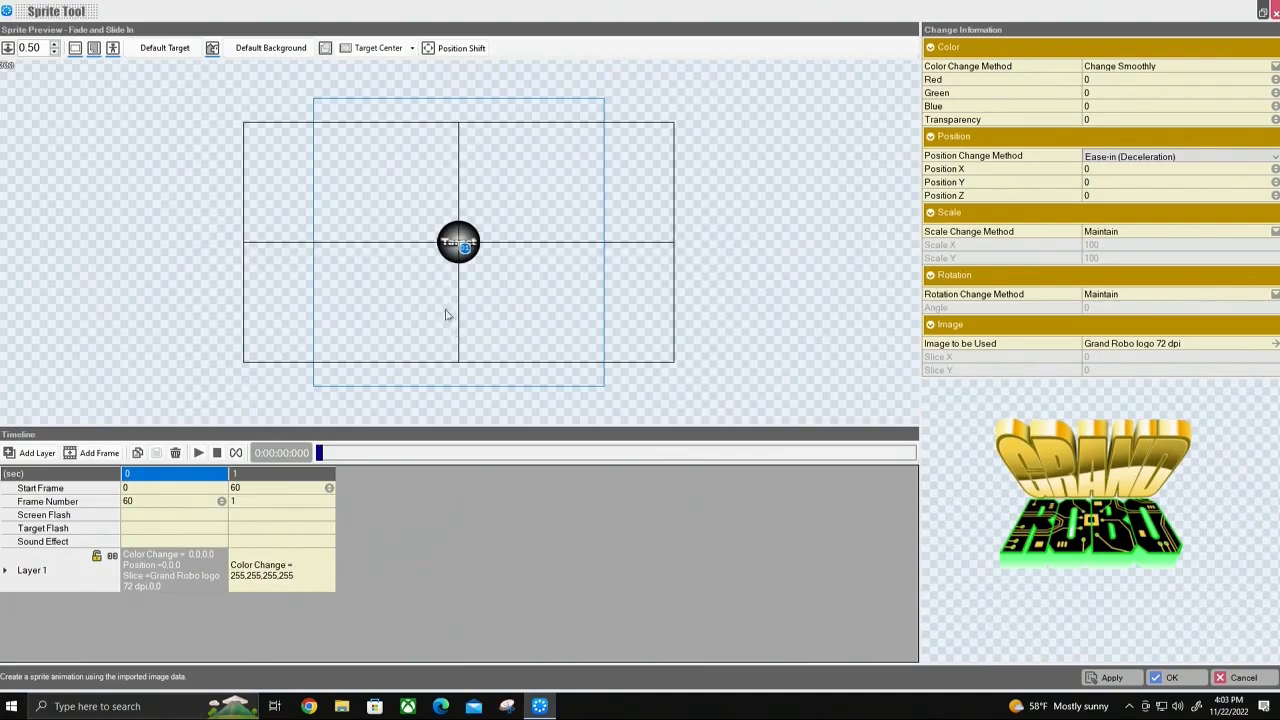
mouse_move(270, 248)
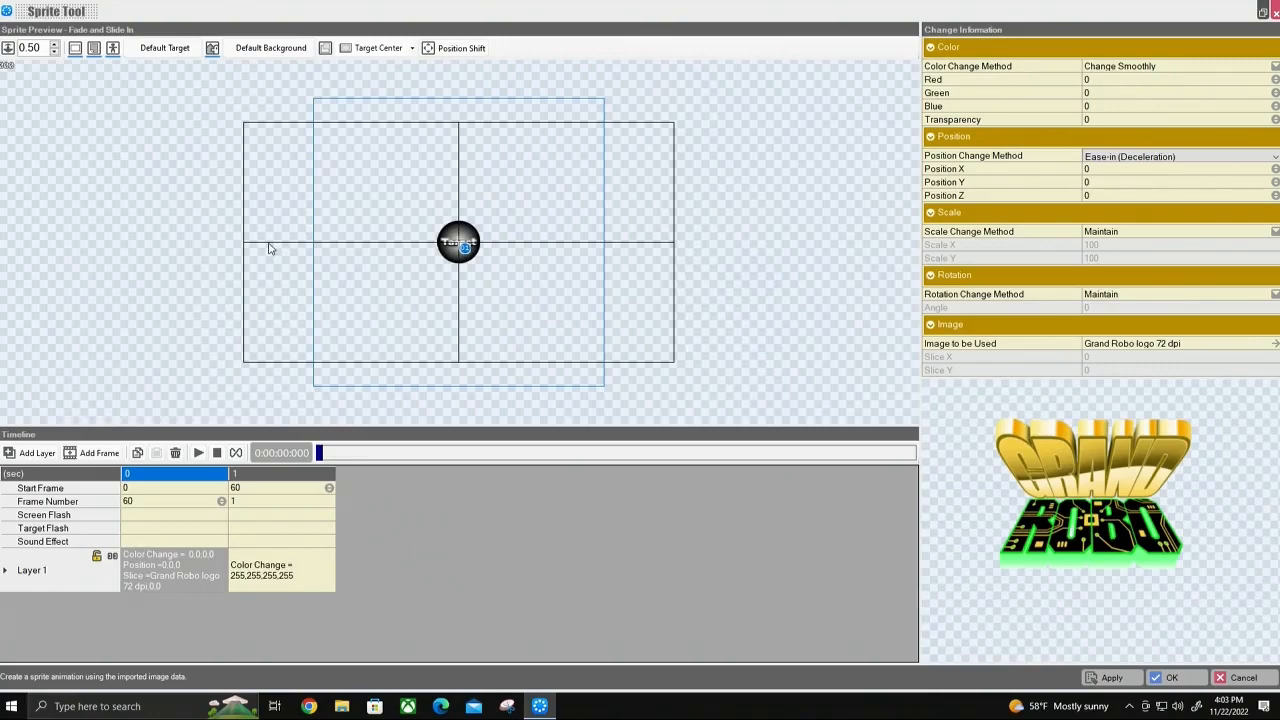
mouse_move(676, 250)
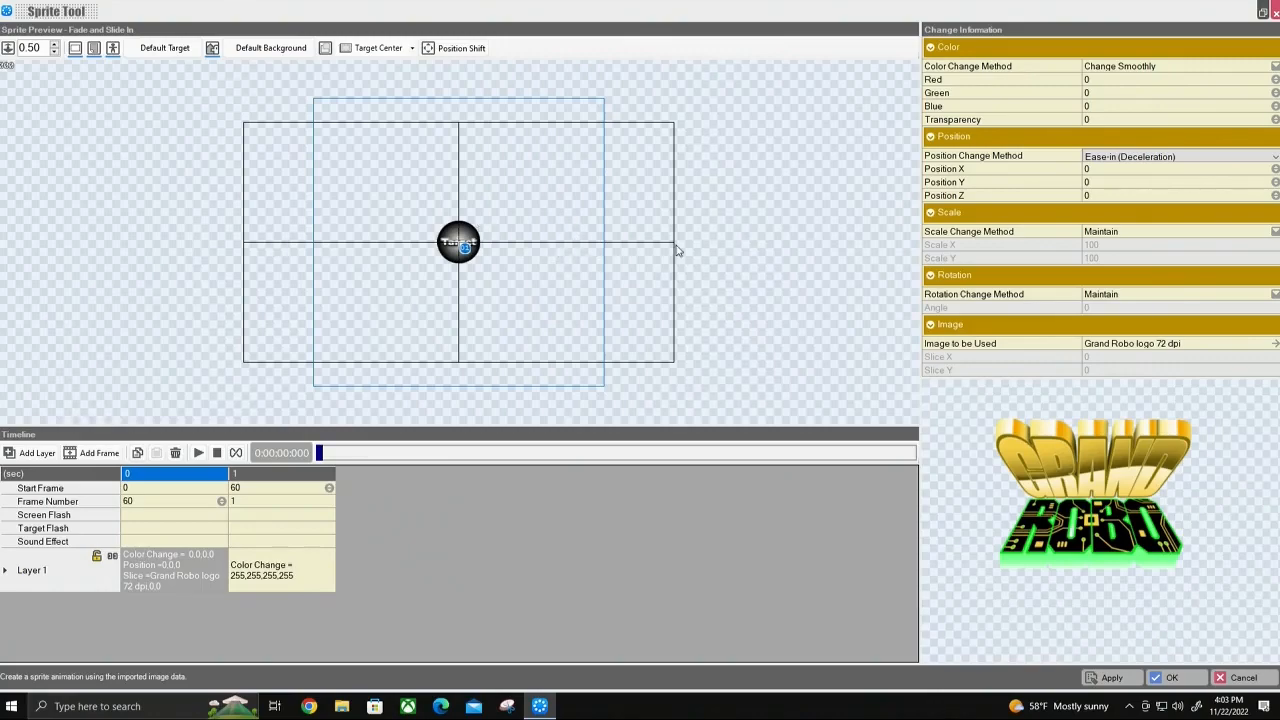
mouse_move(762, 304)
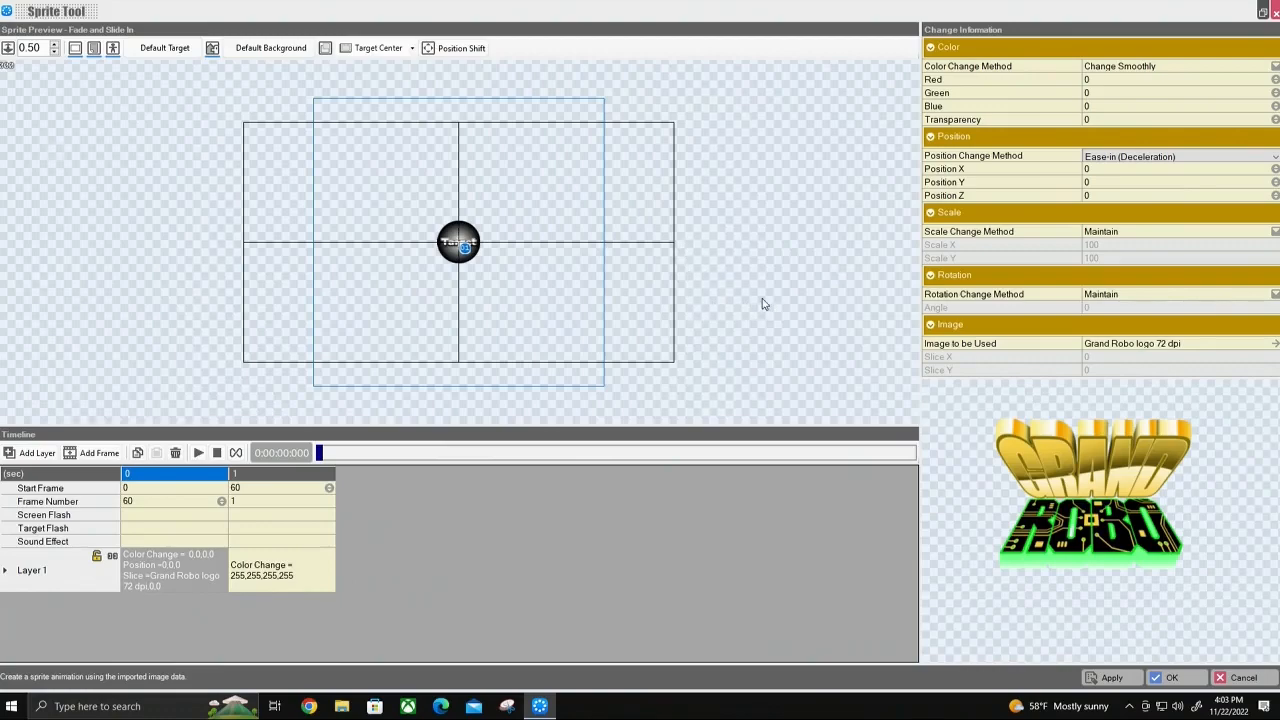
mouse_move(452, 308)
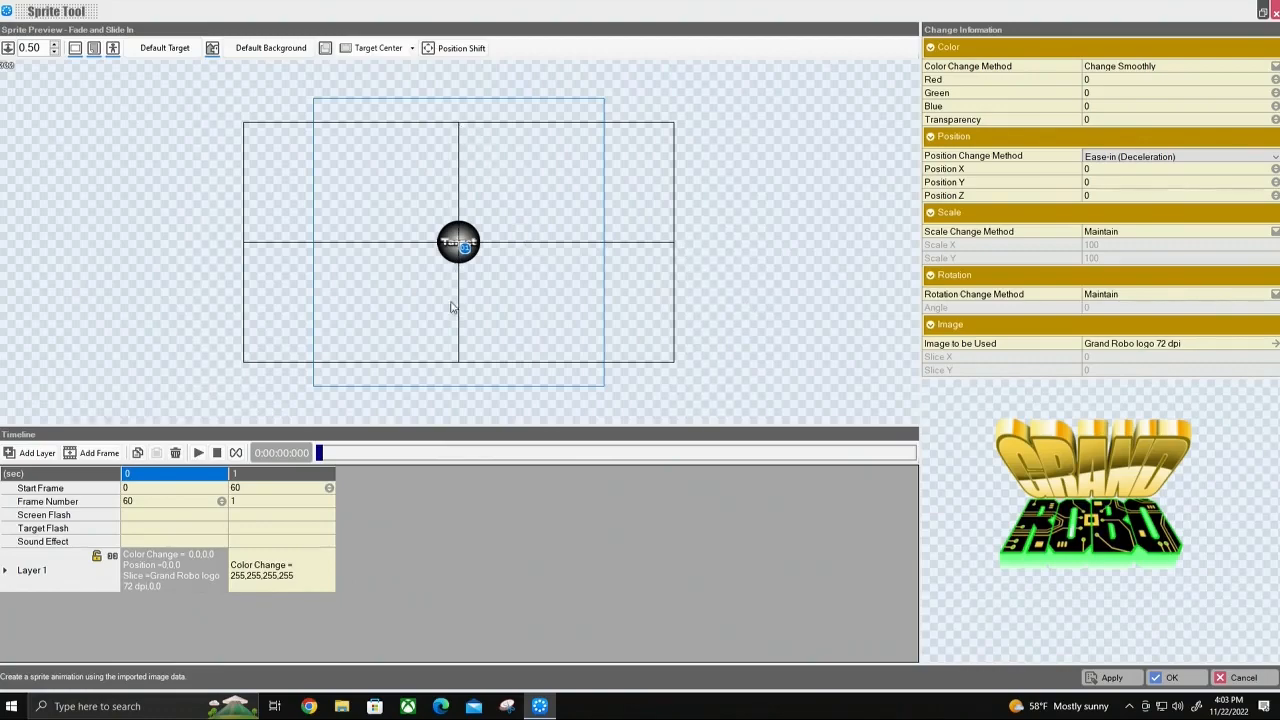
mouse_move(472, 348)
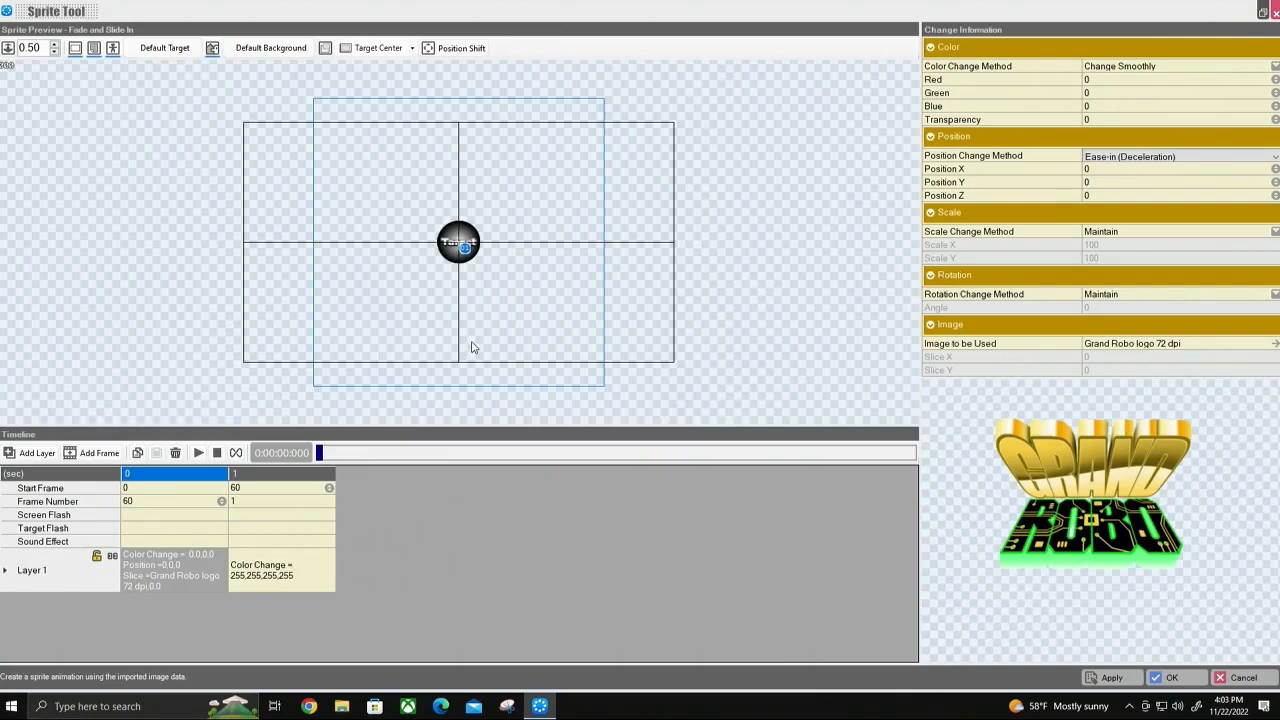
mouse_move(268, 250)
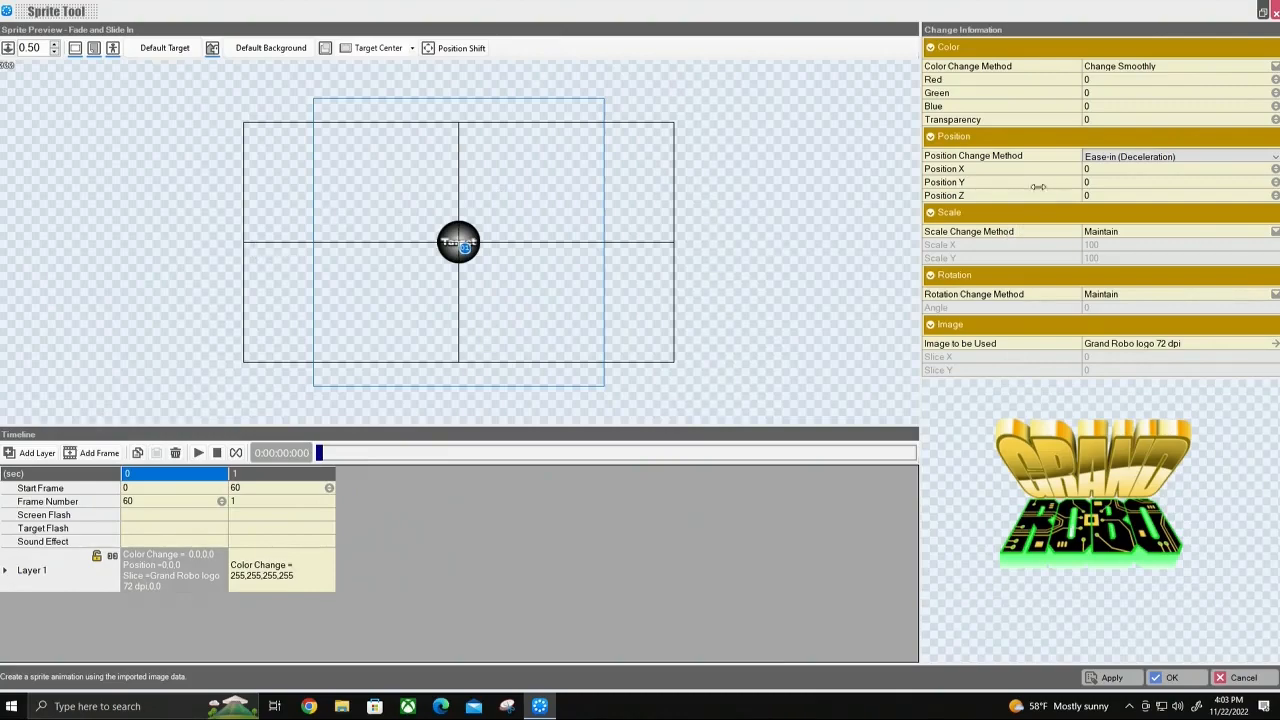
Set the first frame's Position X to -640 and commit it
left_click(1150, 168)
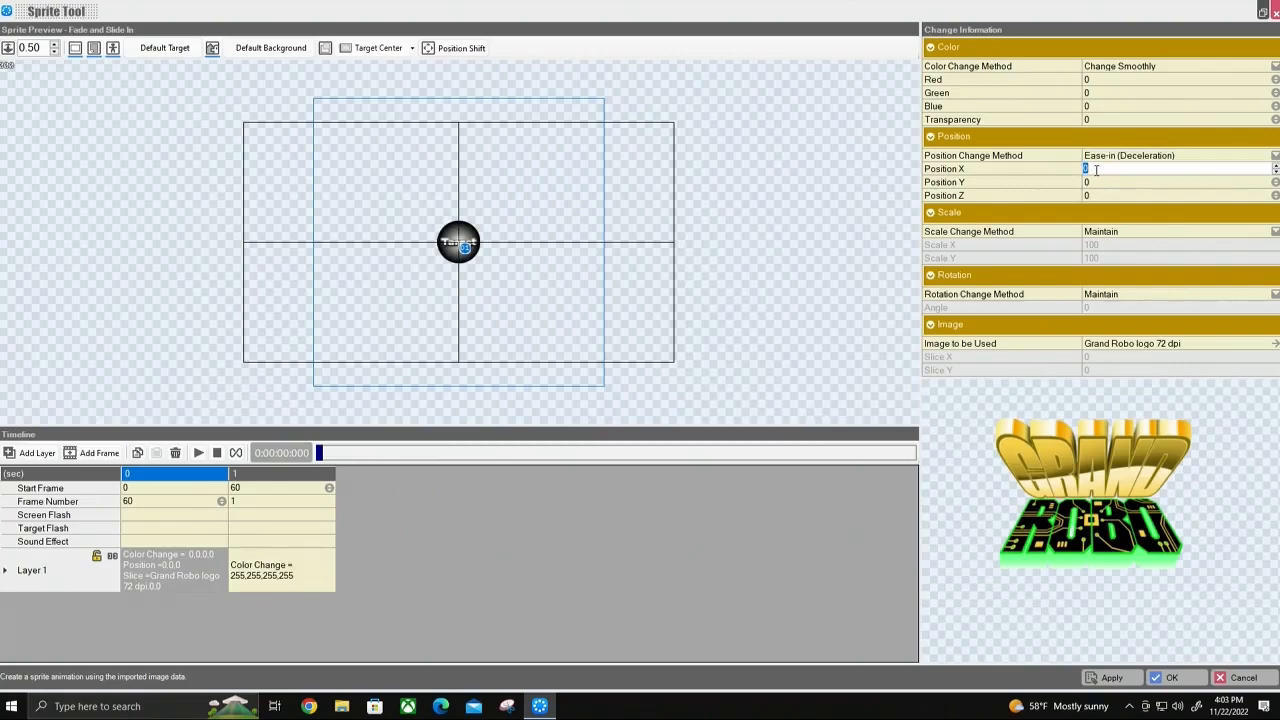
mouse_move(144, 210)
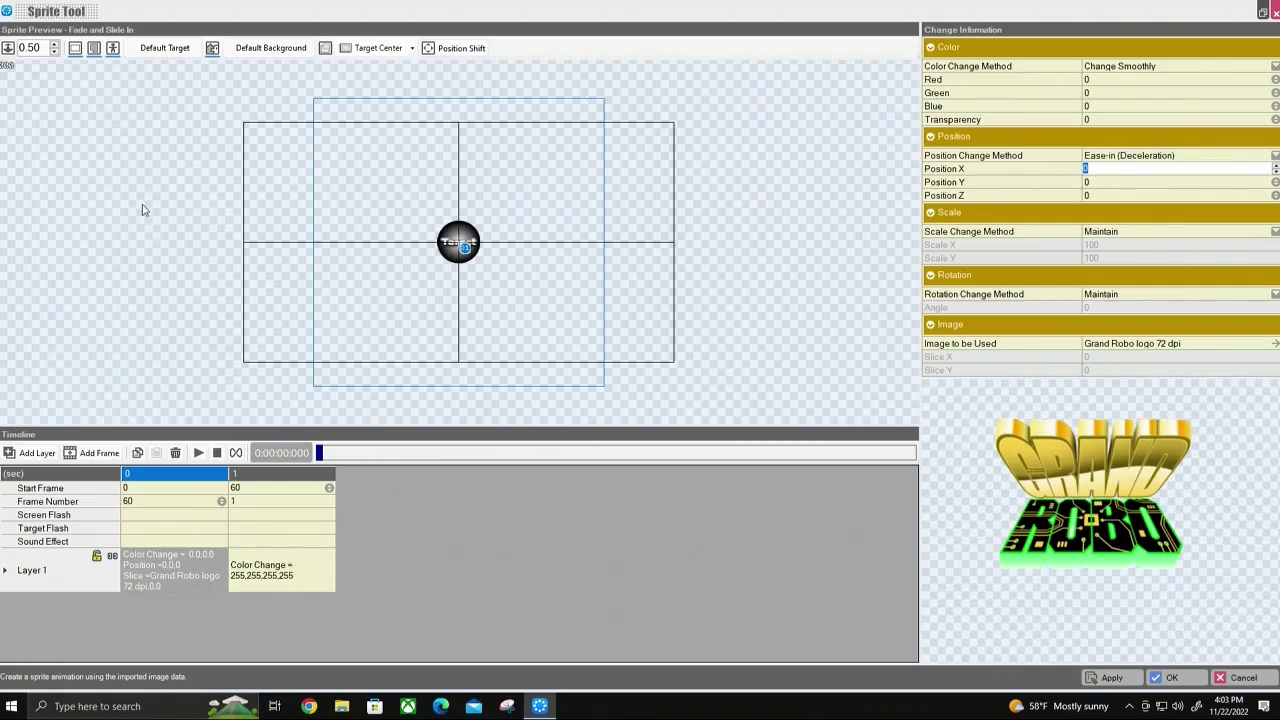
mouse_move(632, 118)
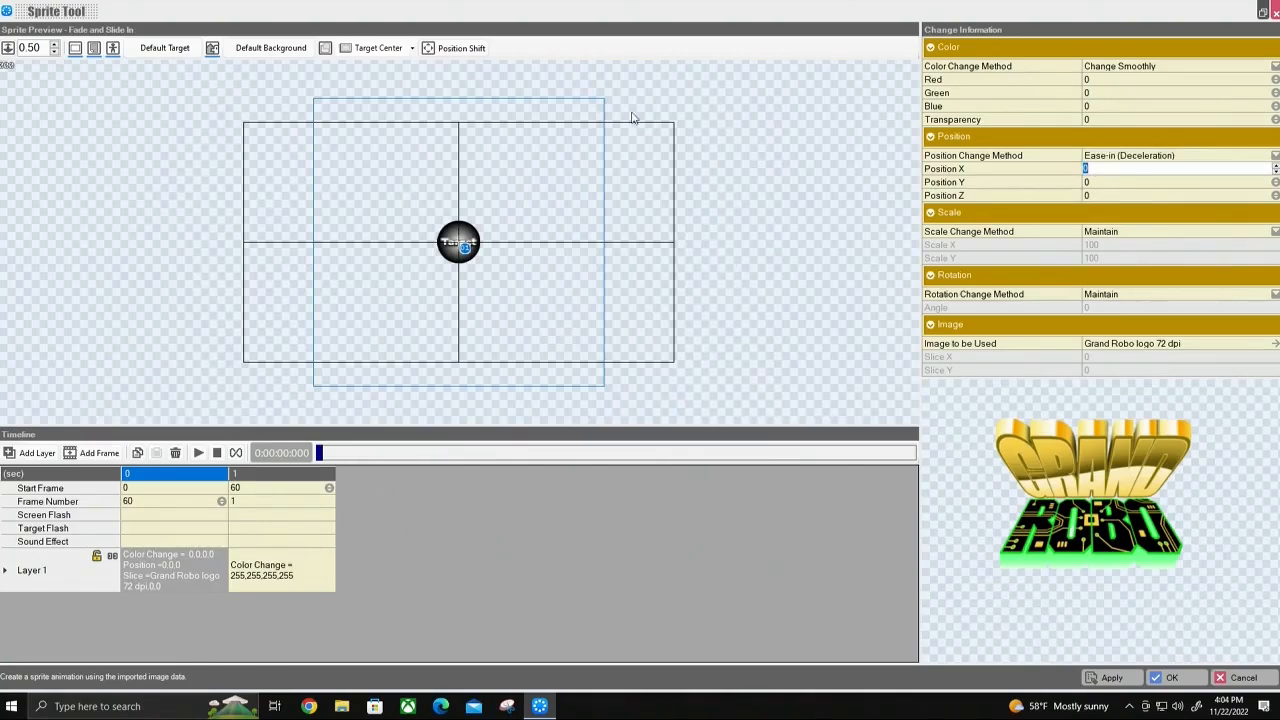
mouse_move(244, 138)
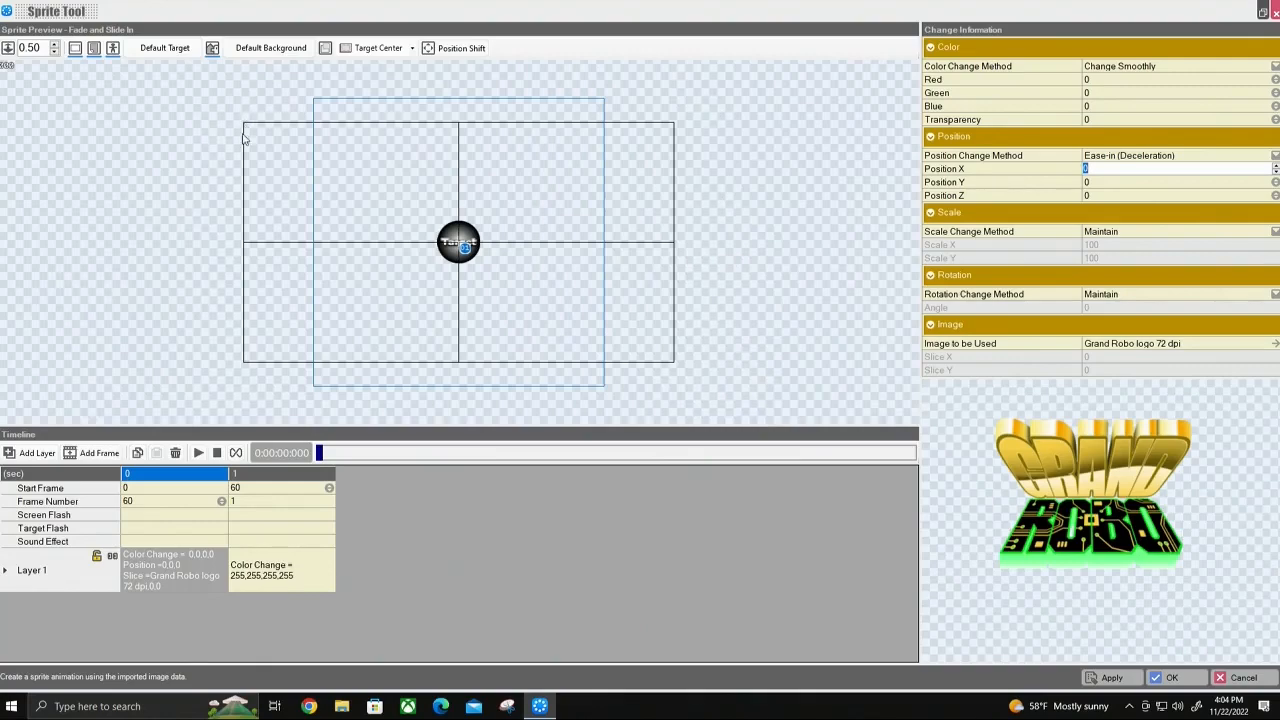
mouse_move(248, 124)
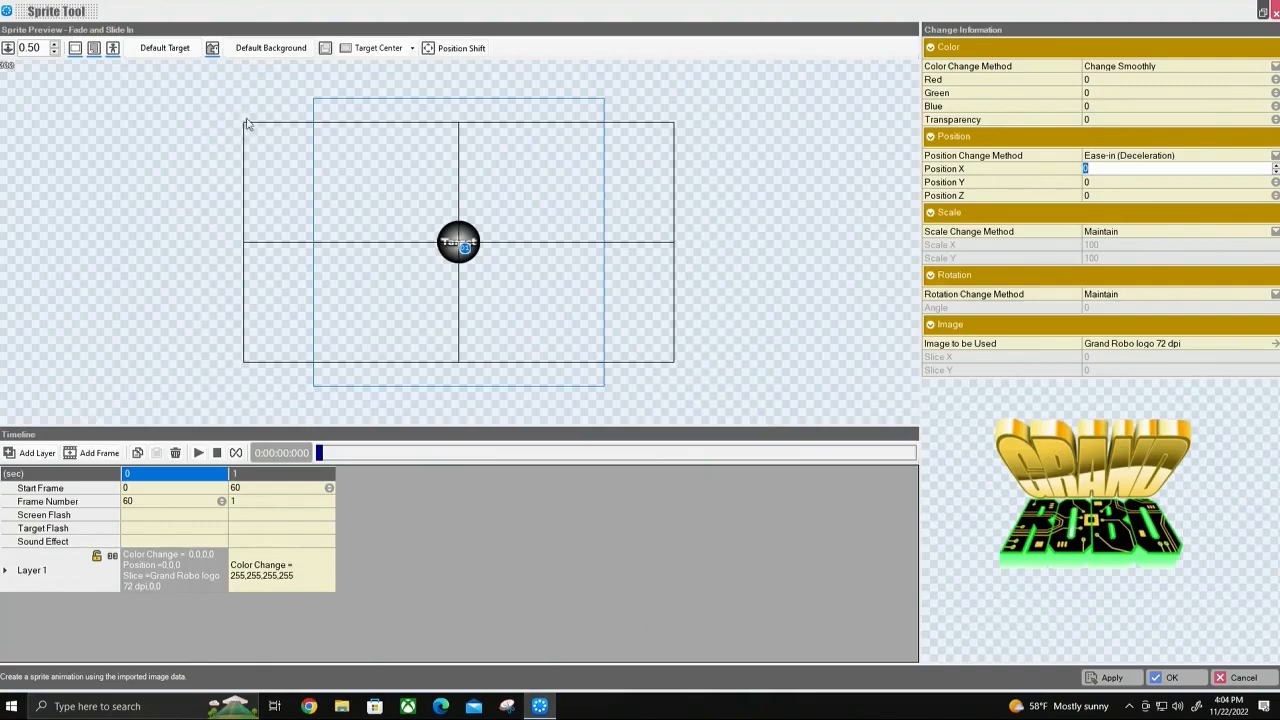
mouse_move(318, 168)
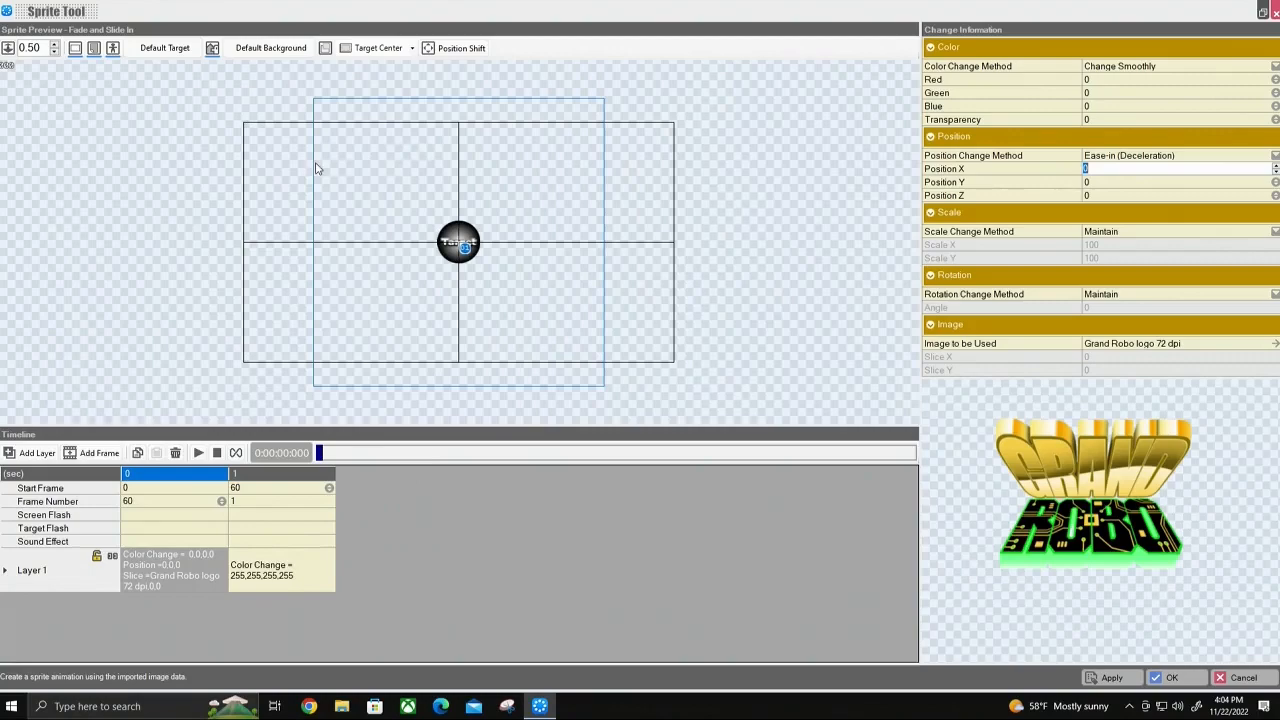
mouse_move(360, 160)
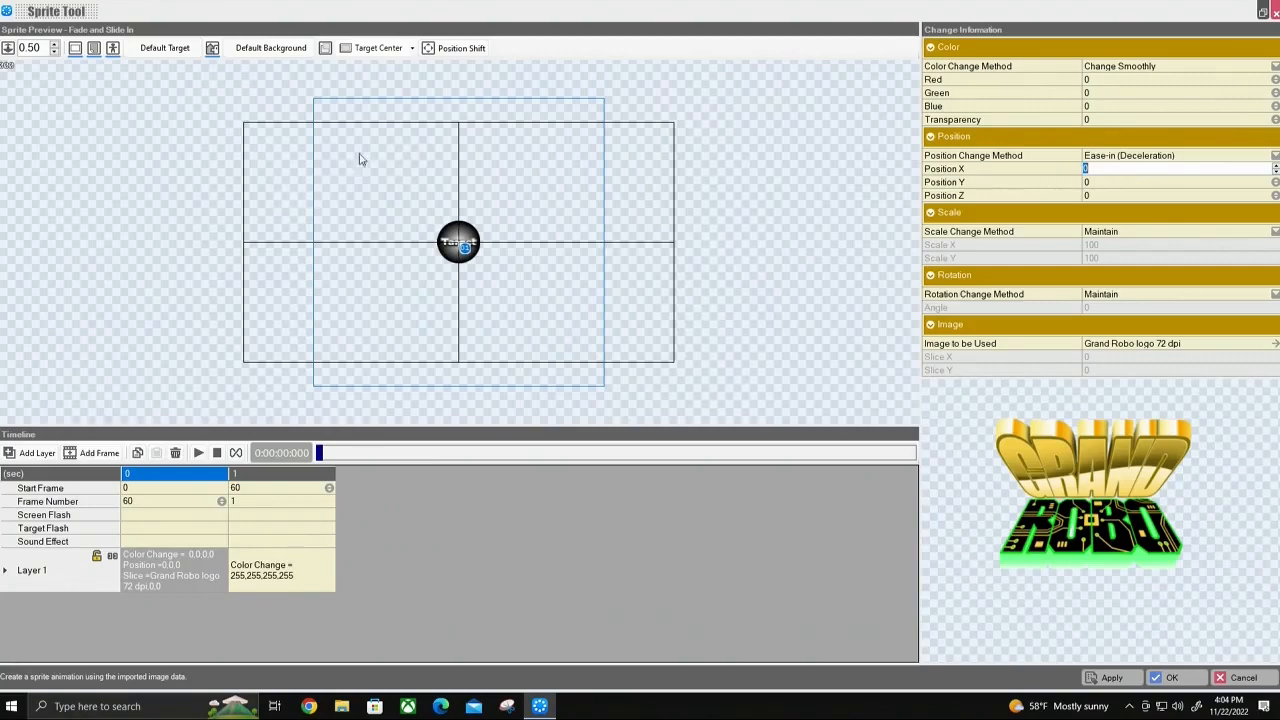
mouse_move(464, 128)
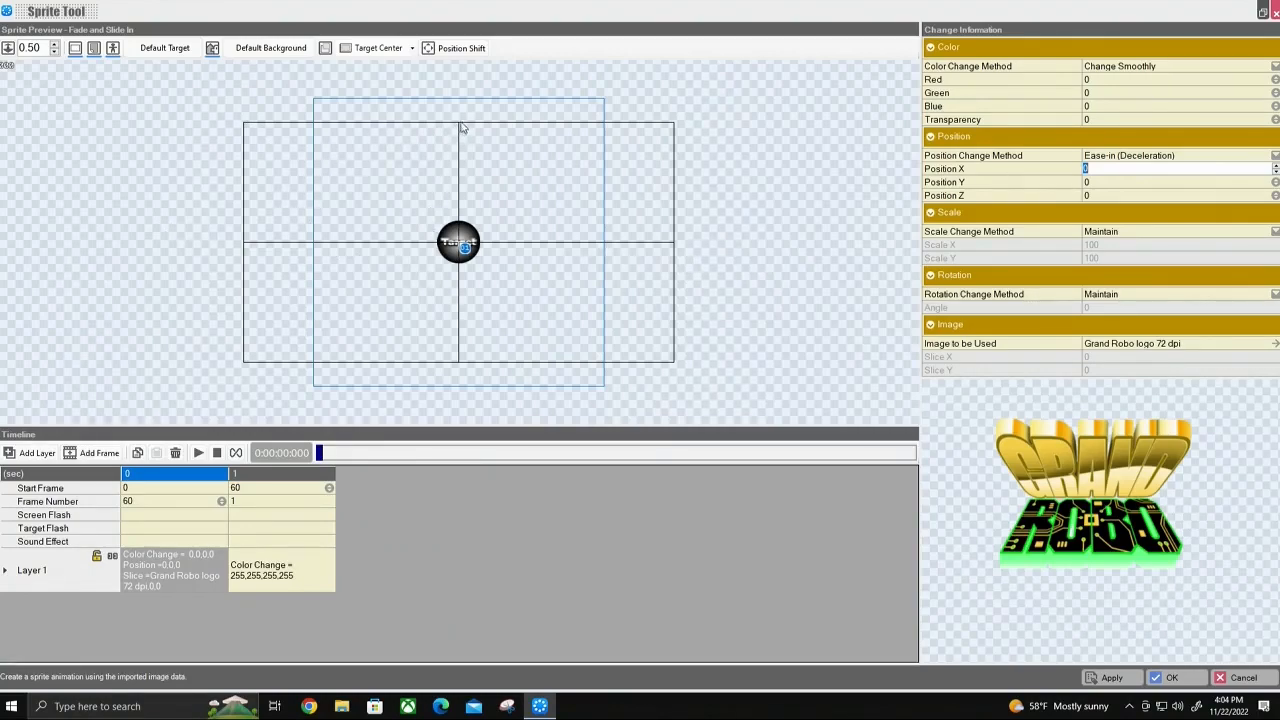
mouse_move(250, 132)
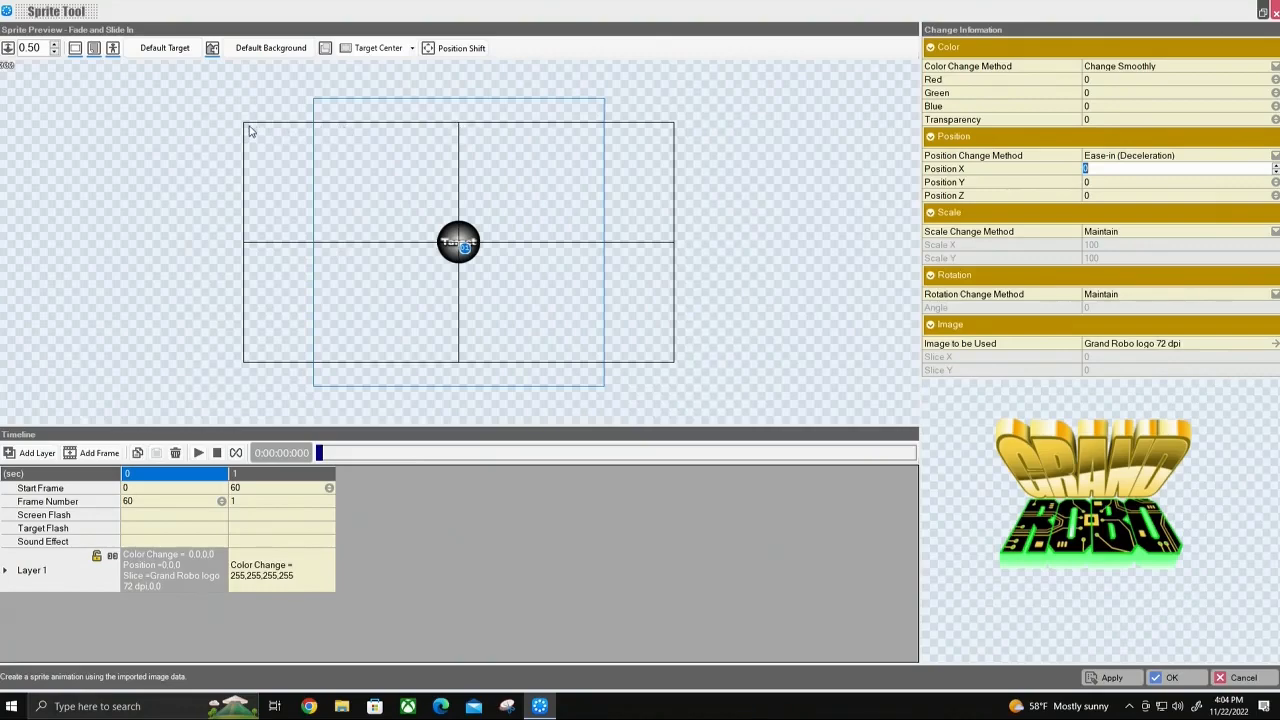
mouse_move(338, 224)
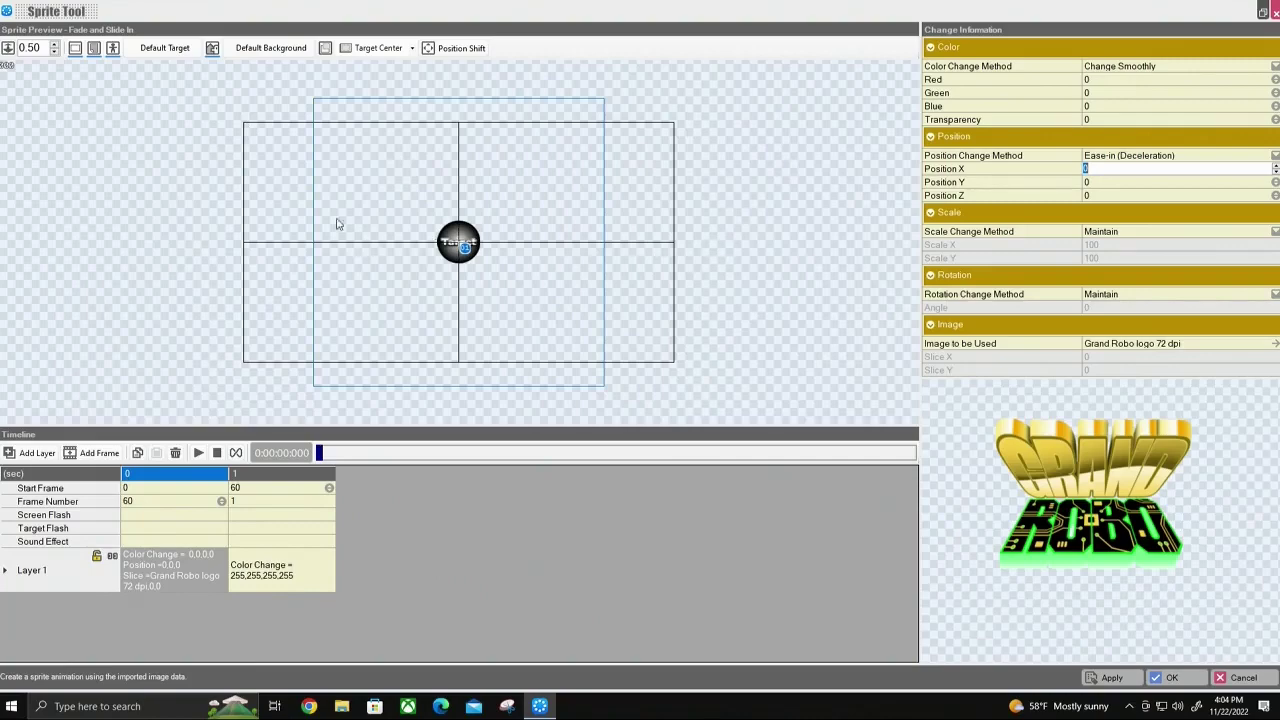
left_click(1178, 168)
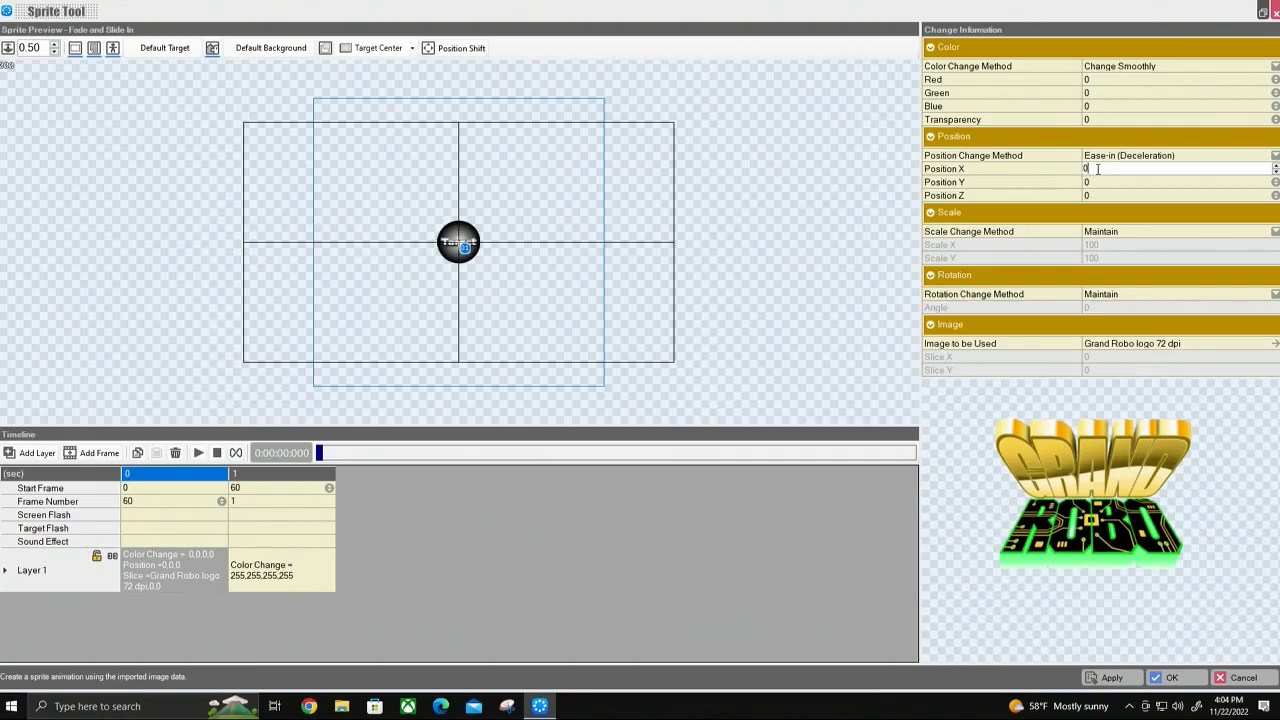
mouse_move(1084, 176)
type("-640")
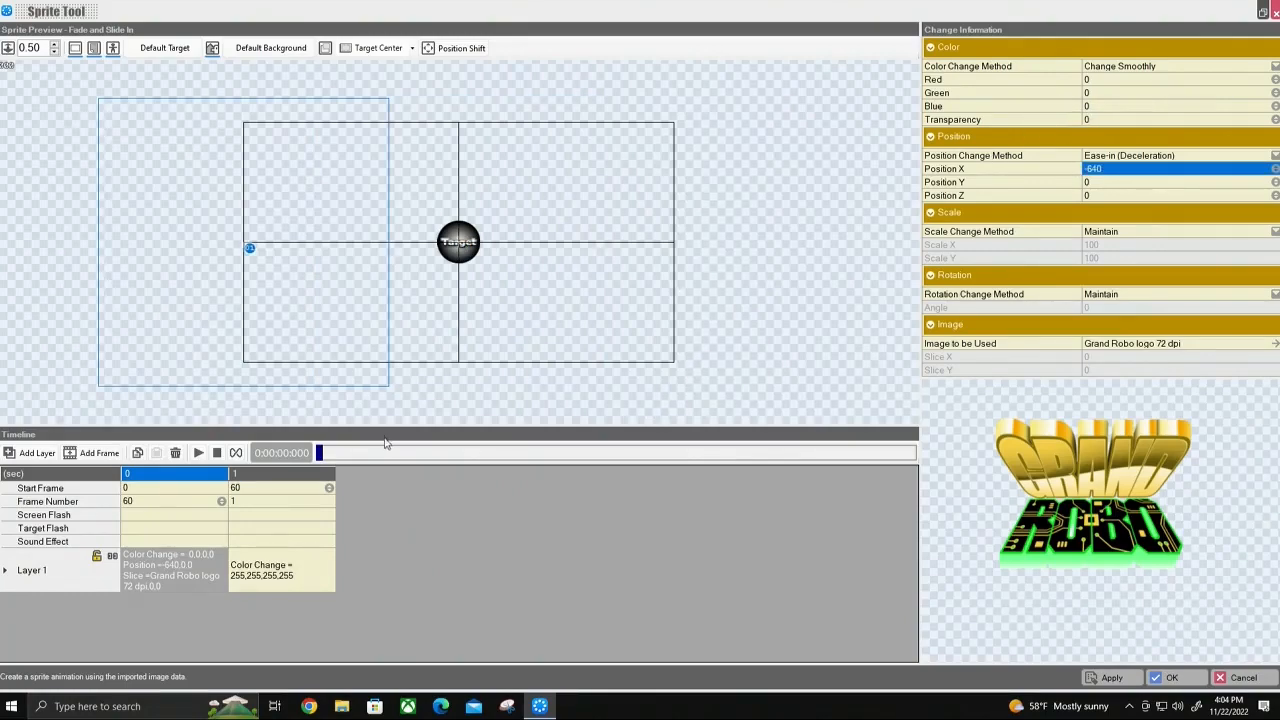
mouse_move(452, 482)
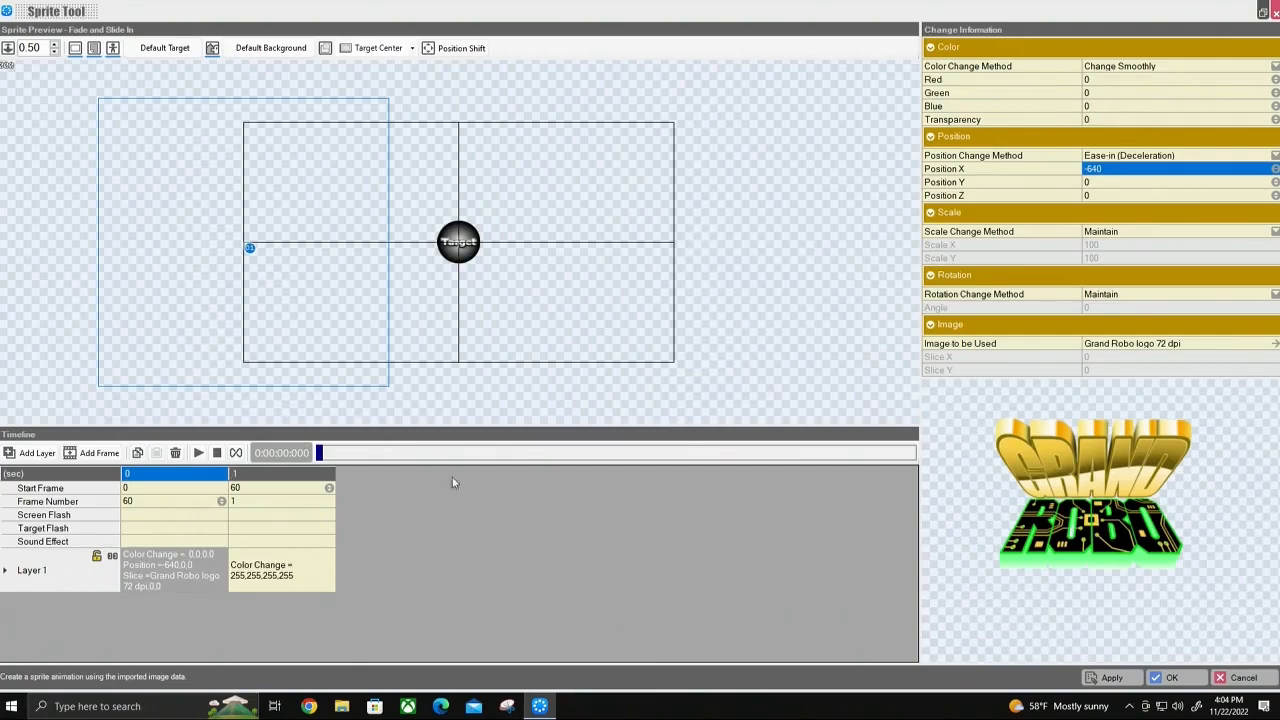
left_click(280, 570)
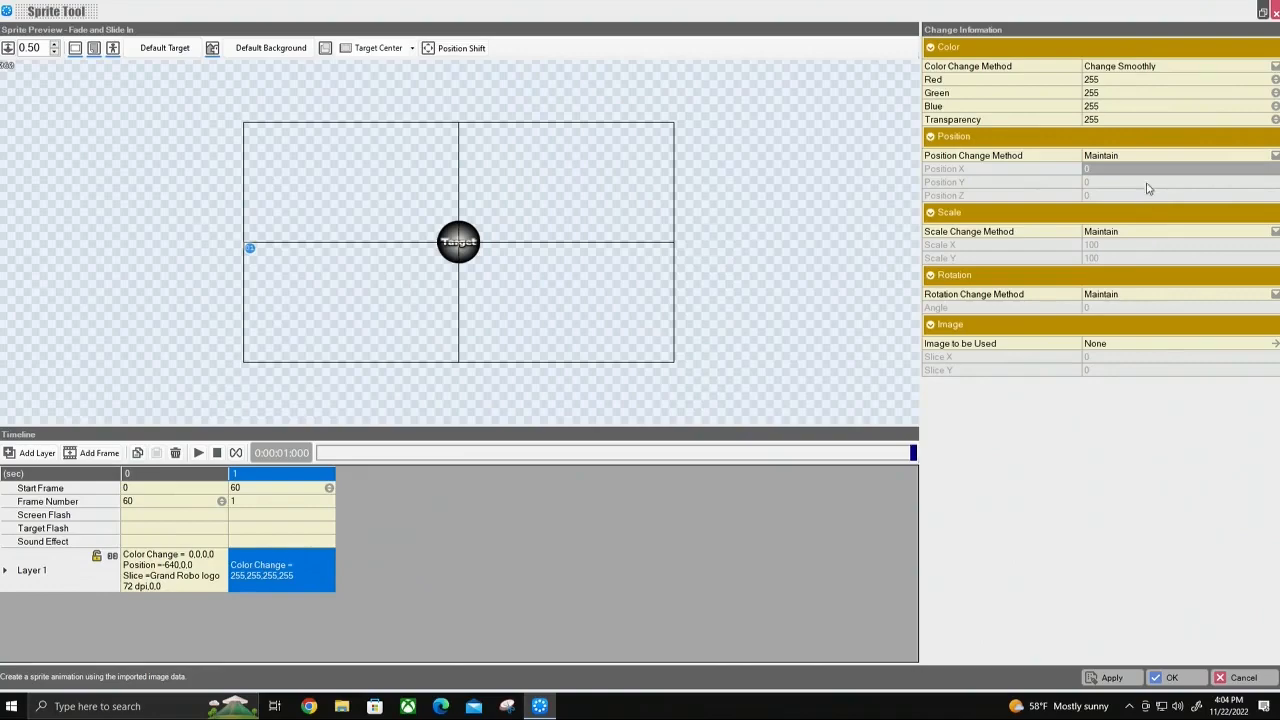
Make frame 60 ease in to position 0, preview the fade-and-slide, and save the motion
left_click(1178, 156)
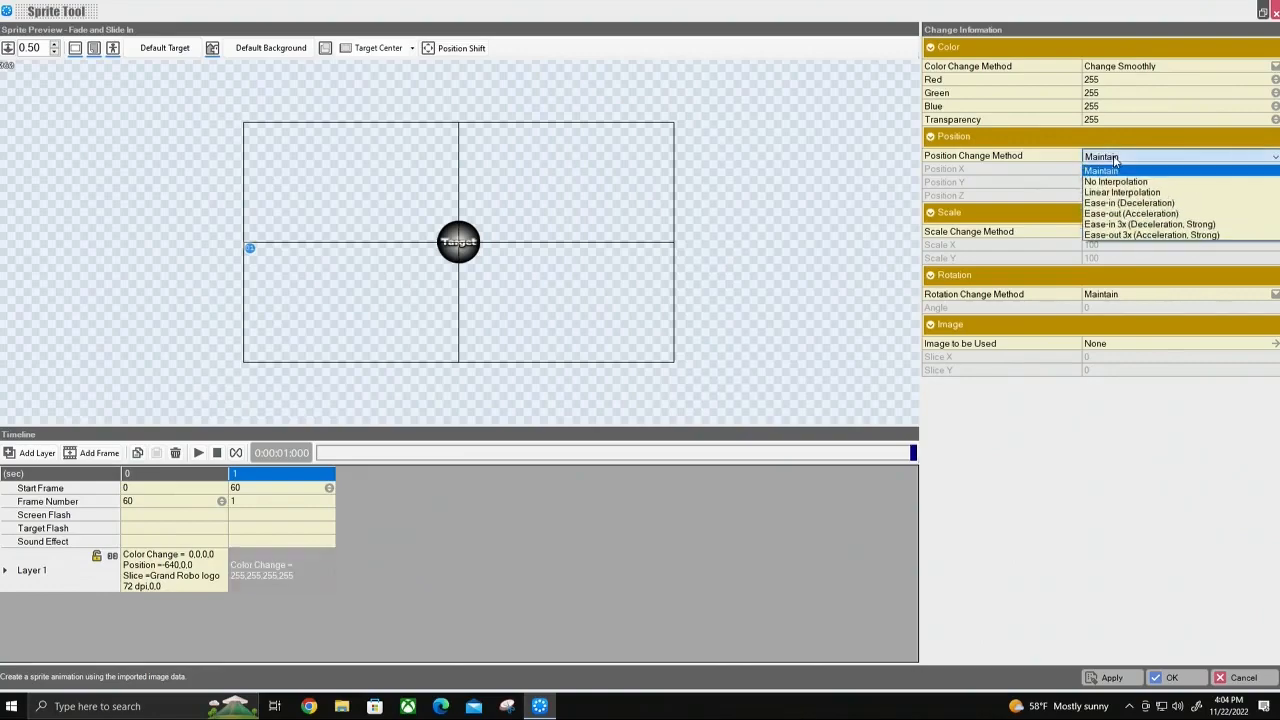
left_click(1128, 202)
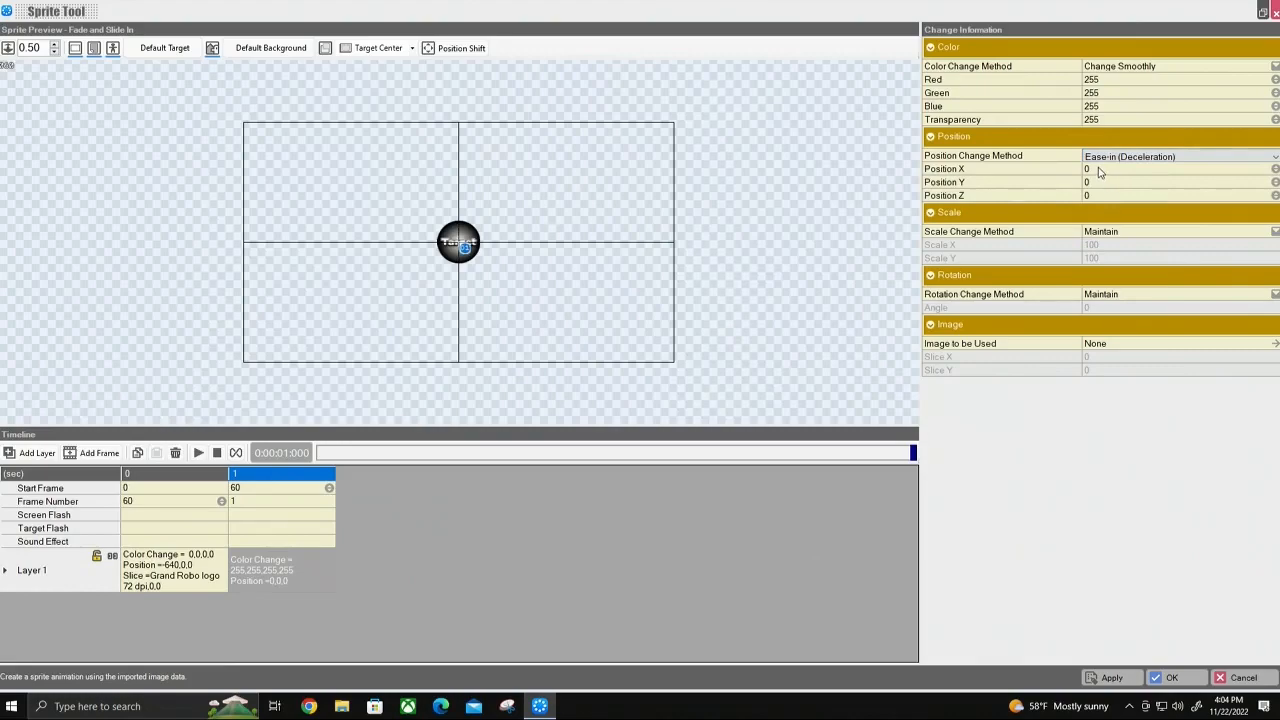
mouse_move(756, 384)
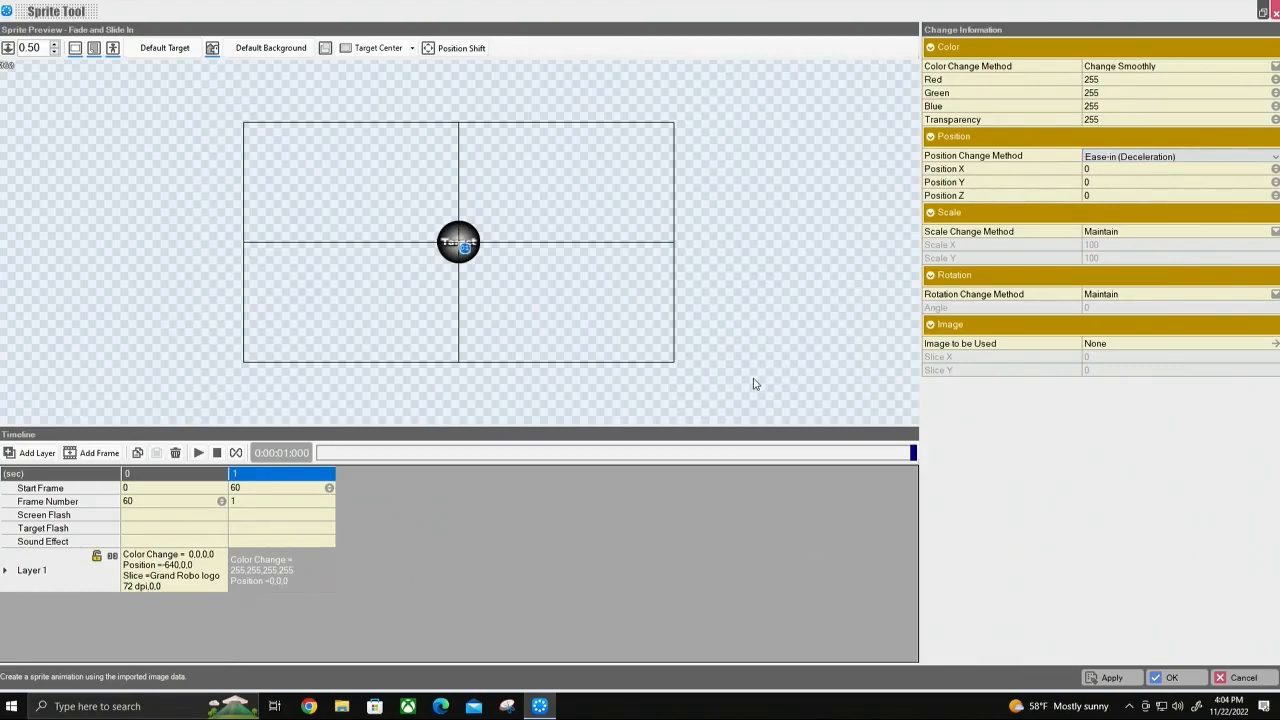
mouse_move(496, 520)
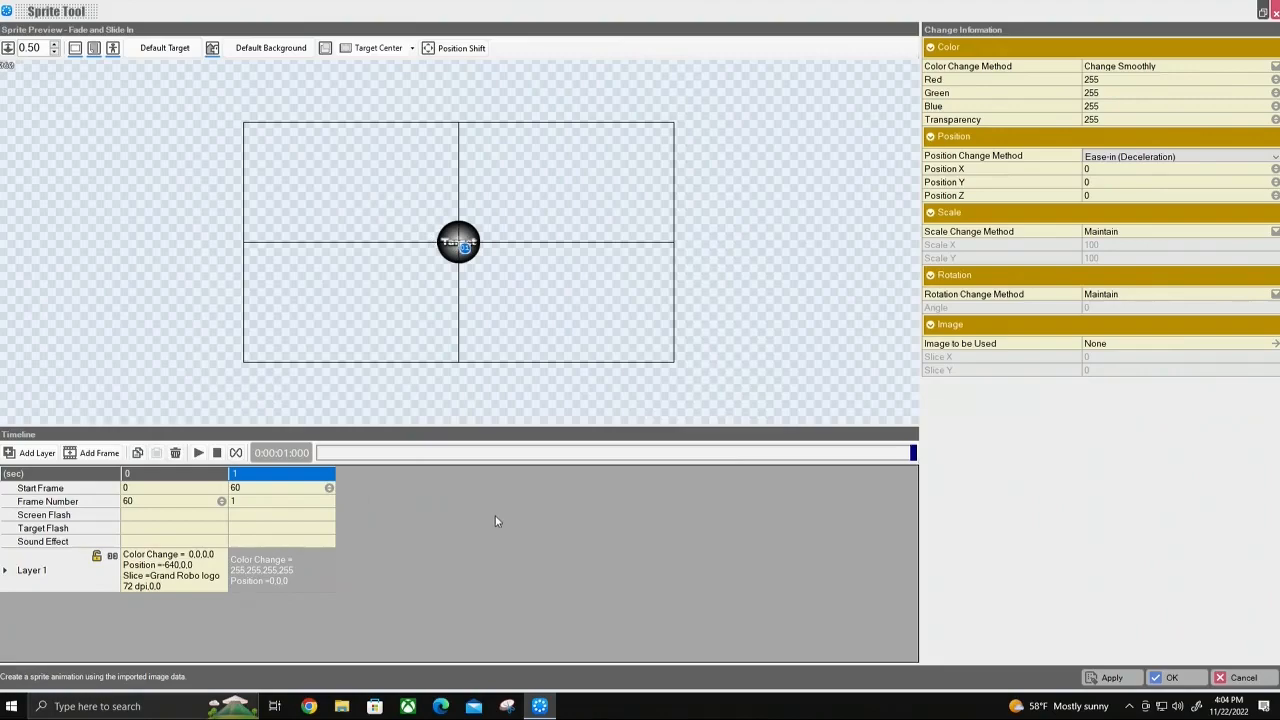
left_click(198, 452)
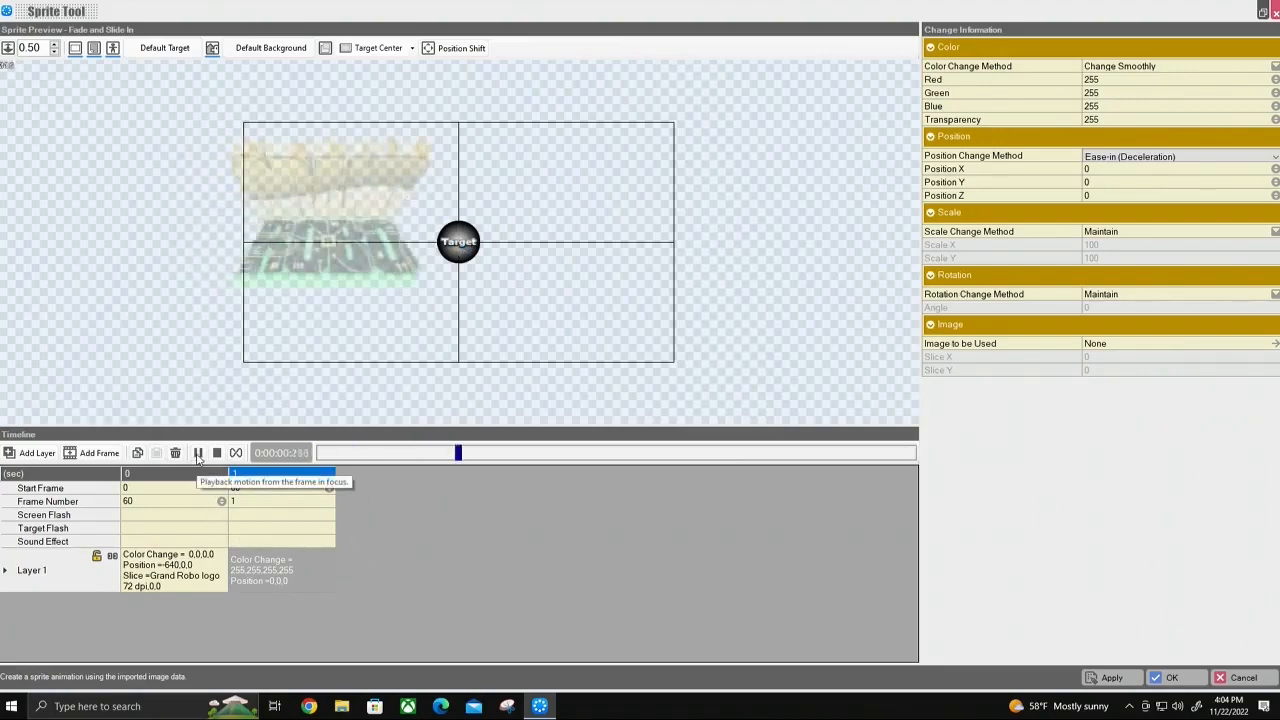
left_click(198, 452)
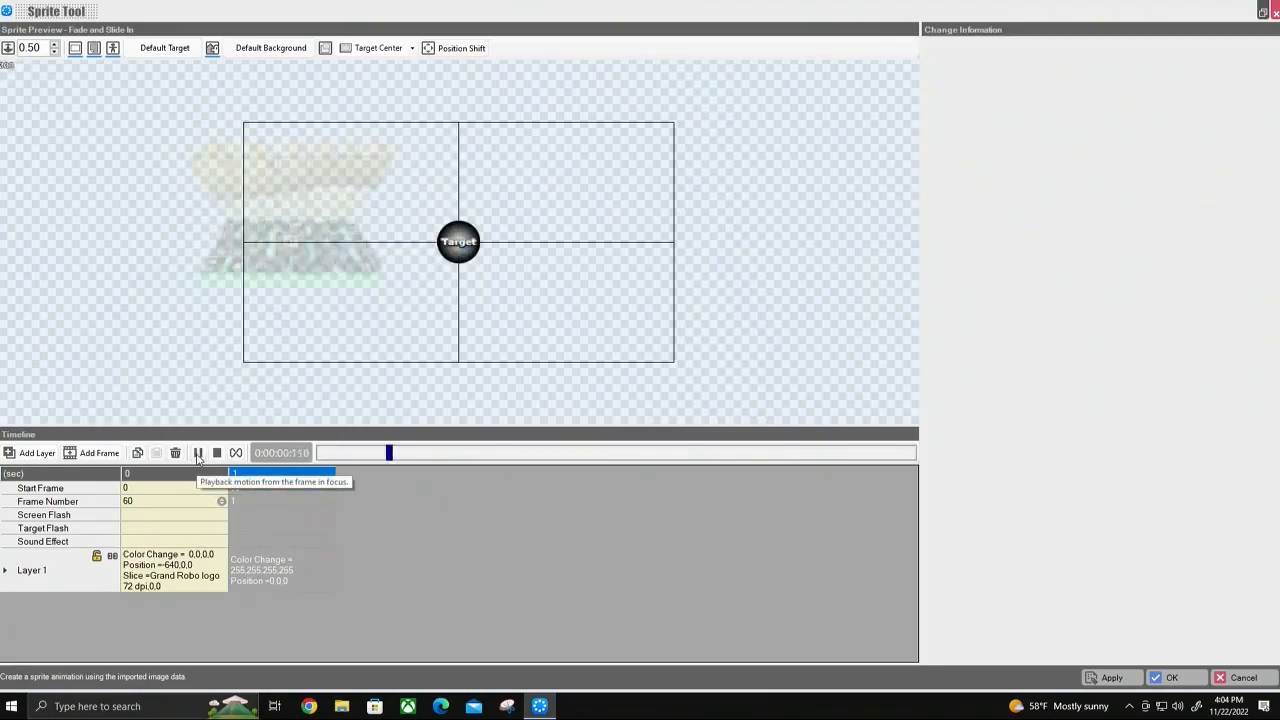
left_click(198, 452)
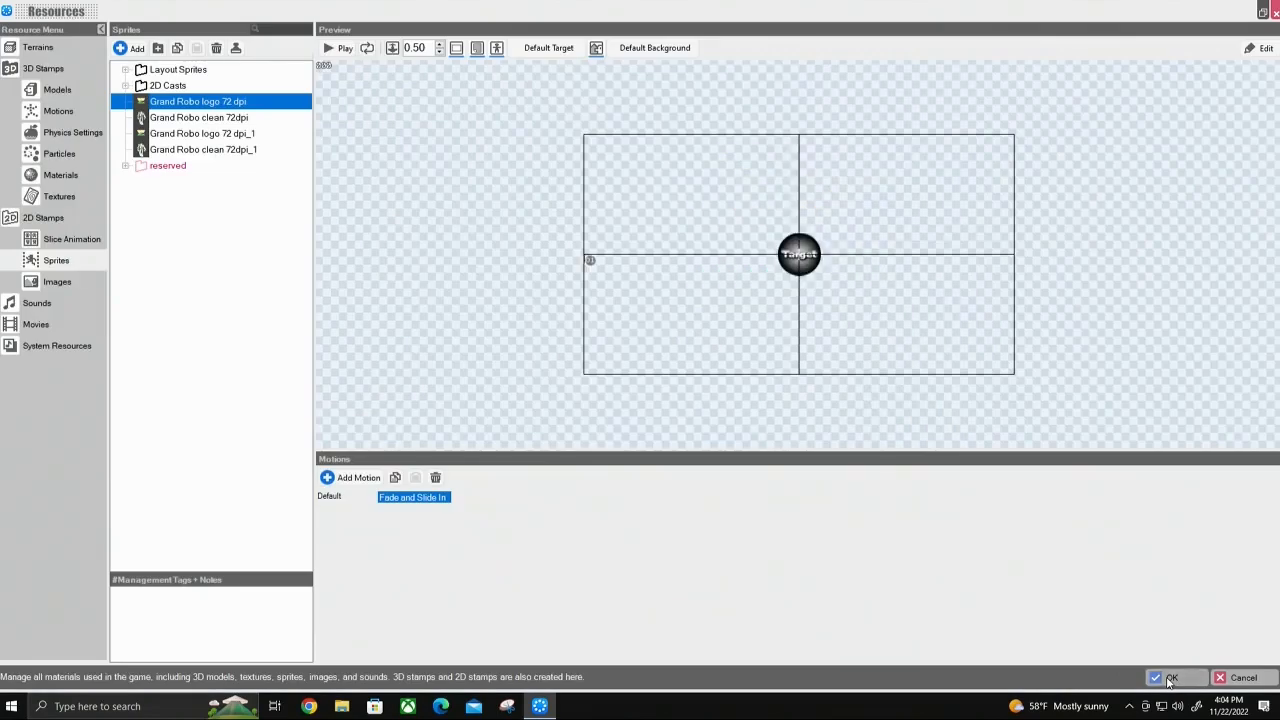
mouse_move(360, 500)
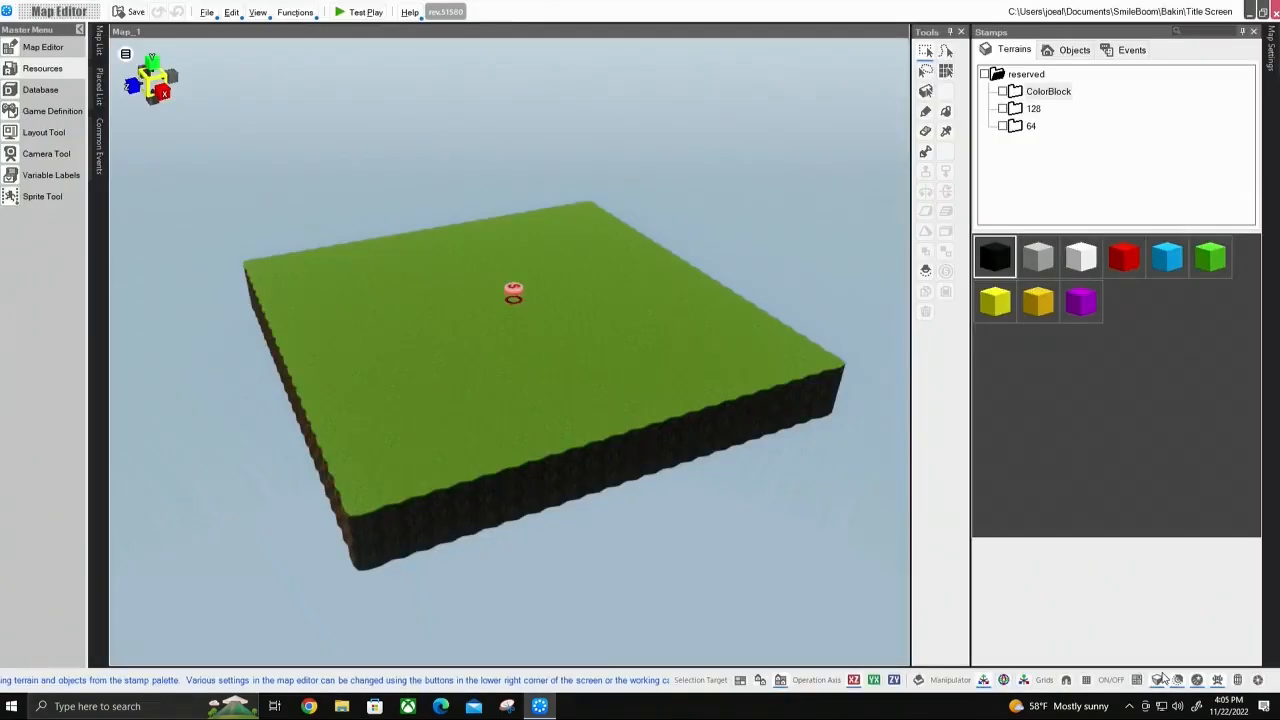
Close Resources and return to the Layout Tool from the Master Menu
left_click(994, 256)
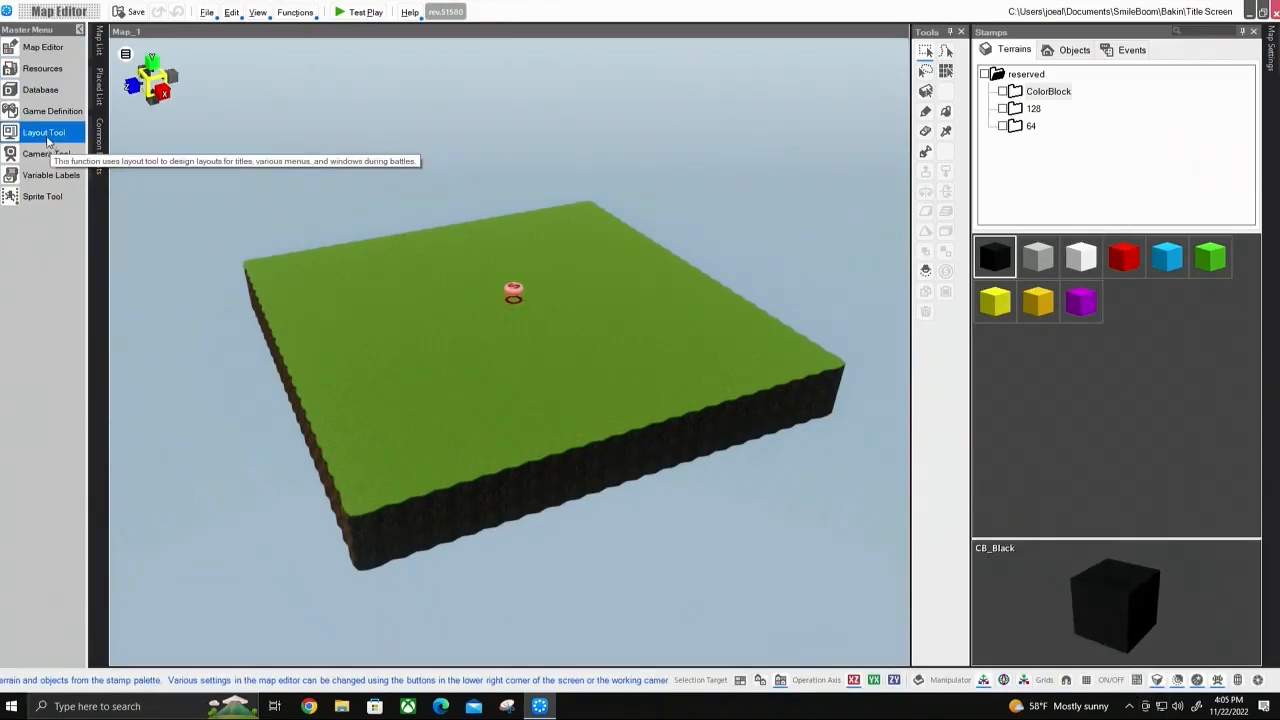
left_click(44, 132)
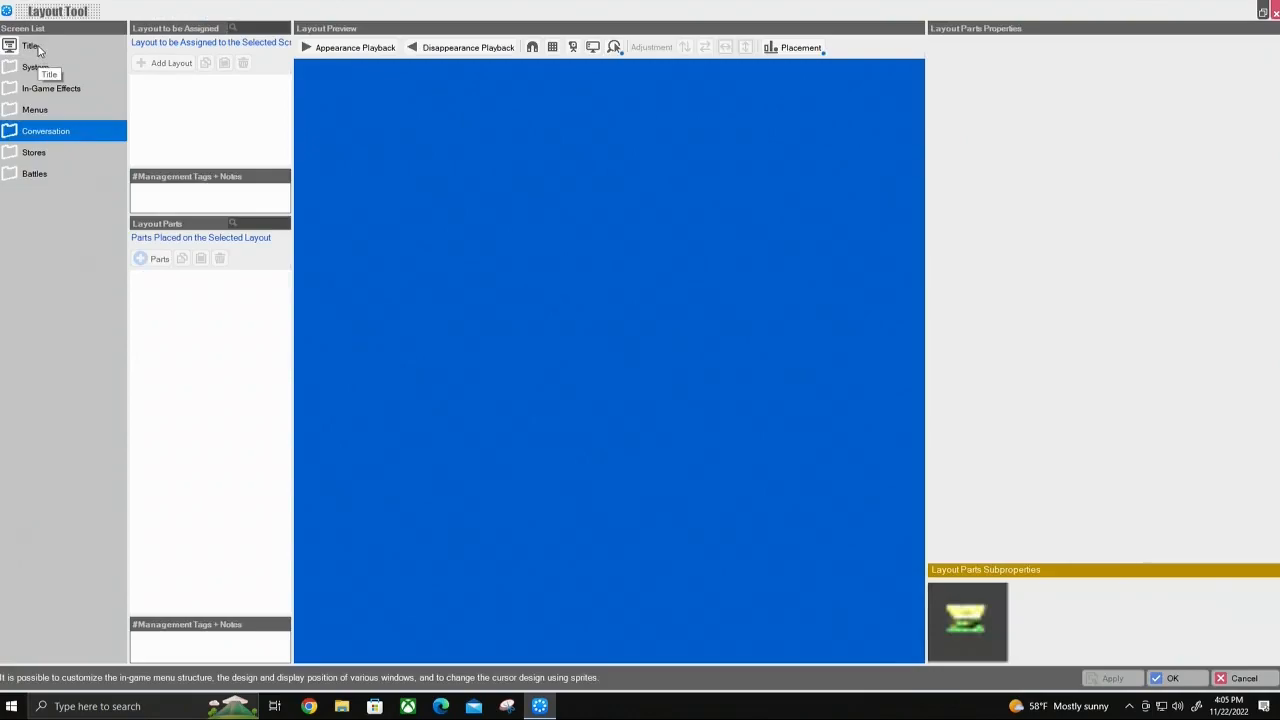
Set the Title layout's LOGO Appearance Motion to Fade and Slide In and save
left_click(32, 46)
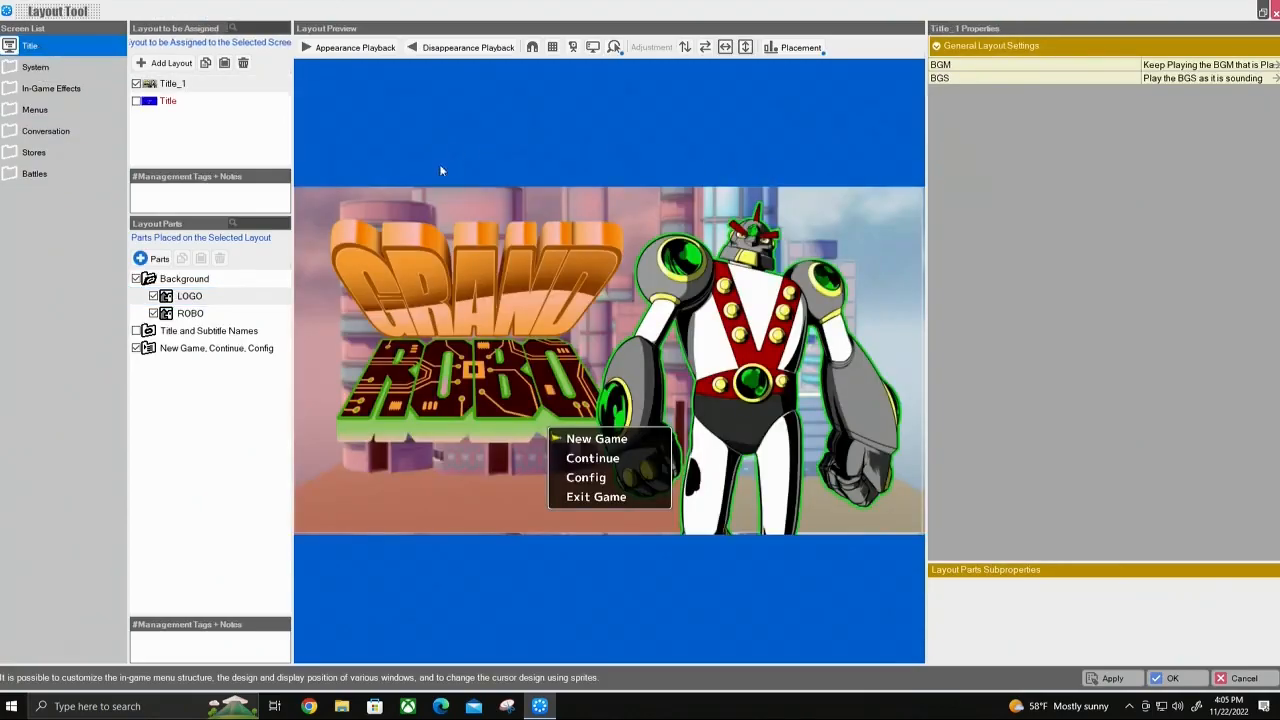
left_click(190, 296)
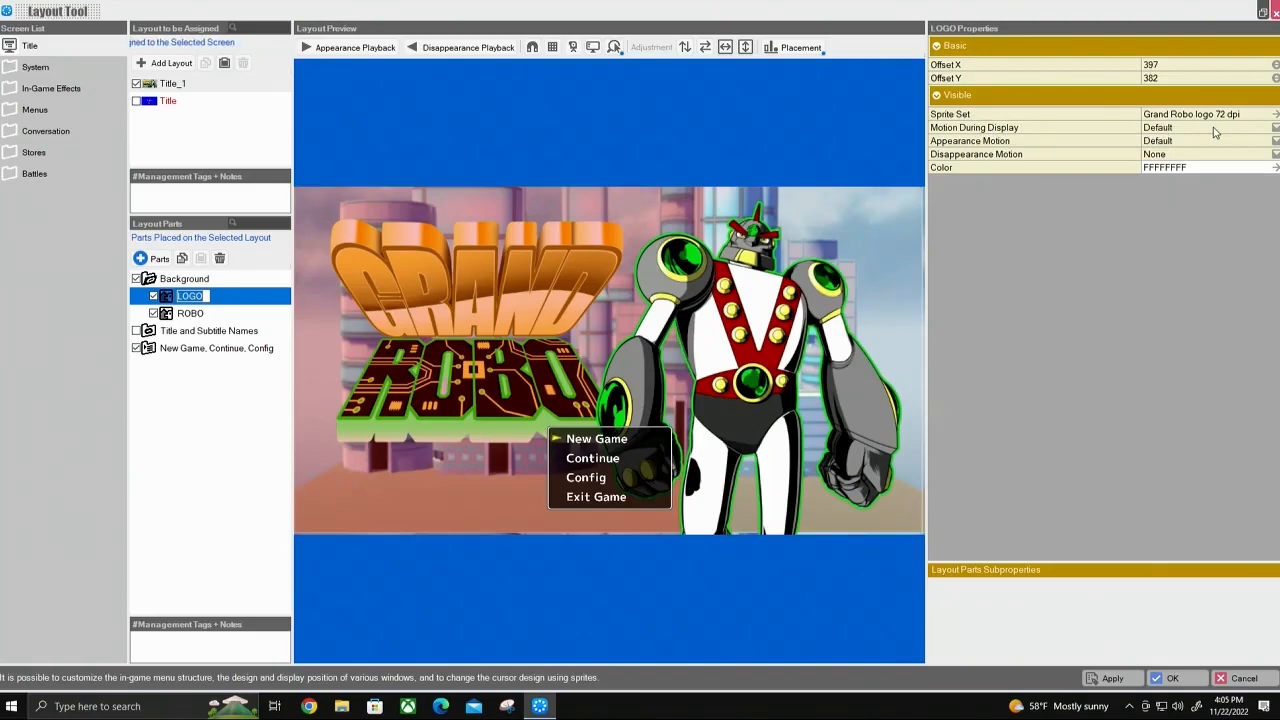
mouse_move(1000, 144)
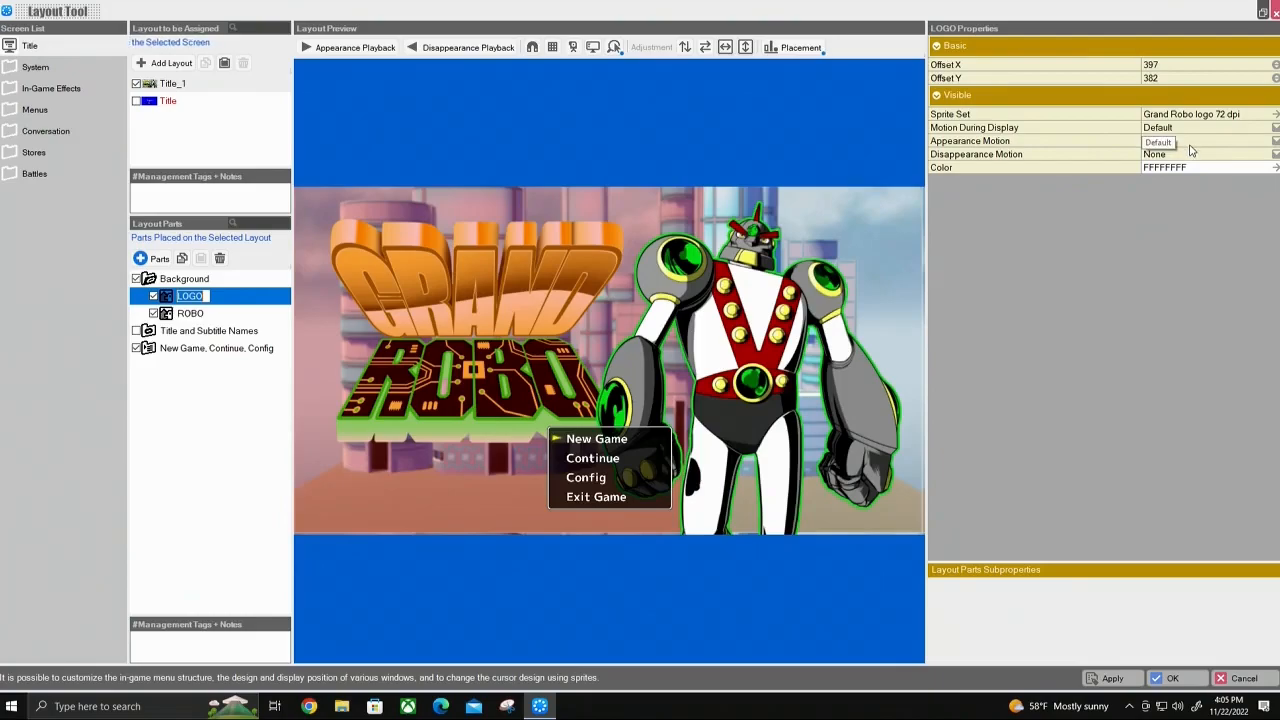
left_click(1208, 140)
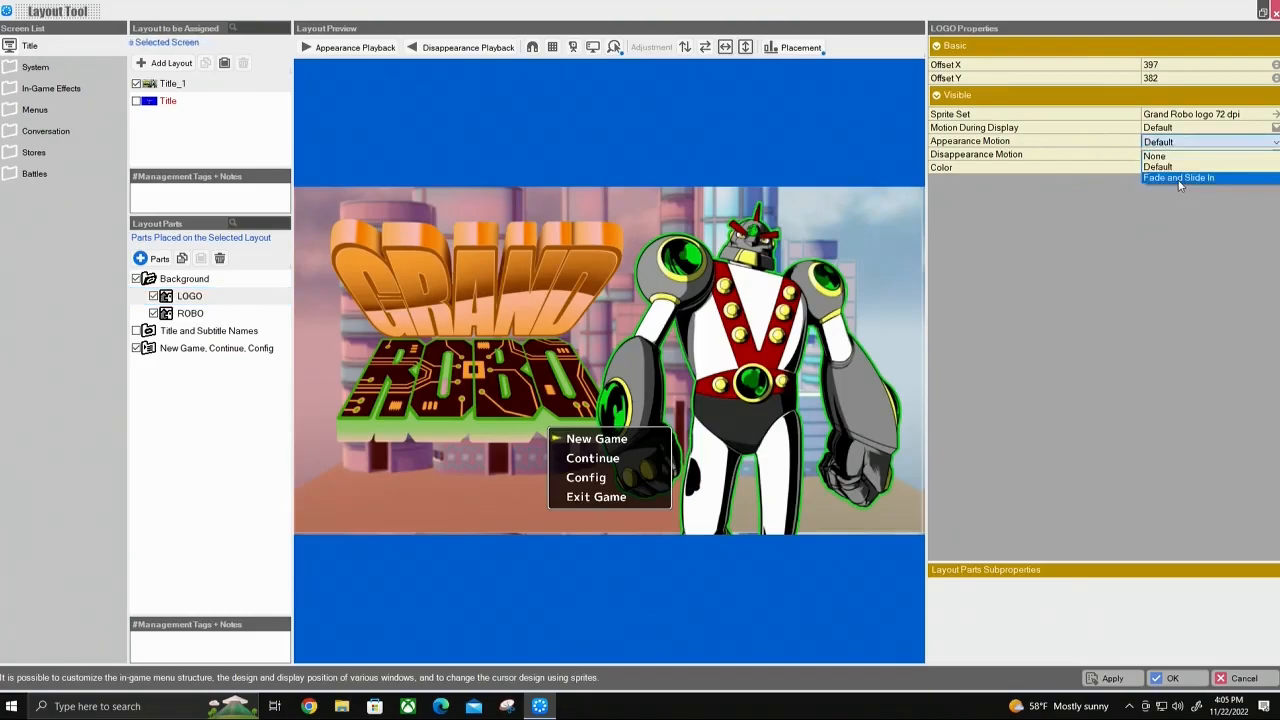
left_click(1178, 176)
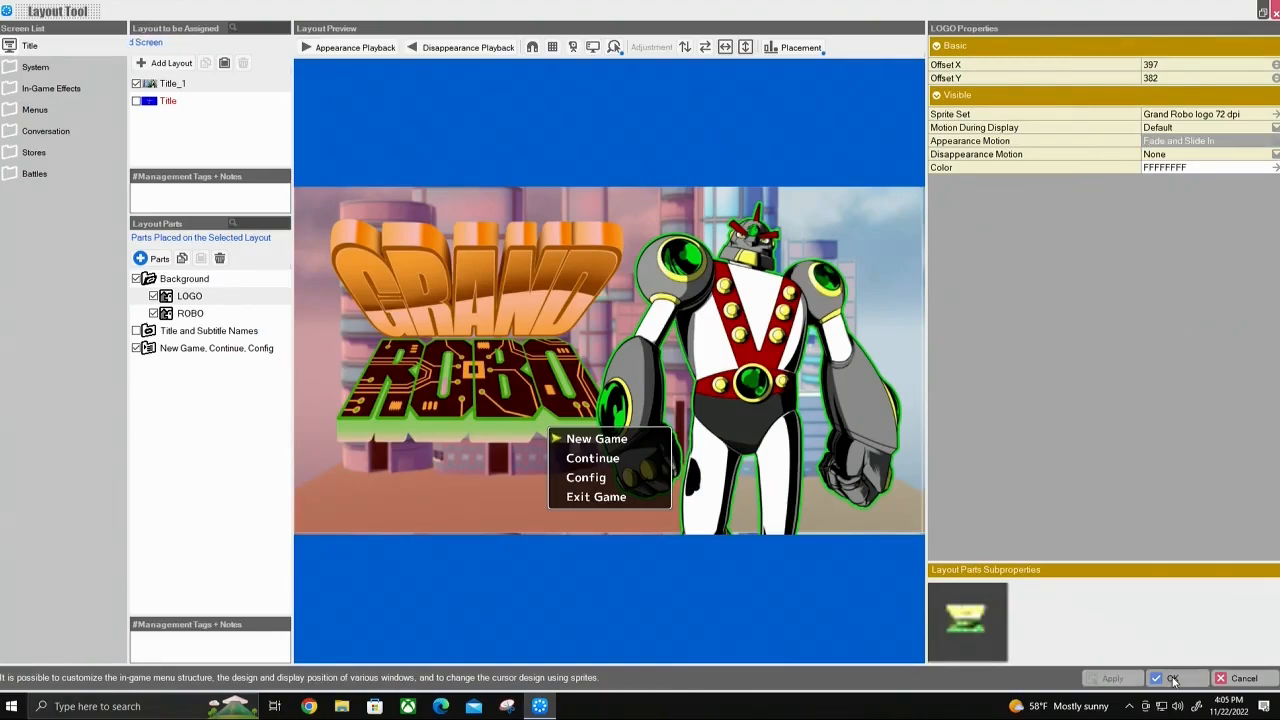
left_click(1174, 678)
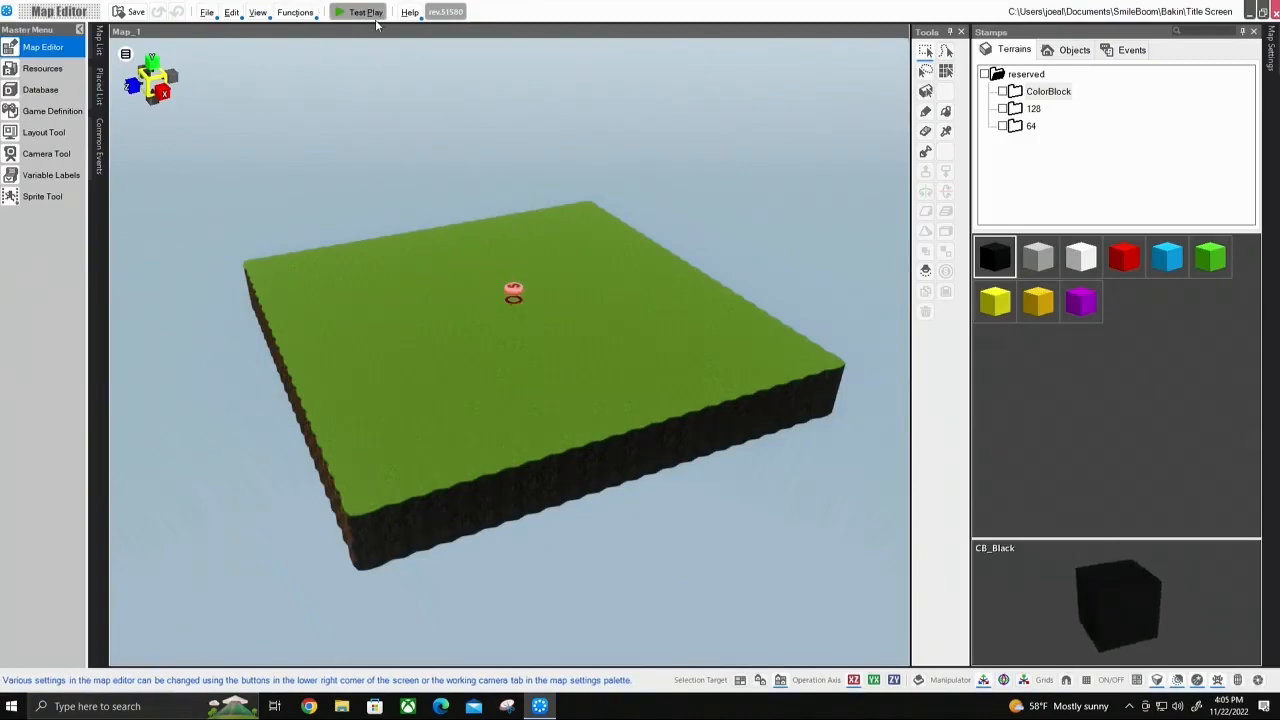
Run Test Play and watch the Grand Robo logo arrive on the title screen
left_click(366, 12)
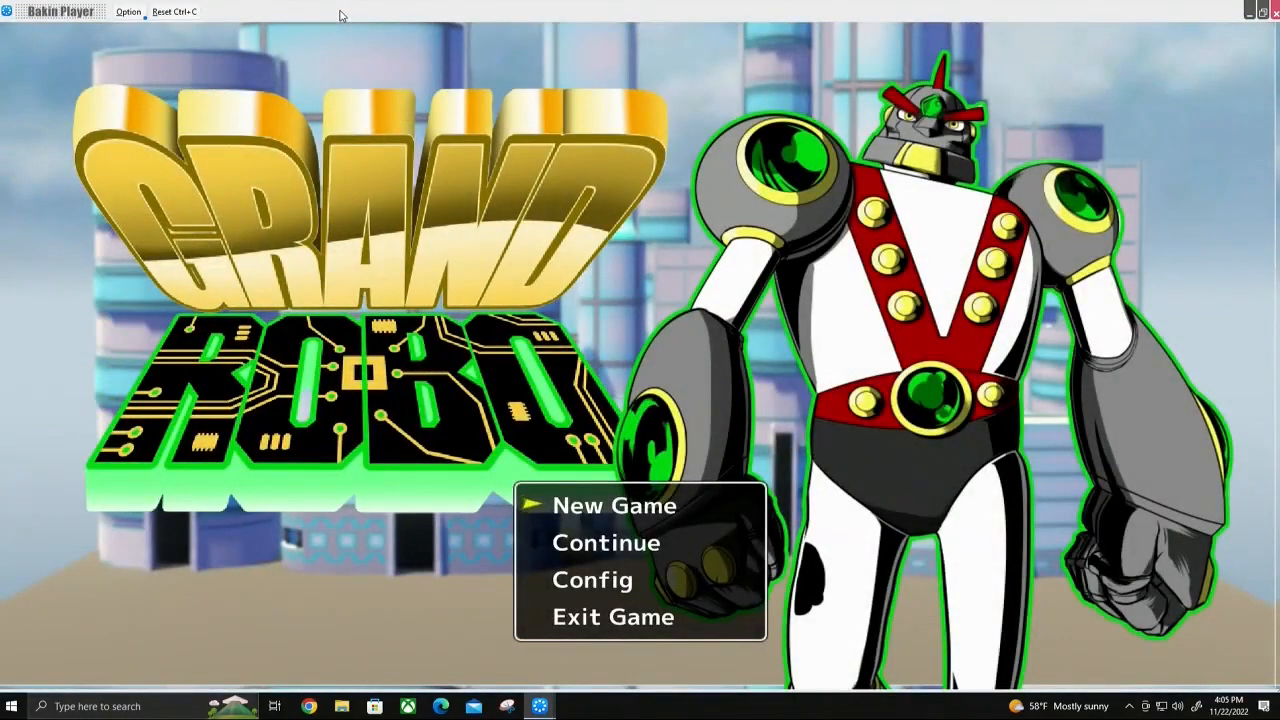
mouse_move(584, 308)
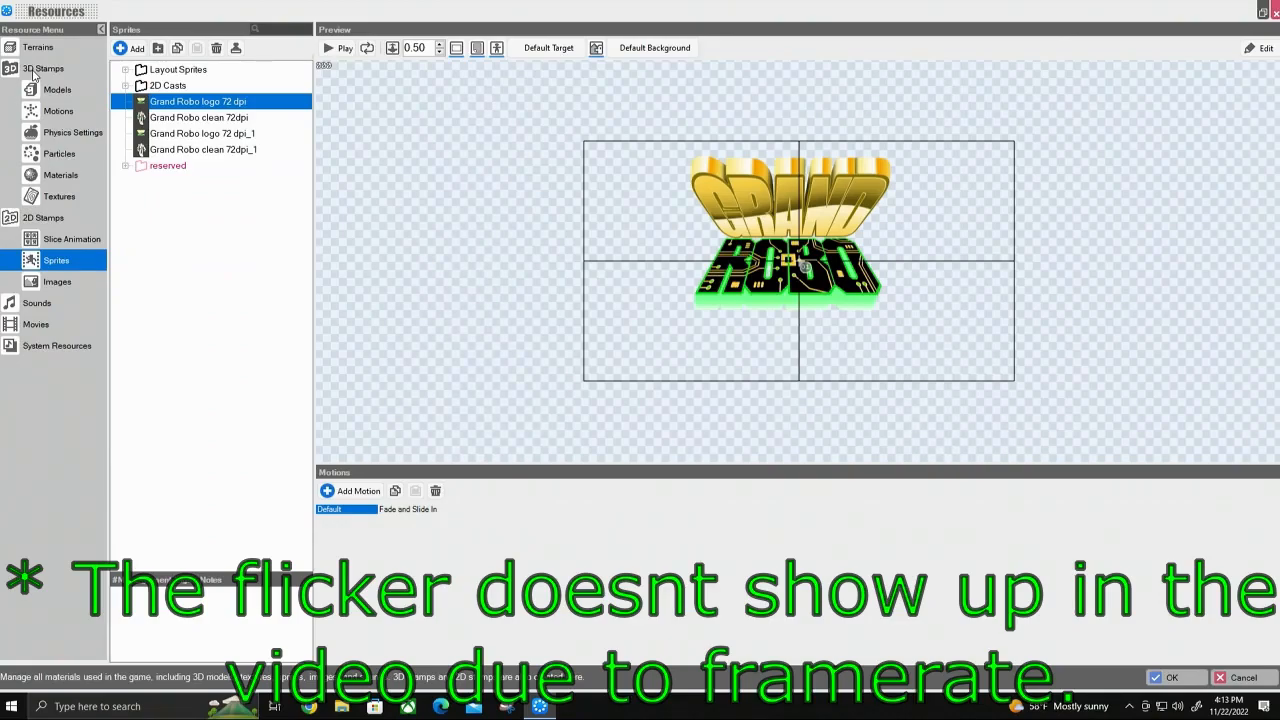
mouse_move(352, 420)
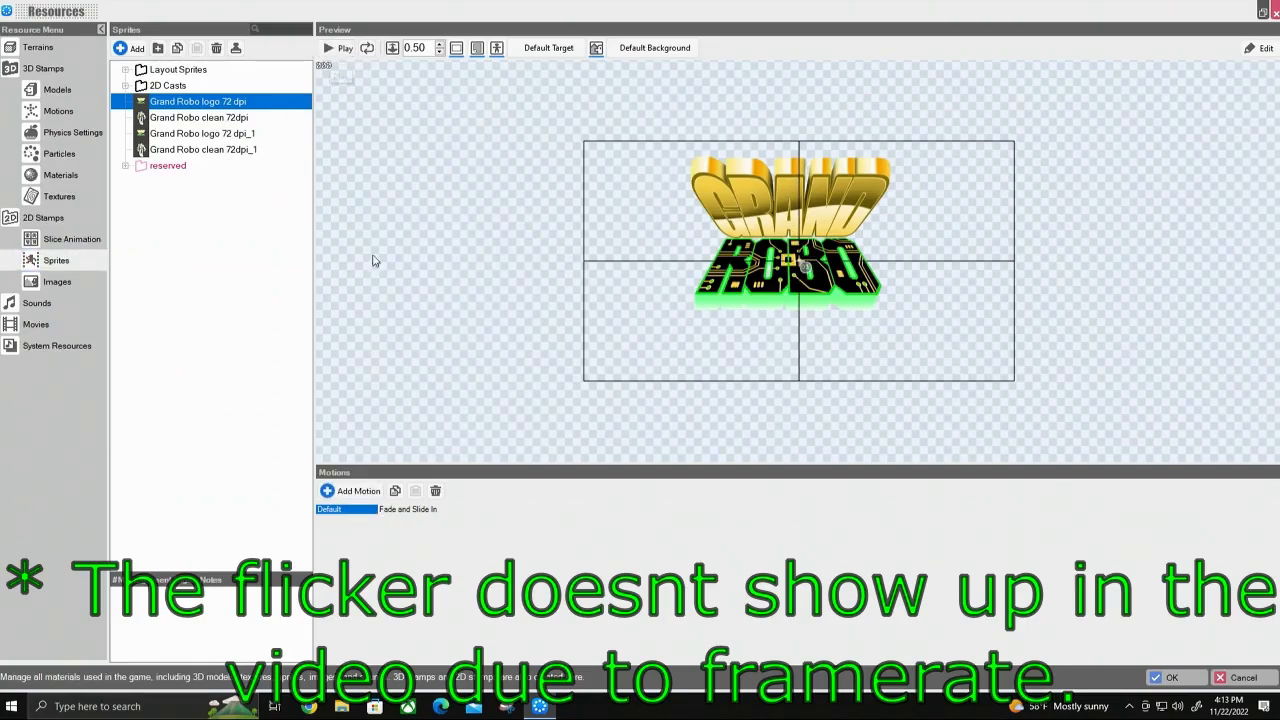
Preview the Fade and Slide In motion in Resources, then launch a fresh test play
left_click(344, 48)
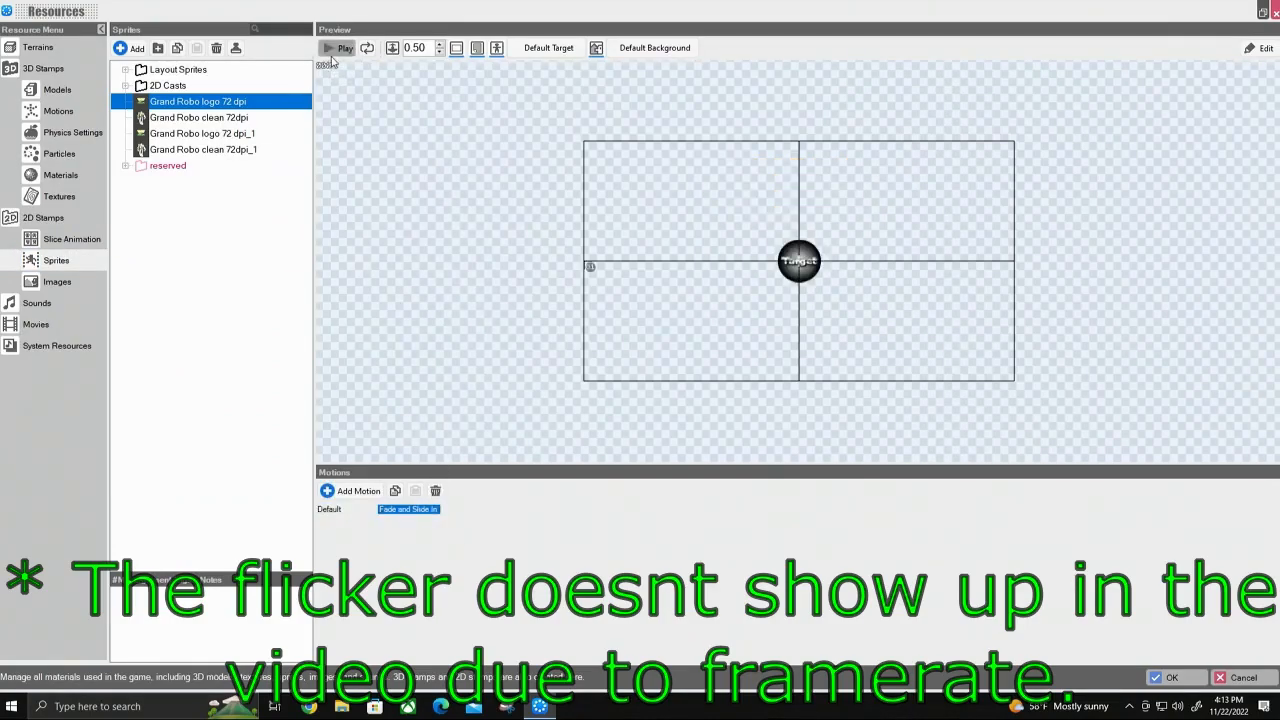
left_click(328, 48)
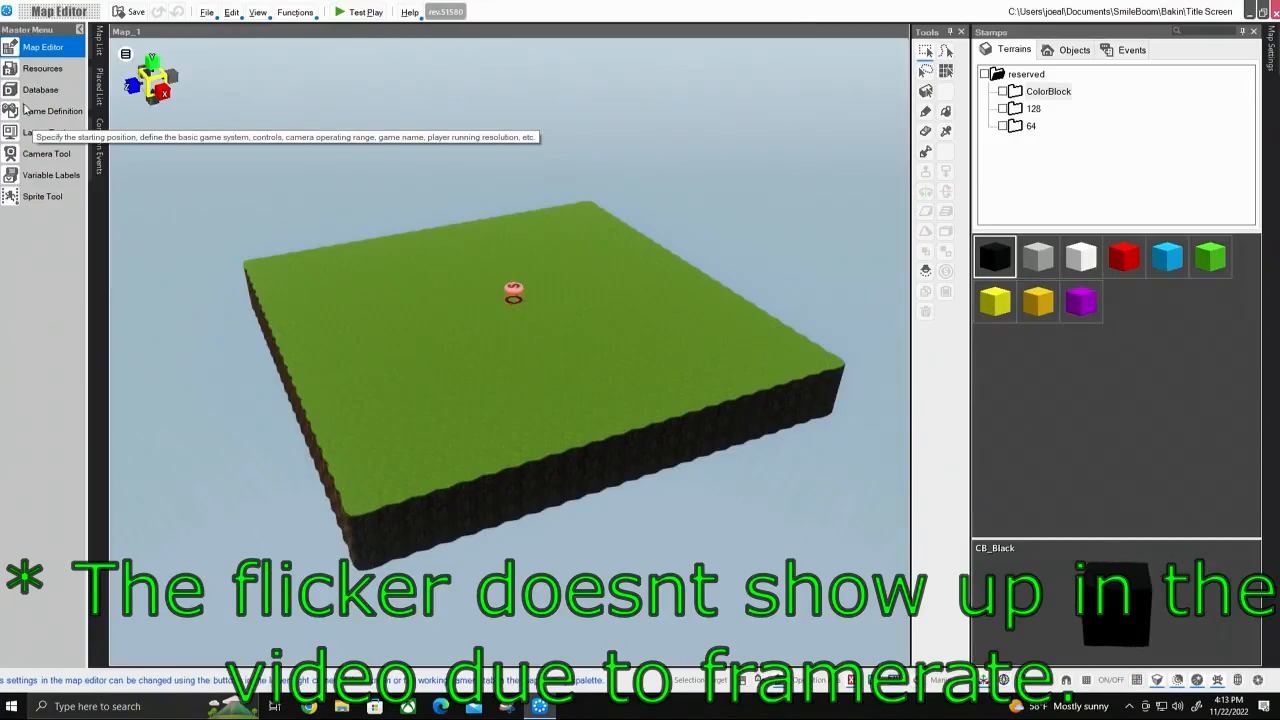
left_click(368, 12)
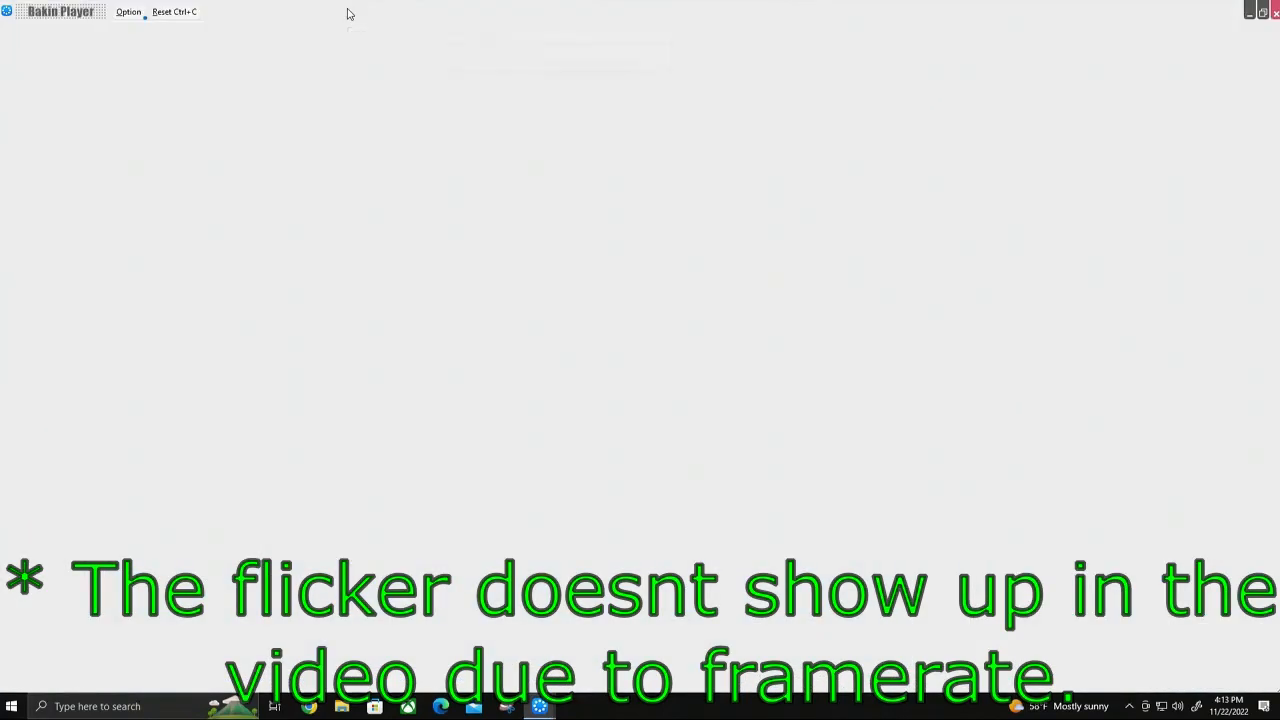